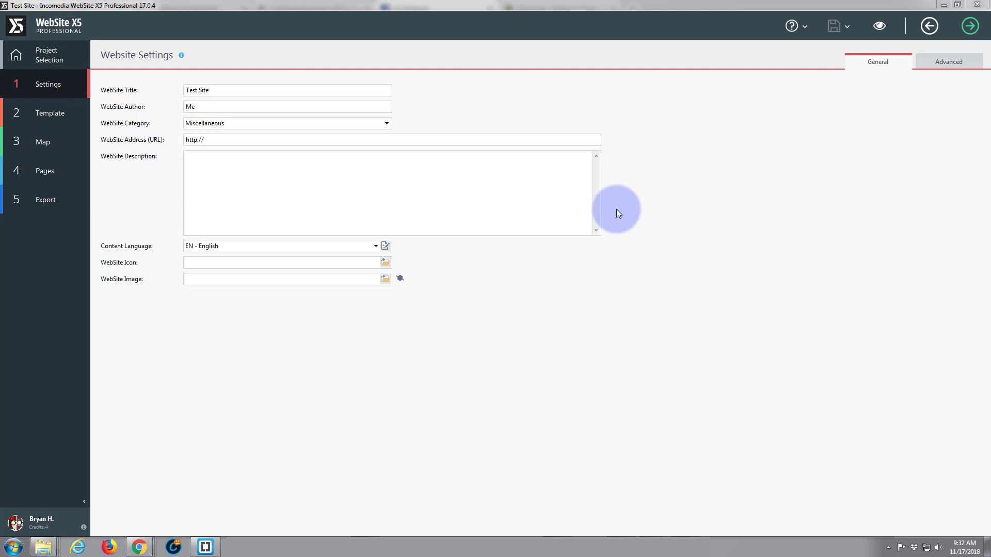
{"action": "mouse_move", "coordinate": [634, 212]}
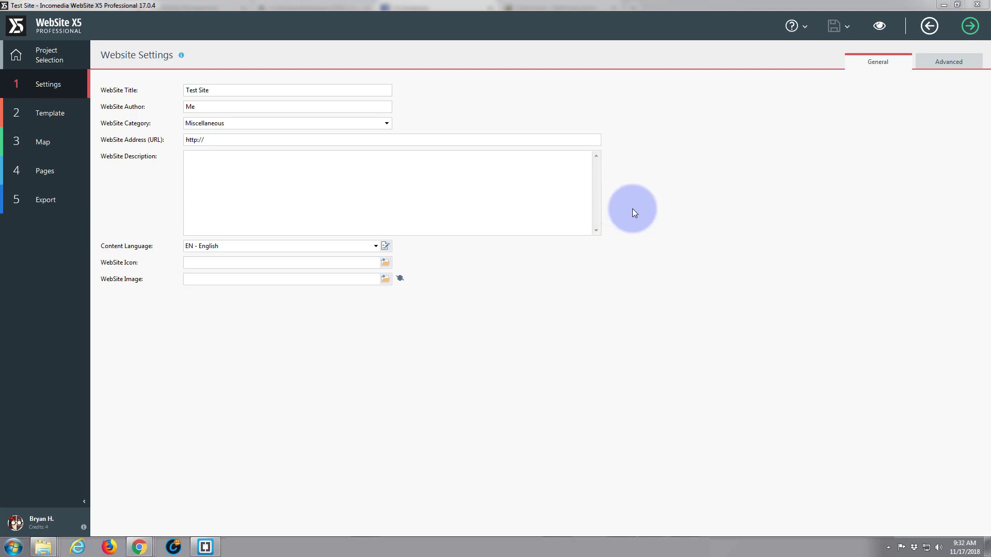
{"action": "mouse_move", "coordinate": [484, 161]}
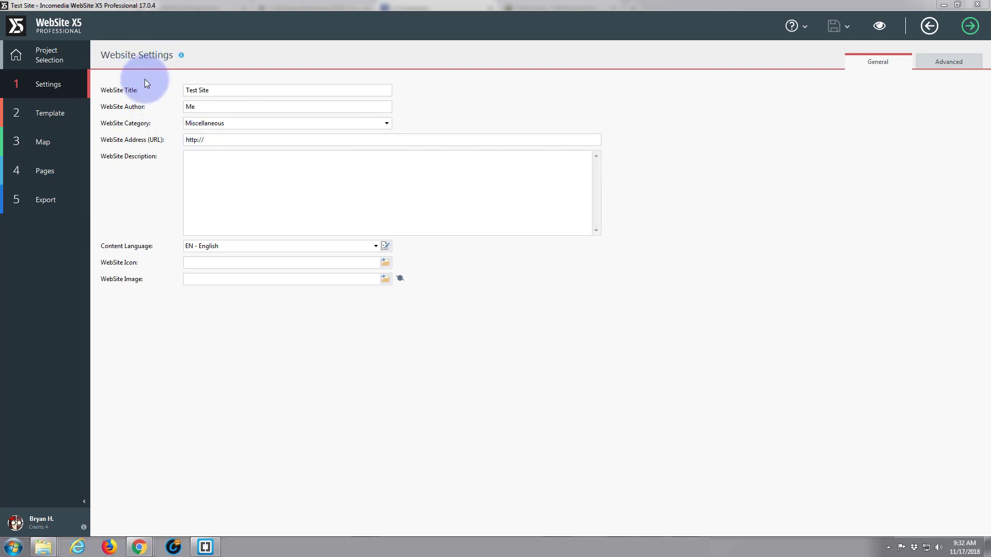
{"action": "mouse_move", "coordinate": [487, 285]}
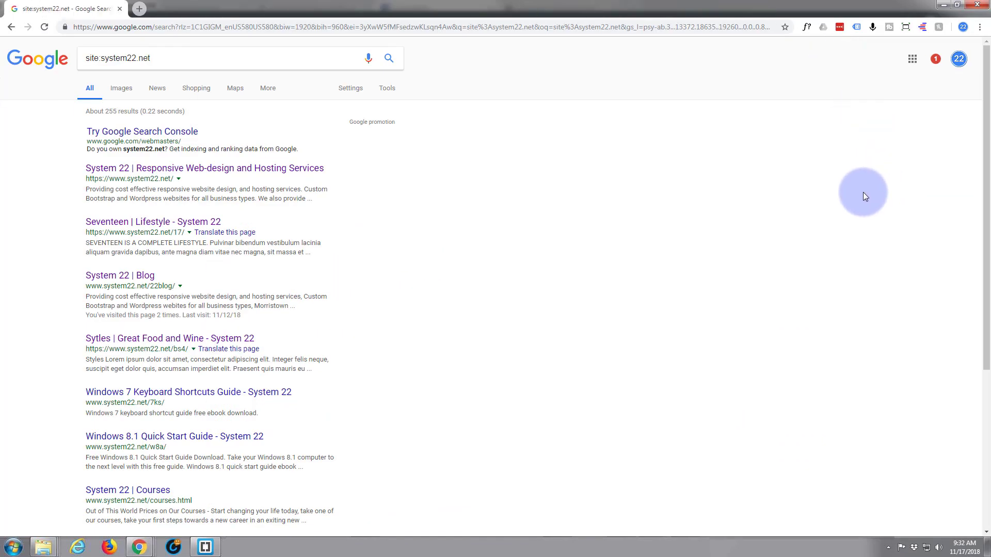
{"action": "mouse_move", "coordinate": [430, 240]}
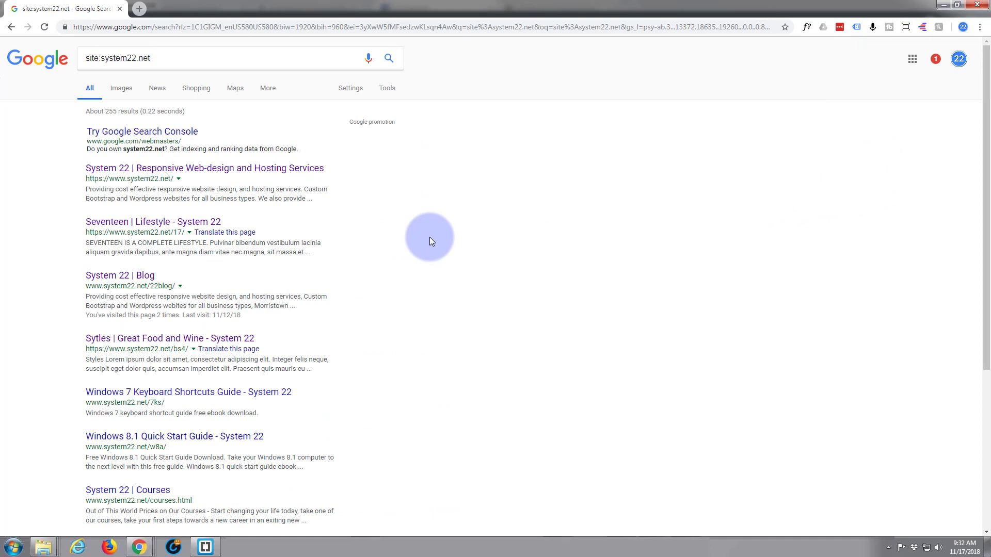
{"action": "mouse_move", "coordinate": [180, 172]}
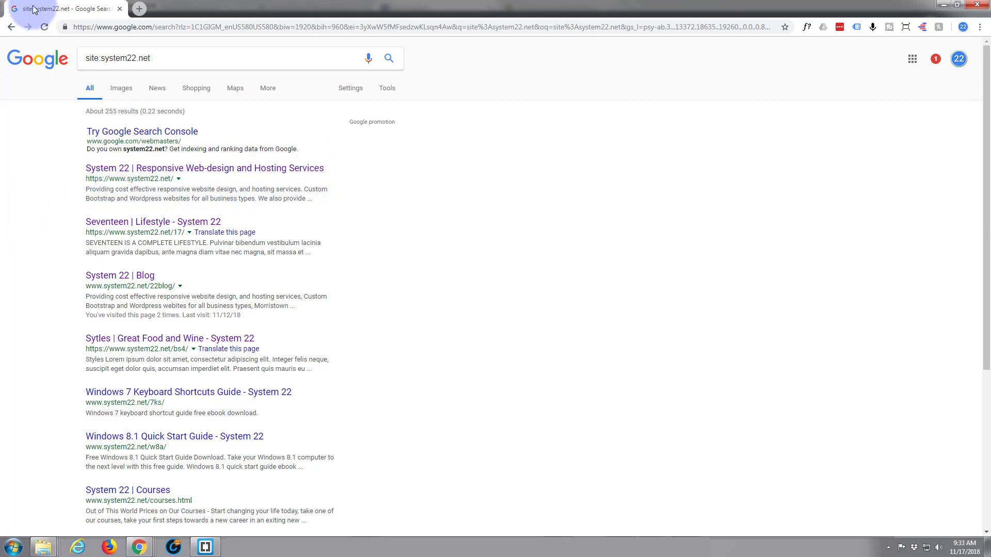
- Show the Template Settings overview from step 2 Template in the sidebar
{"action": "left_click", "coordinate": [205, 546]}
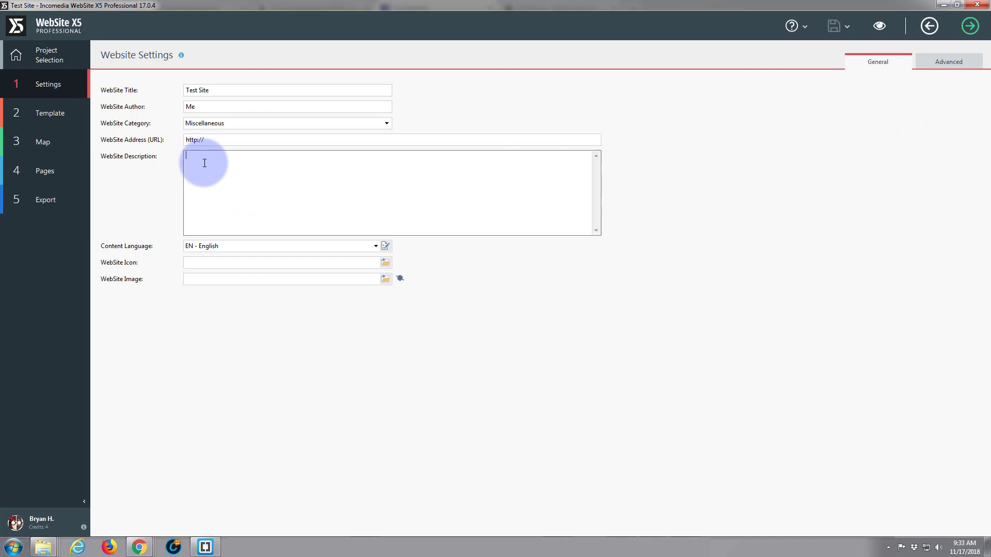
{"action": "mouse_move", "coordinate": [315, 202]}
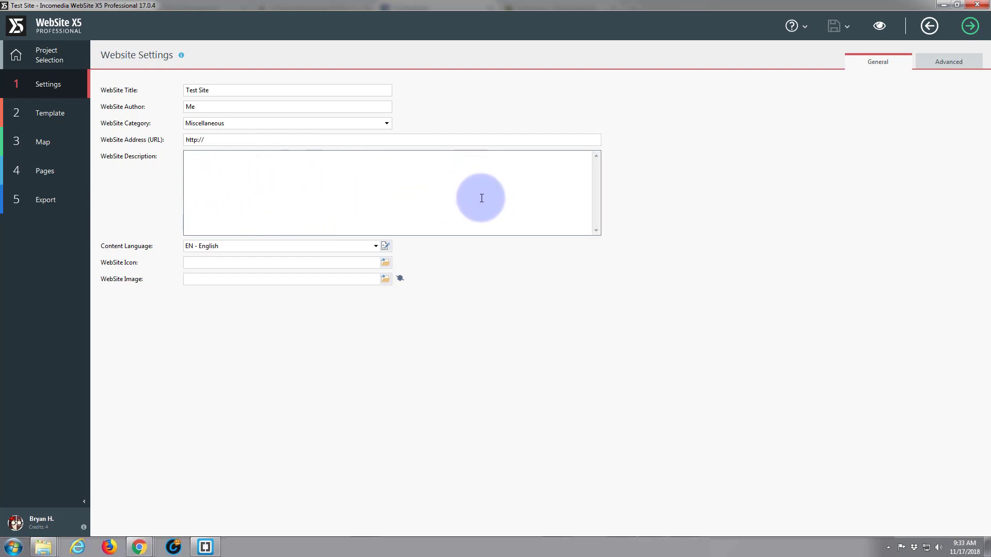
{"action": "mouse_move", "coordinate": [236, 182]}
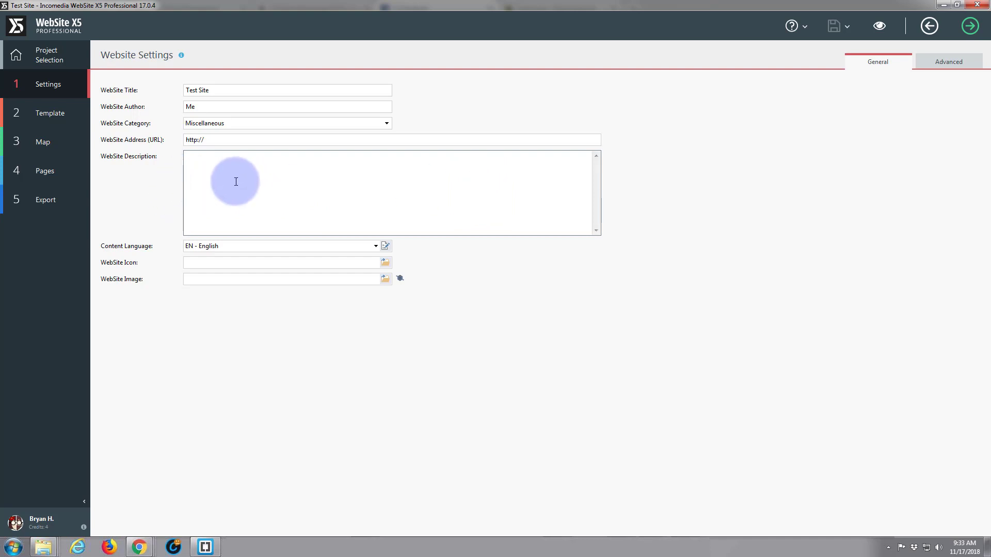
{"action": "mouse_move", "coordinate": [414, 184]}
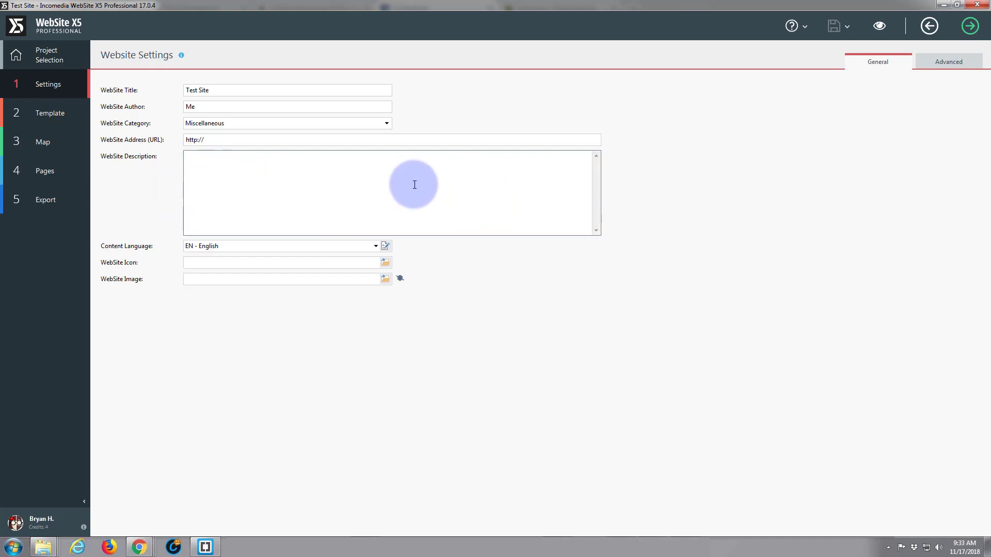
{"action": "mouse_move", "coordinate": [289, 188]}
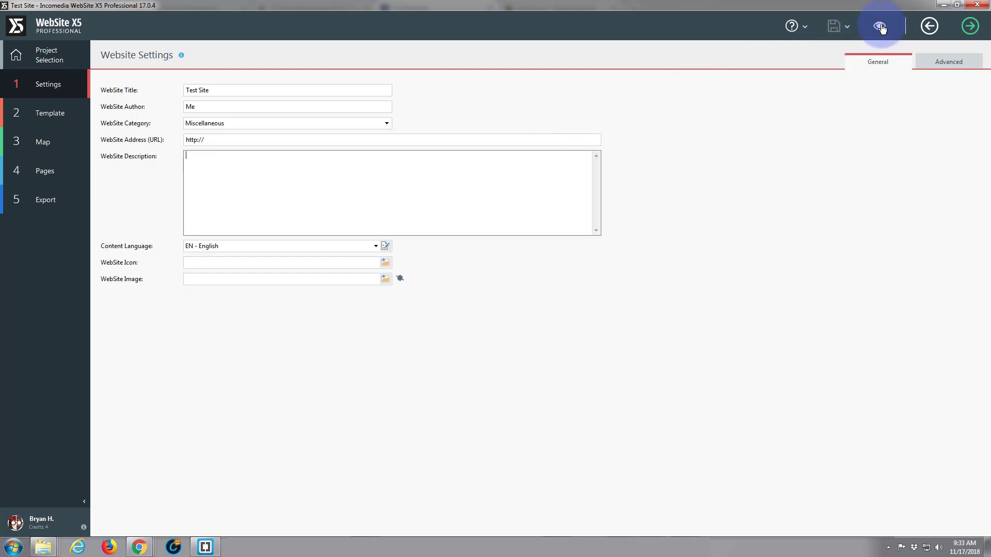
{"action": "left_click", "coordinate": [880, 26]}
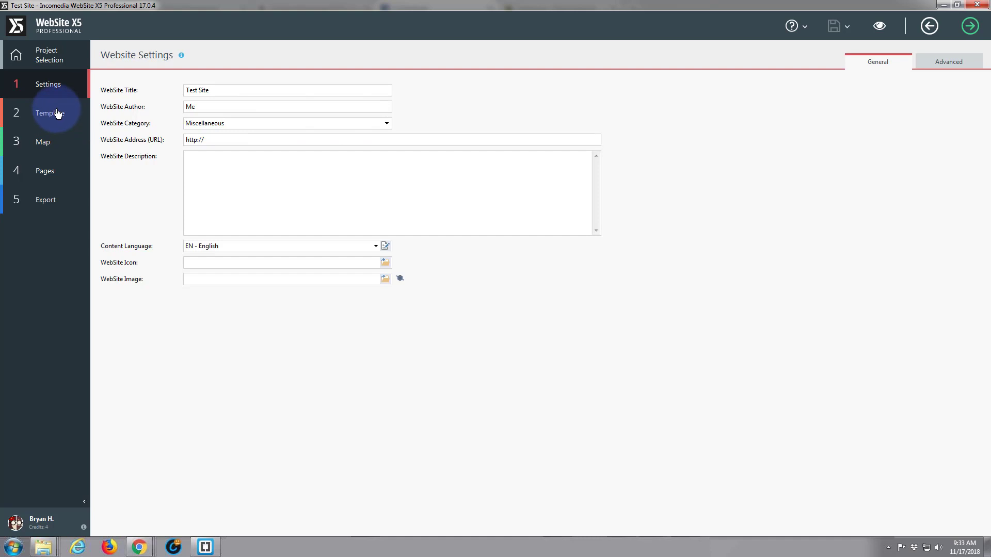
{"action": "left_click", "coordinate": [50, 113]}
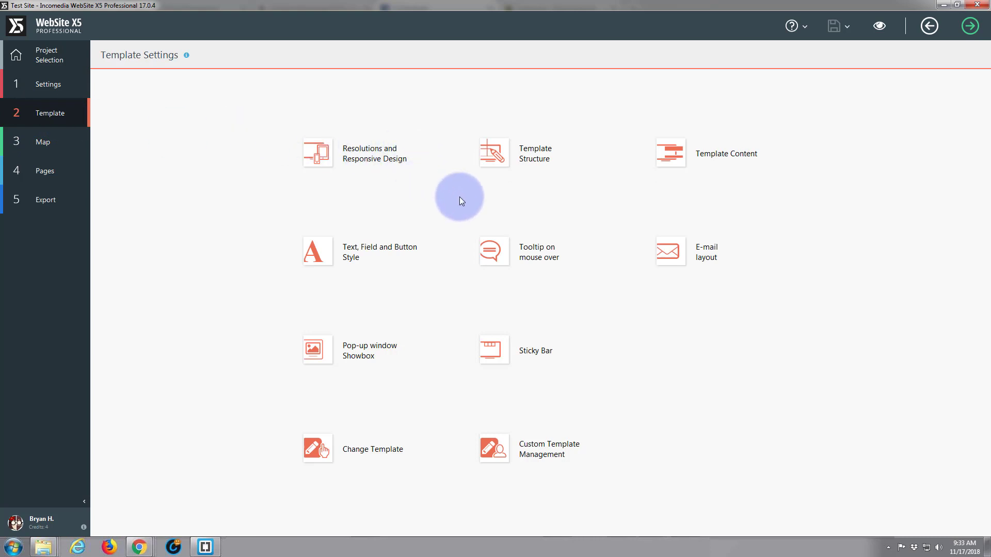
{"action": "mouse_move", "coordinate": [688, 138]}
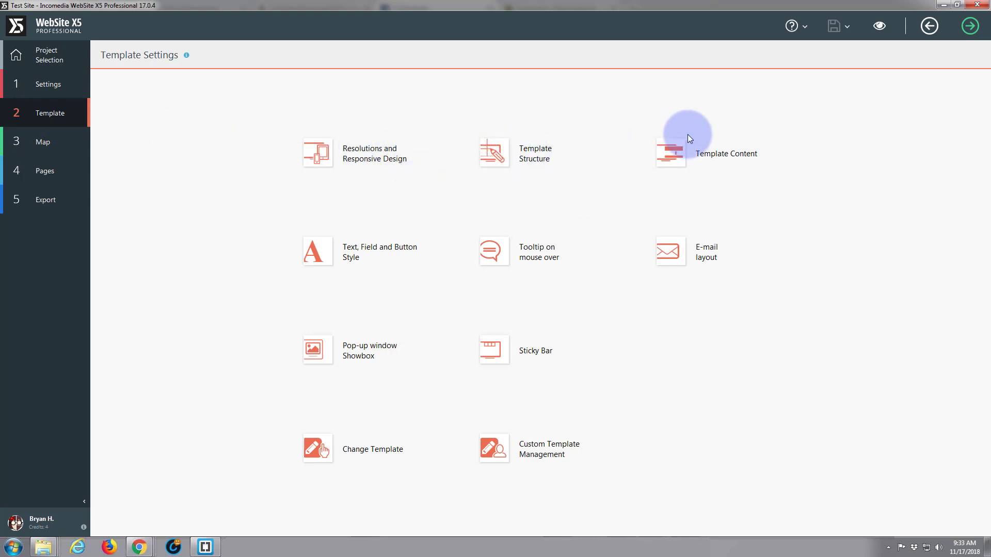
{"action": "mouse_move", "coordinate": [329, 251]}
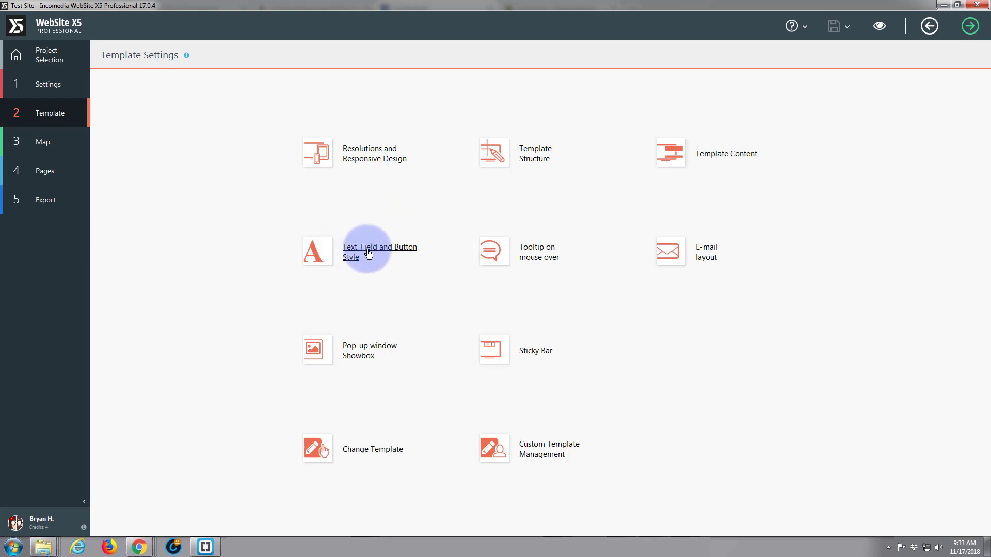
{"action": "mouse_move", "coordinate": [391, 254]}
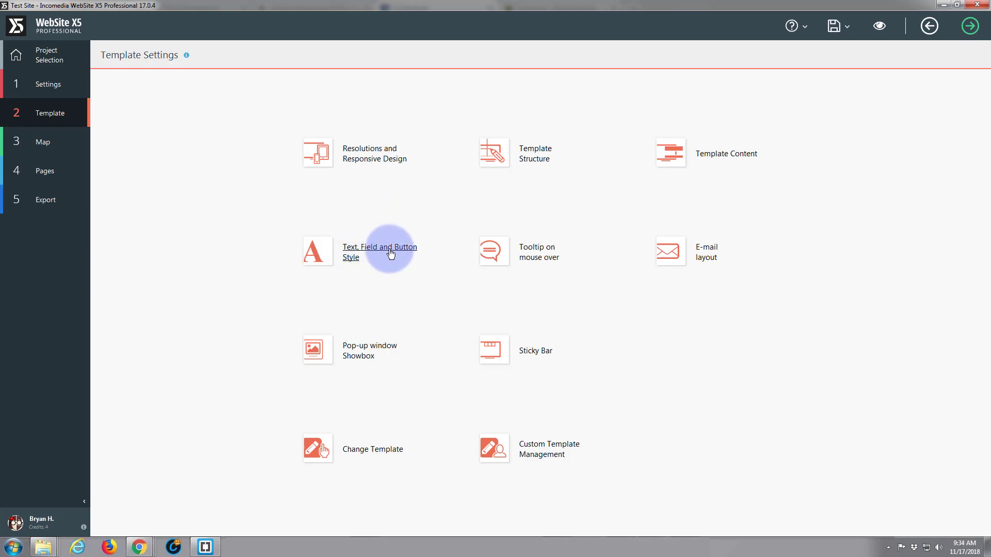
- Open the Text, Field and Button Style page of the template settings
{"action": "left_click", "coordinate": [380, 251]}
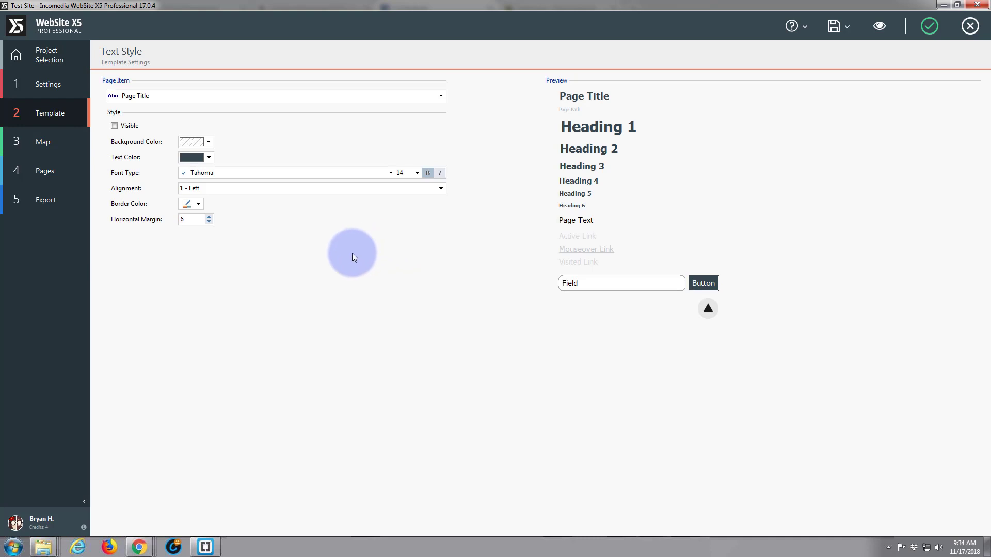
{"action": "mouse_move", "coordinate": [346, 255]}
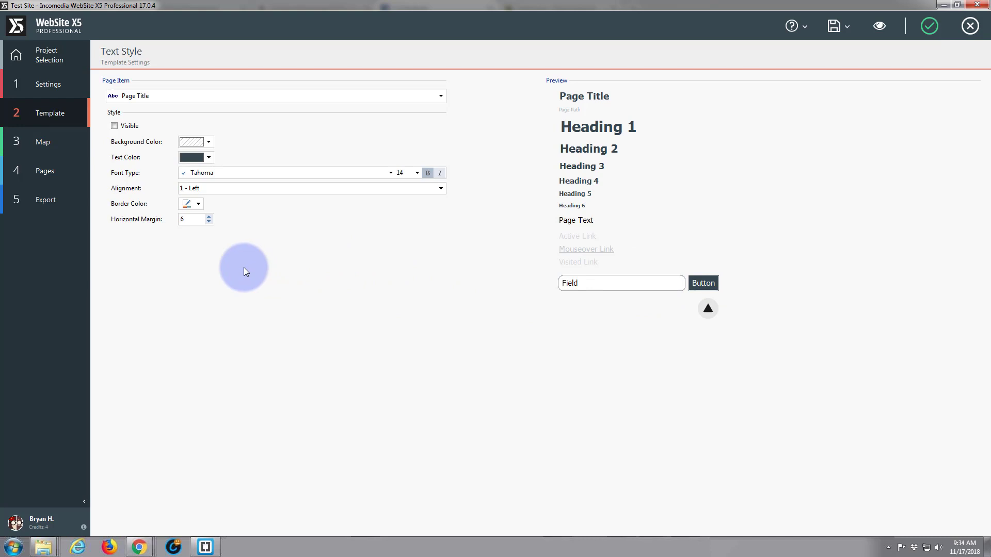
{"action": "mouse_move", "coordinate": [274, 183]}
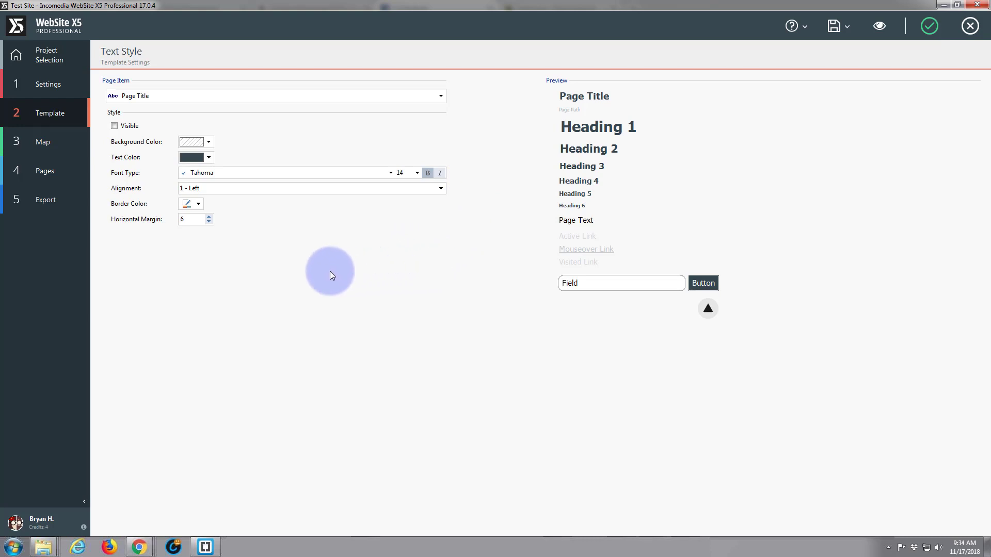
{"action": "mouse_move", "coordinate": [318, 286]}
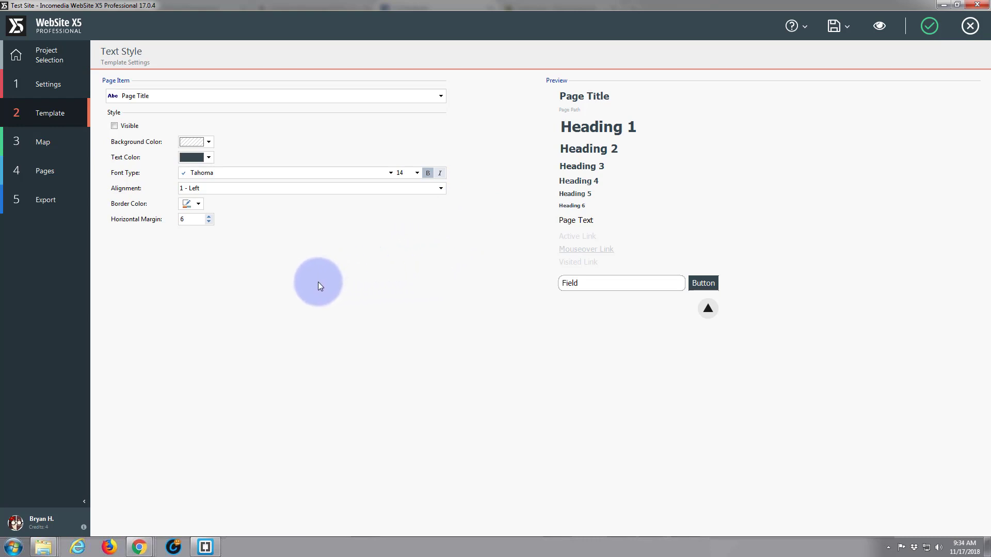
{"action": "mouse_move", "coordinate": [453, 213]}
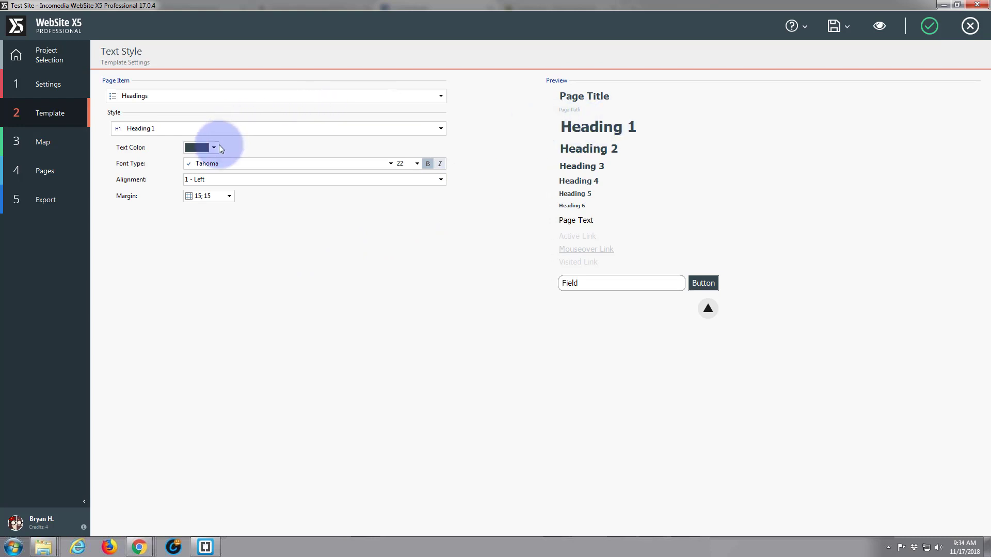
- Give the Heading 1 text a dark blue colour
{"action": "left_click", "coordinate": [213, 147]}
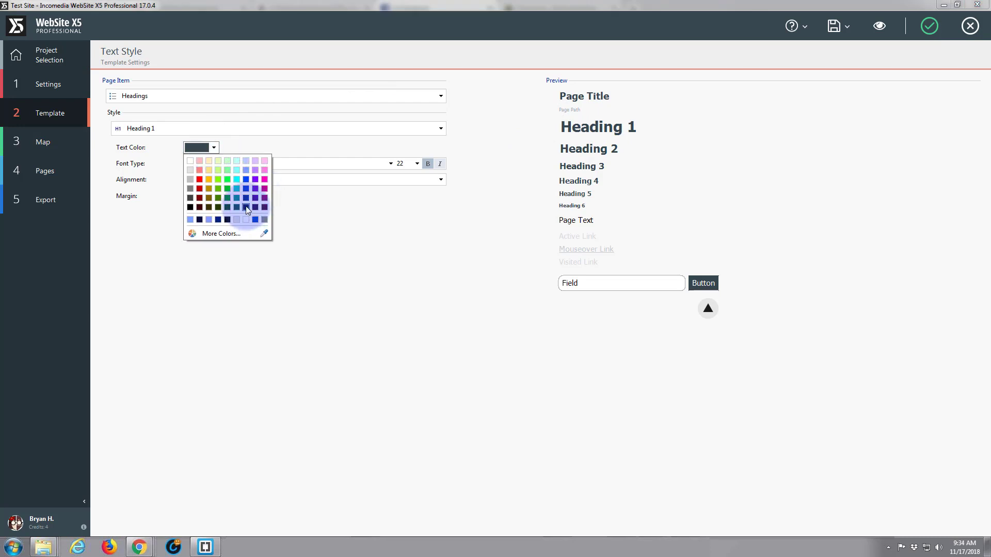
{"action": "left_click", "coordinate": [246, 208]}
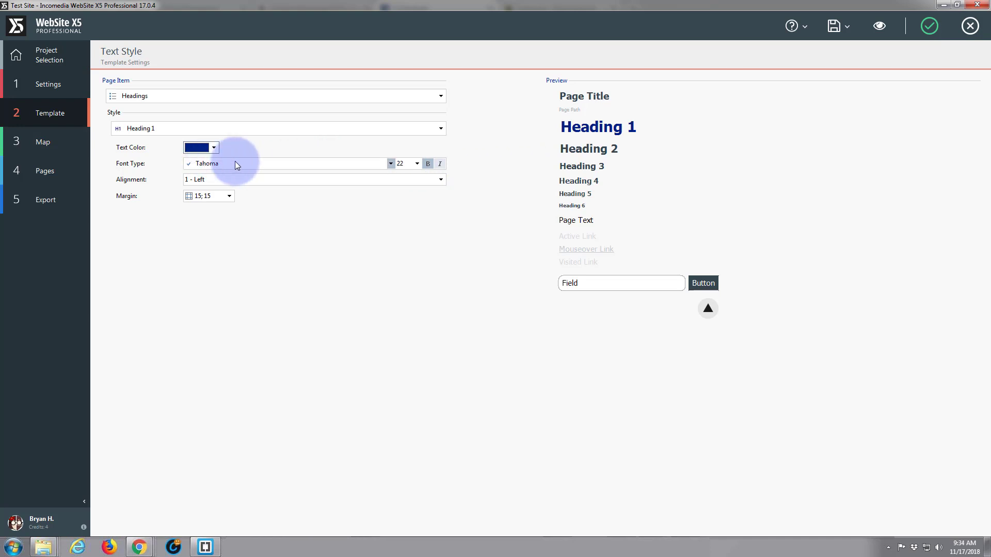
{"action": "left_click", "coordinate": [390, 163]}
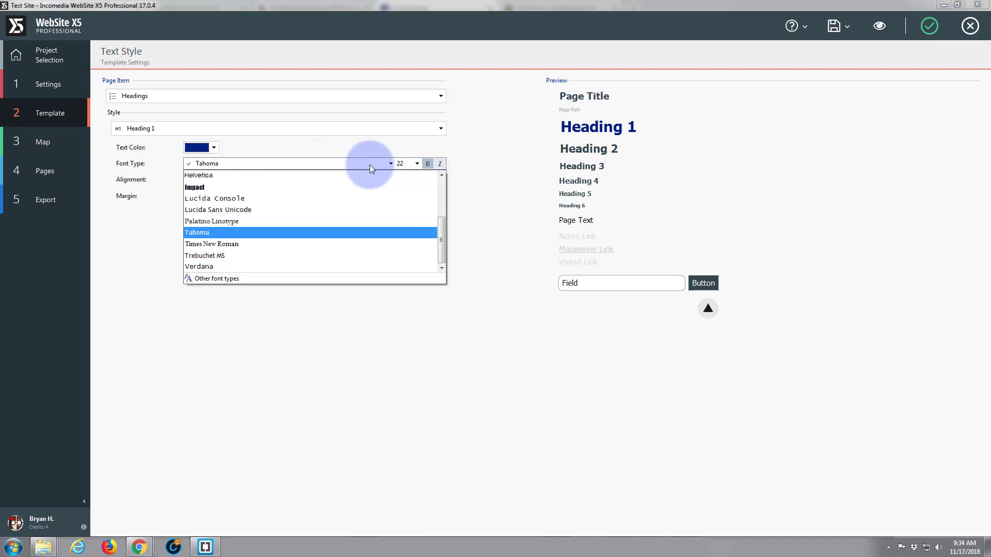
{"action": "mouse_move", "coordinate": [352, 209]}
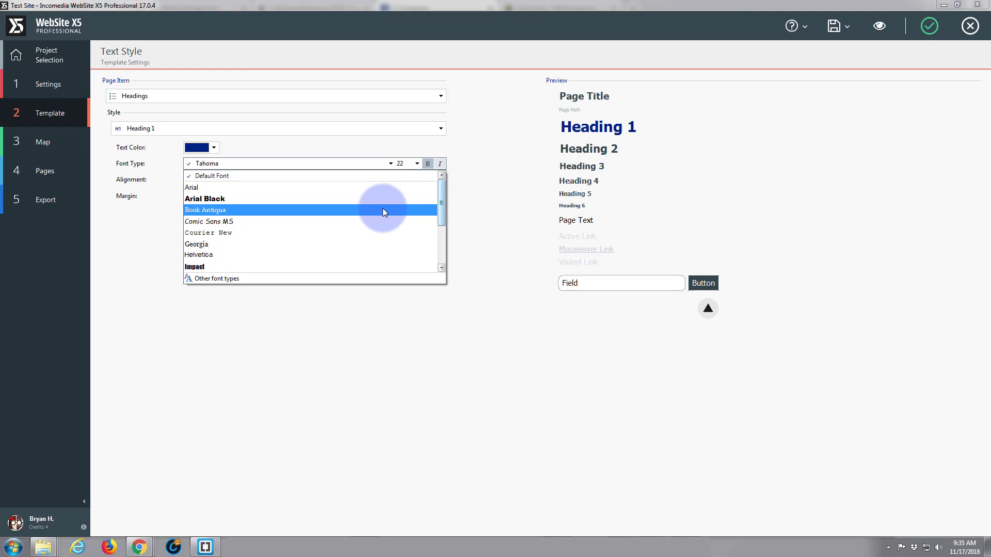
{"action": "mouse_move", "coordinate": [286, 254]}
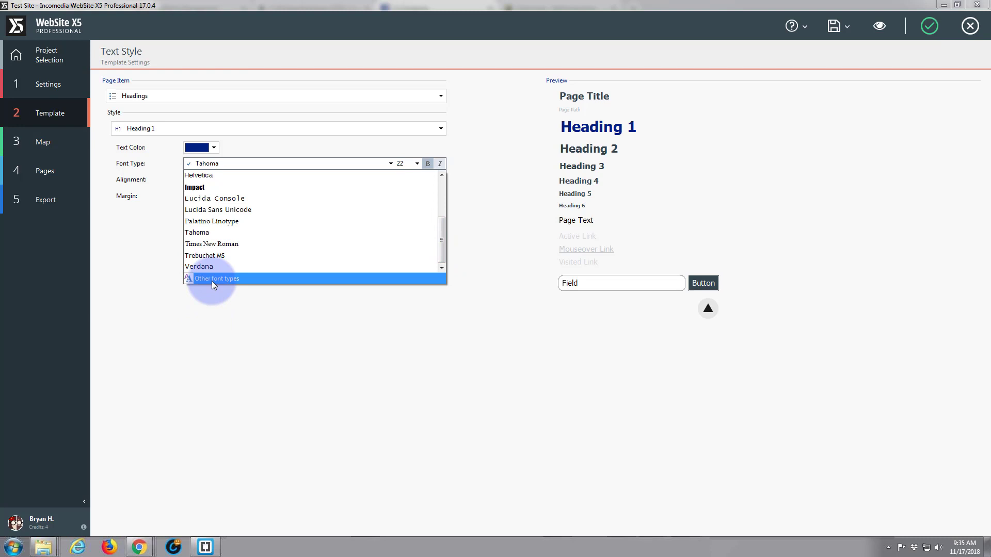
- Filter web fonts to Sans Serif and add Google's Montserrat Regular to the project
{"action": "left_click", "coordinate": [217, 279]}
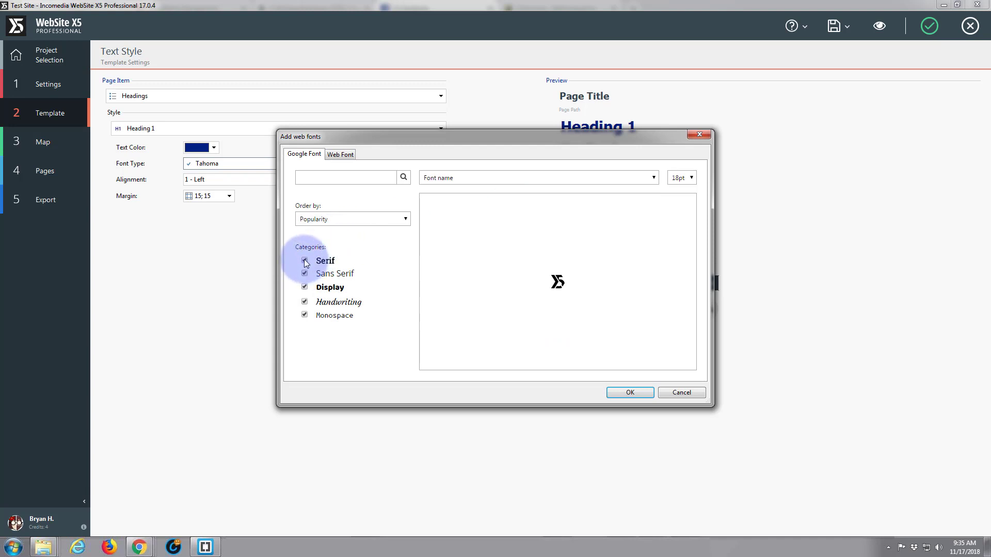
{"action": "left_click", "coordinate": [305, 261]}
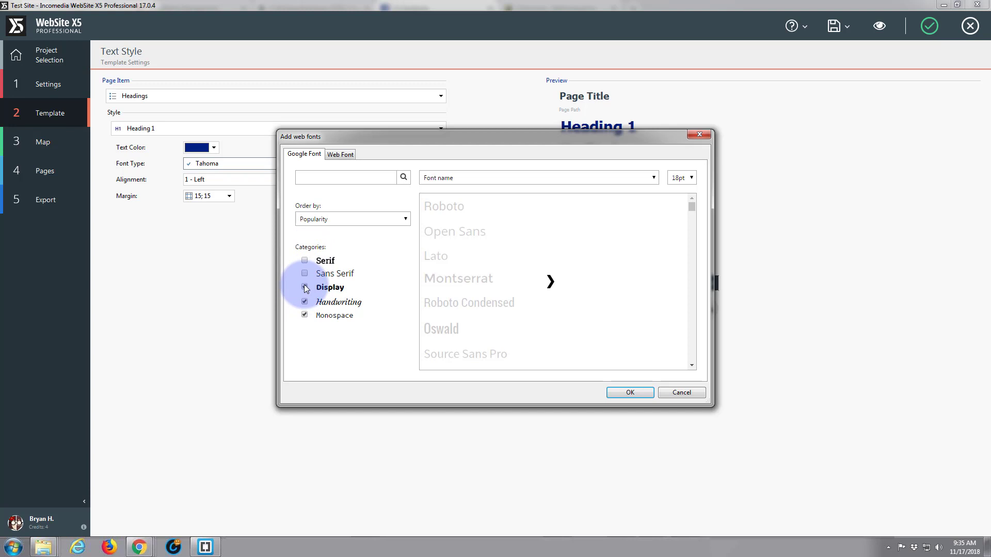
{"action": "left_click", "coordinate": [305, 315]}
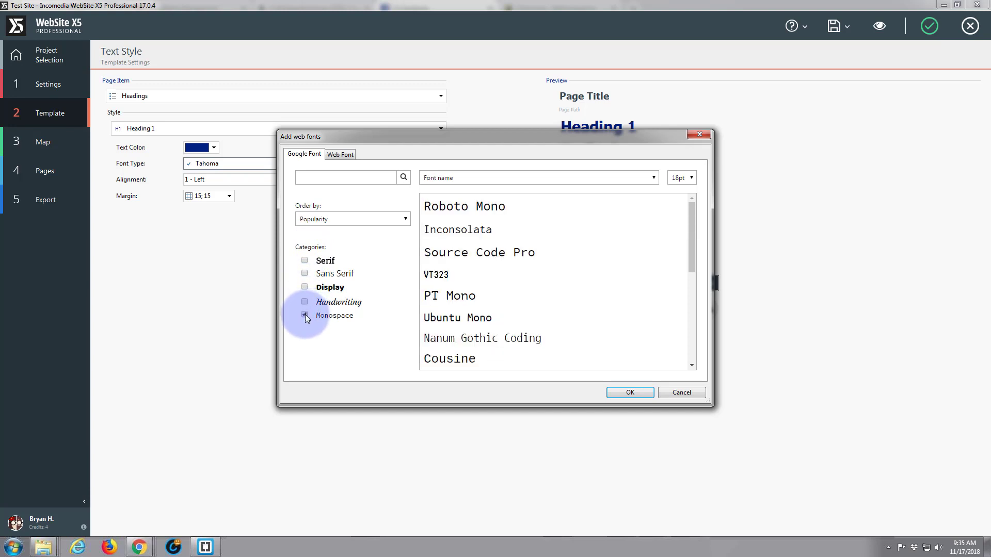
{"action": "left_click", "coordinate": [305, 273]}
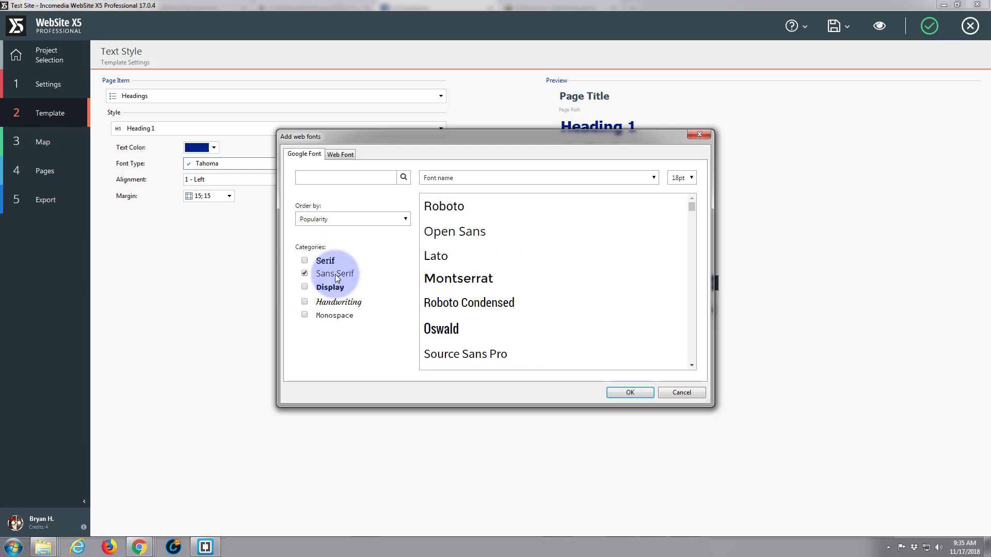
{"action": "mouse_move", "coordinate": [382, 269]}
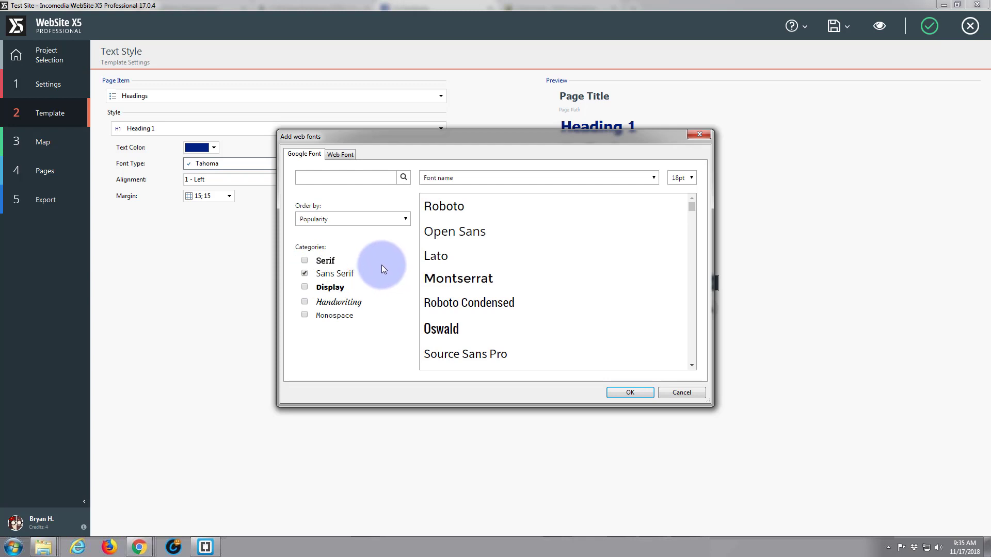
{"action": "mouse_move", "coordinate": [538, 231]}
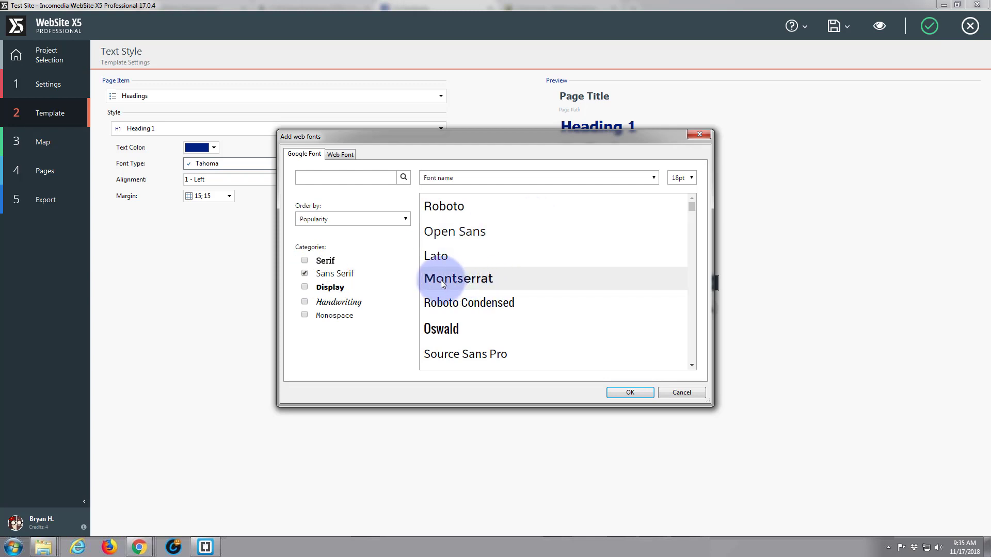
{"action": "scroll", "scroll_direction": "down", "scroll_amount": 3}
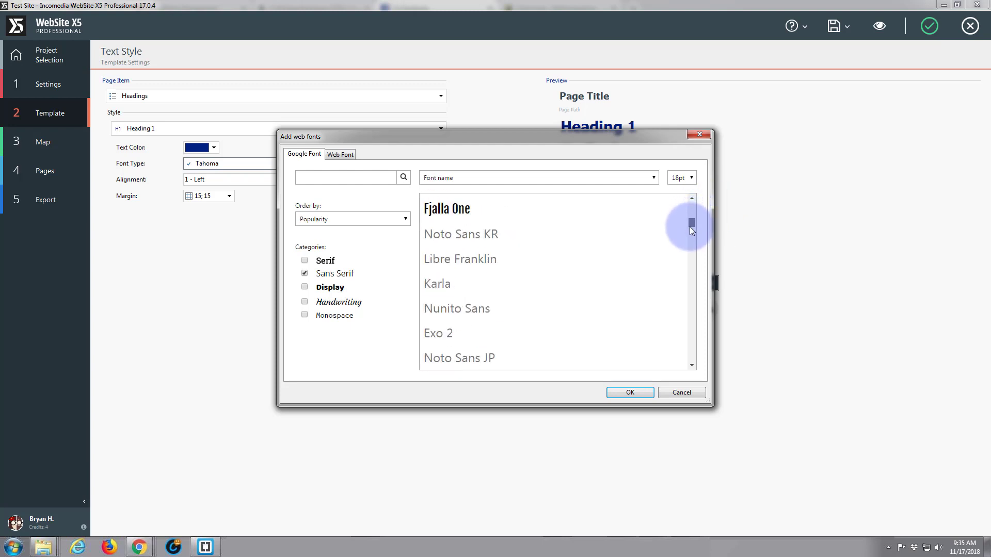
{"action": "left_click_drag", "start_coordinate": [690, 228], "coordinate": [690, 300]}
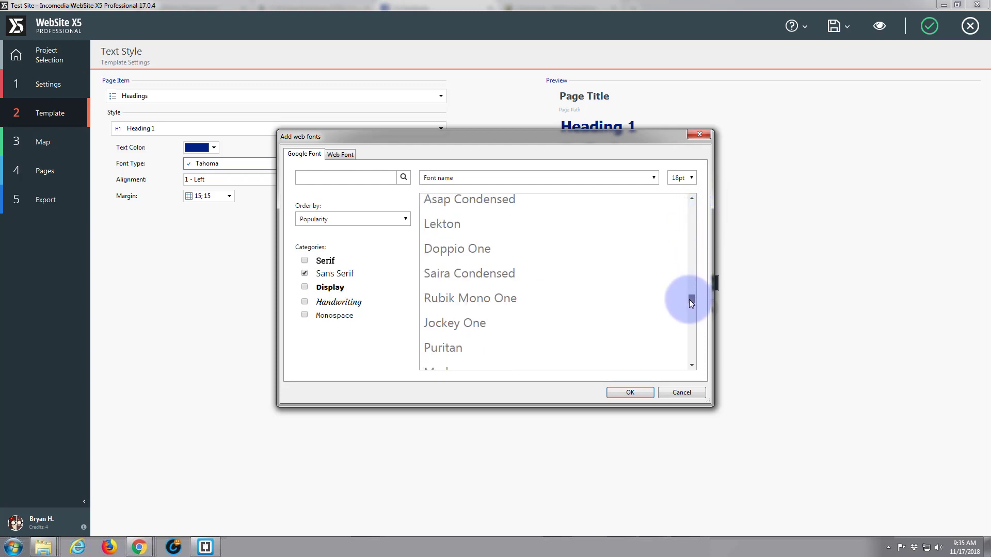
{"action": "left_click_drag", "start_coordinate": [690, 302], "coordinate": [690, 354]}
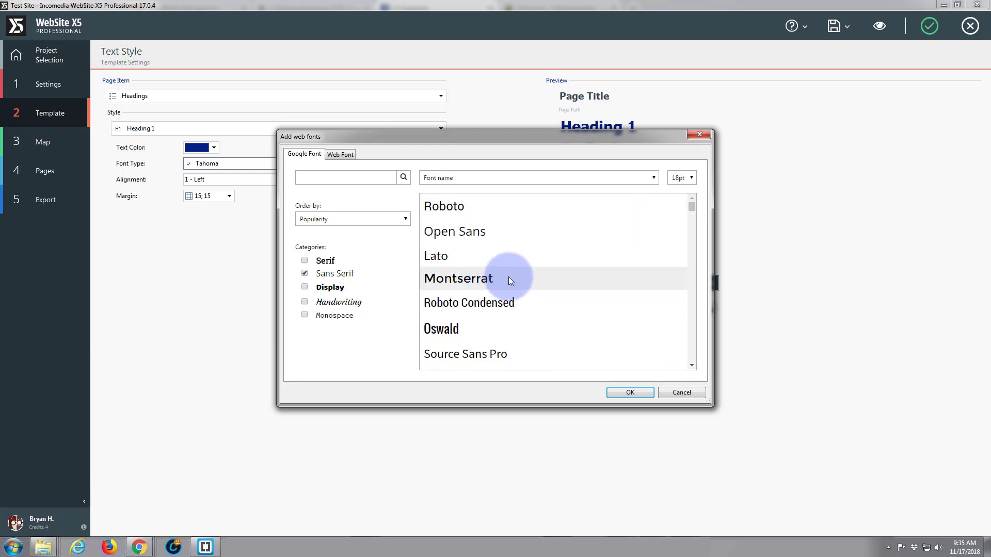
{"action": "left_click", "coordinate": [458, 278]}
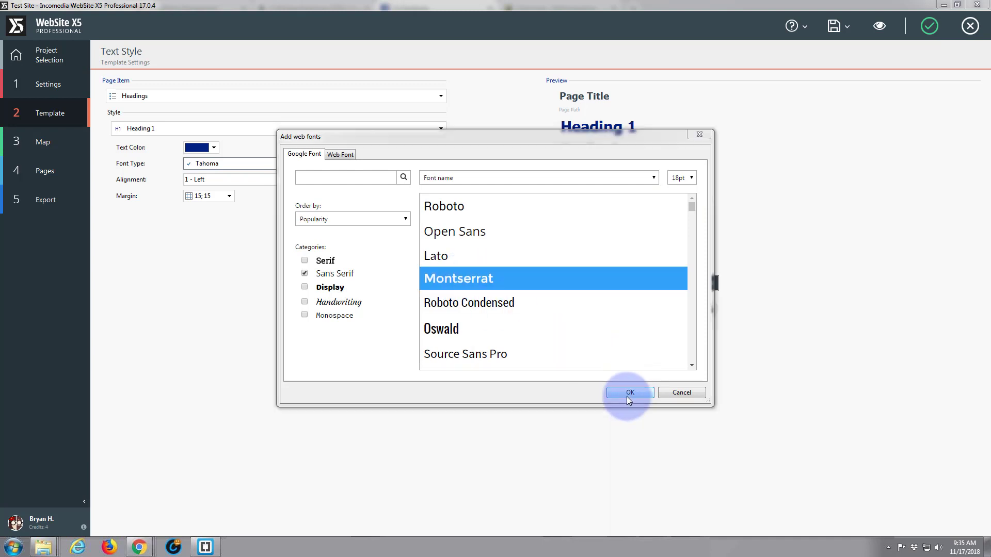
{"action": "left_click", "coordinate": [629, 393]}
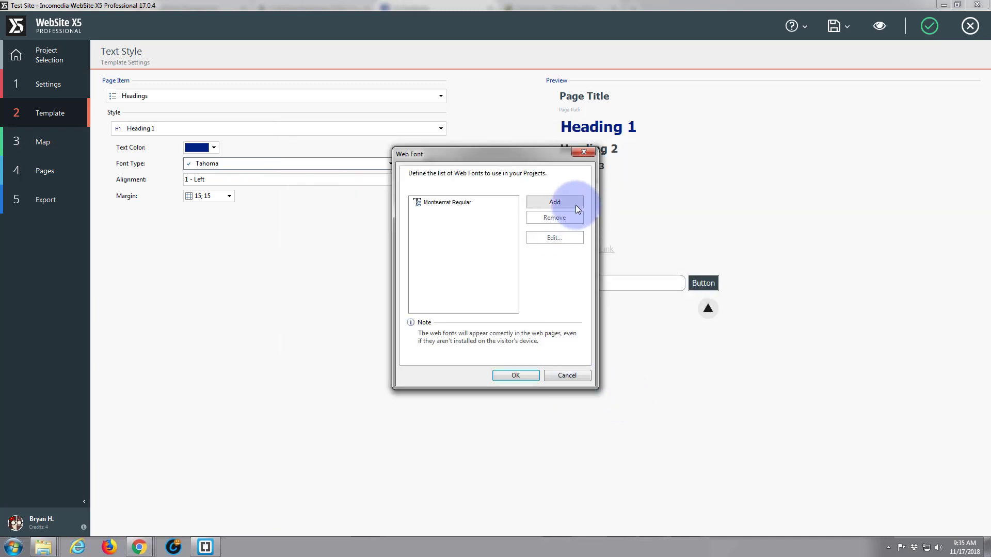
{"action": "mouse_move", "coordinate": [521, 174]}
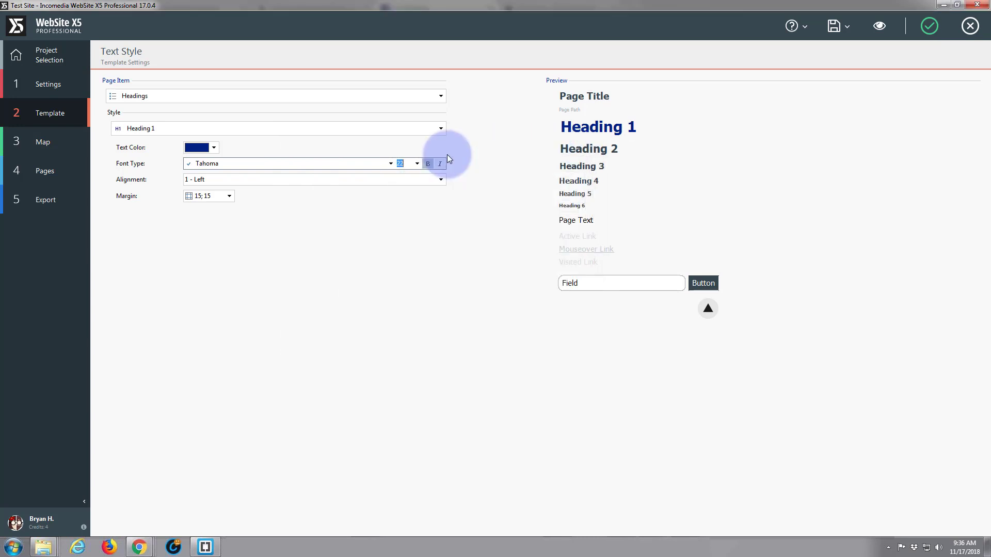
- Choose Montserrat as the Heading 1 font type
{"action": "left_click", "coordinate": [391, 163]}
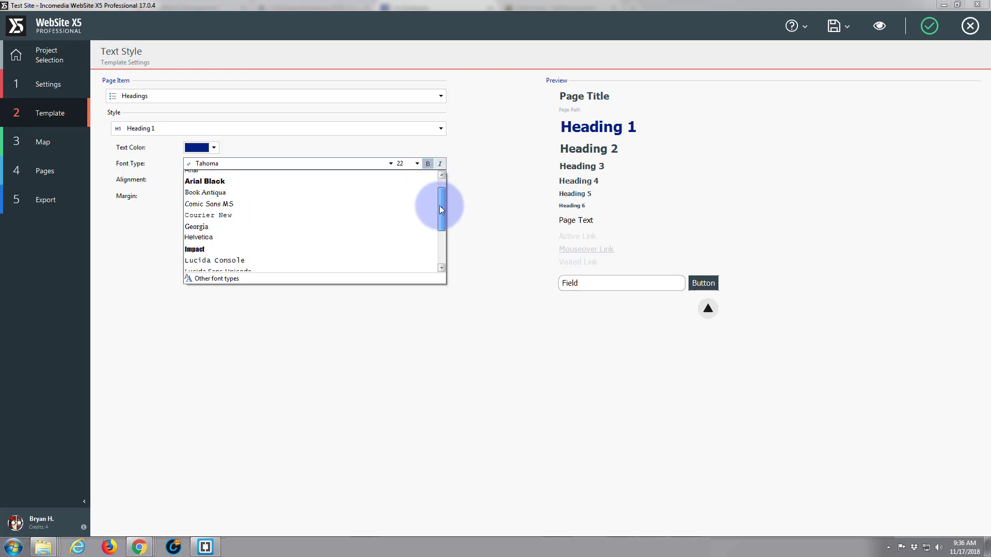
{"action": "scroll", "scroll_direction": "down", "scroll_amount": 3}
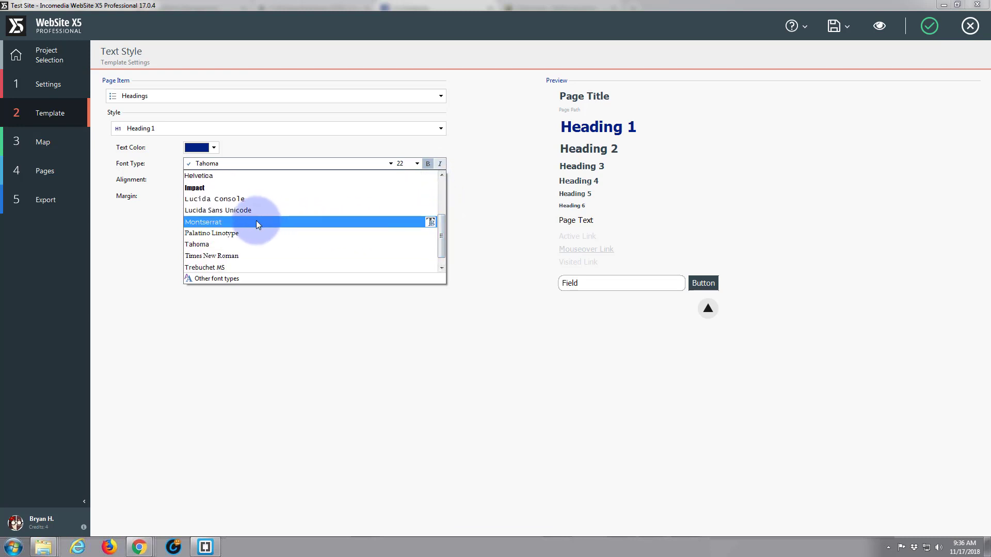
{"action": "left_click", "coordinate": [203, 222]}
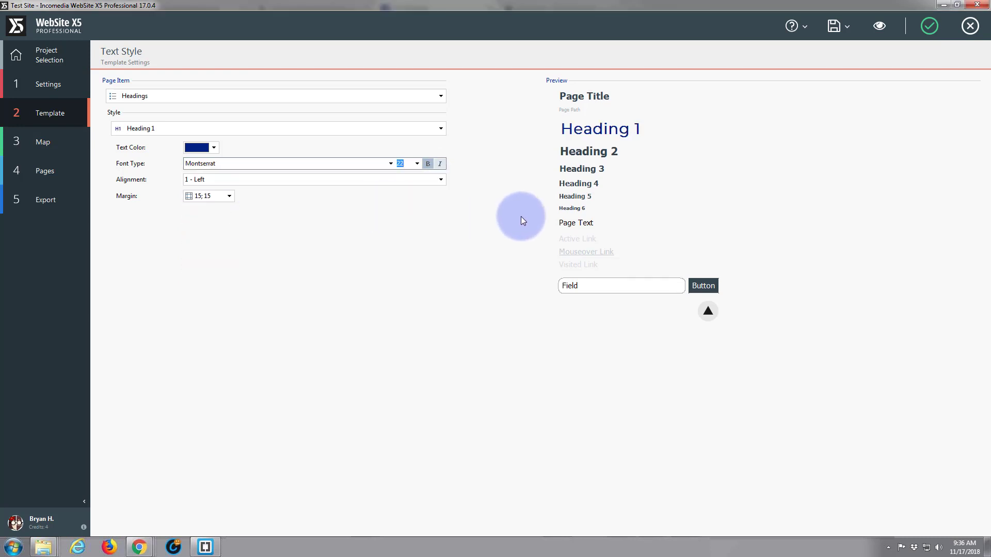
{"action": "mouse_move", "coordinate": [452, 230]}
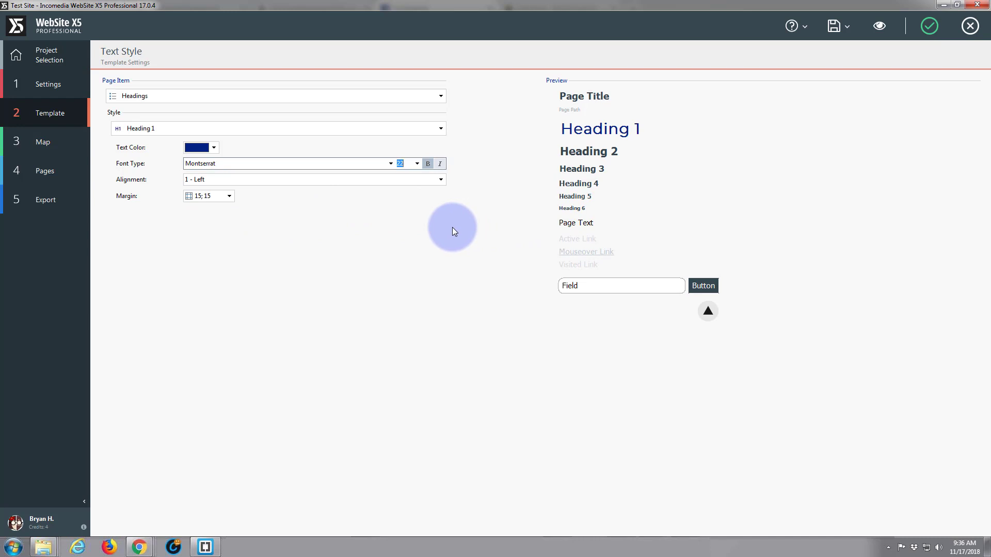
{"action": "mouse_move", "coordinate": [600, 129]}
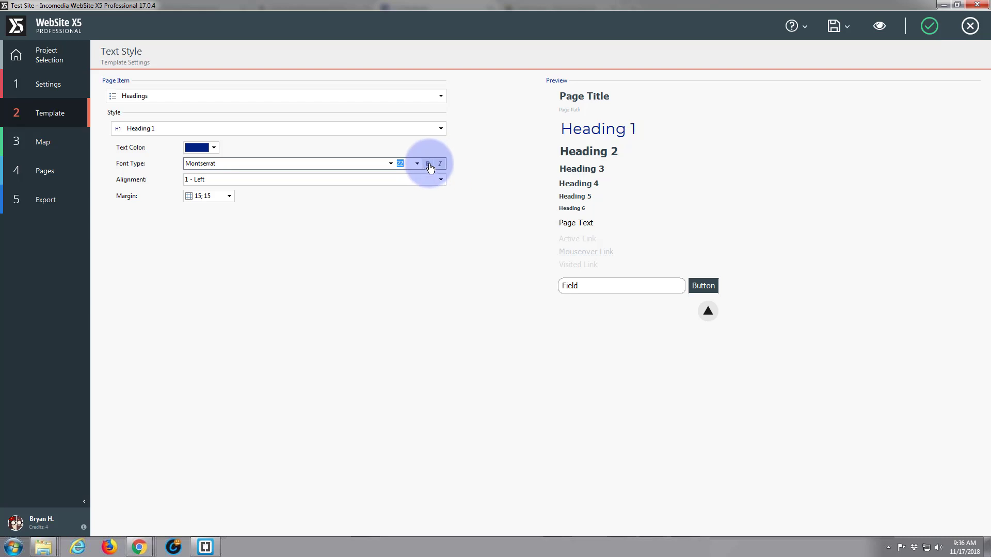
{"action": "left_click", "coordinate": [428, 164]}
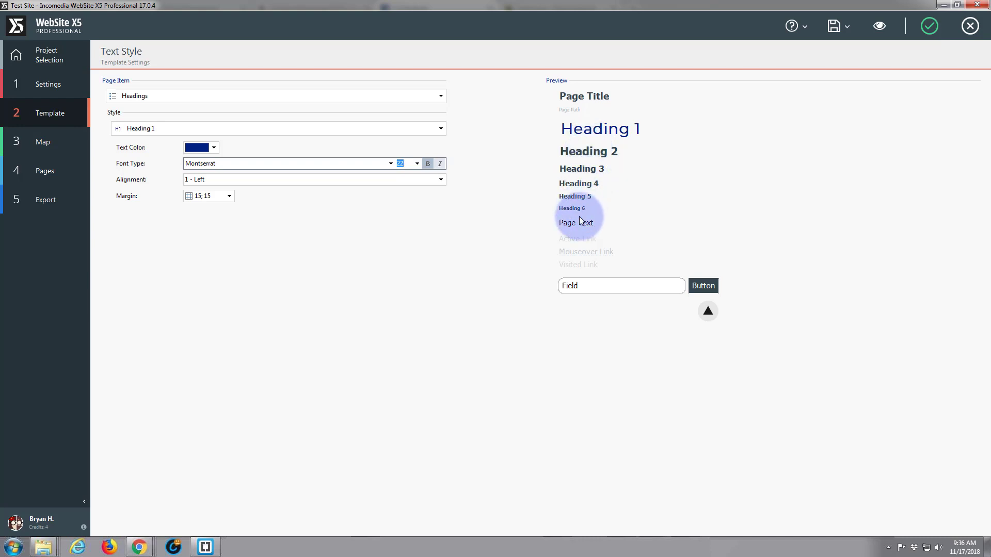
- Switch the styled page item to Page Text
{"action": "left_click", "coordinate": [274, 96]}
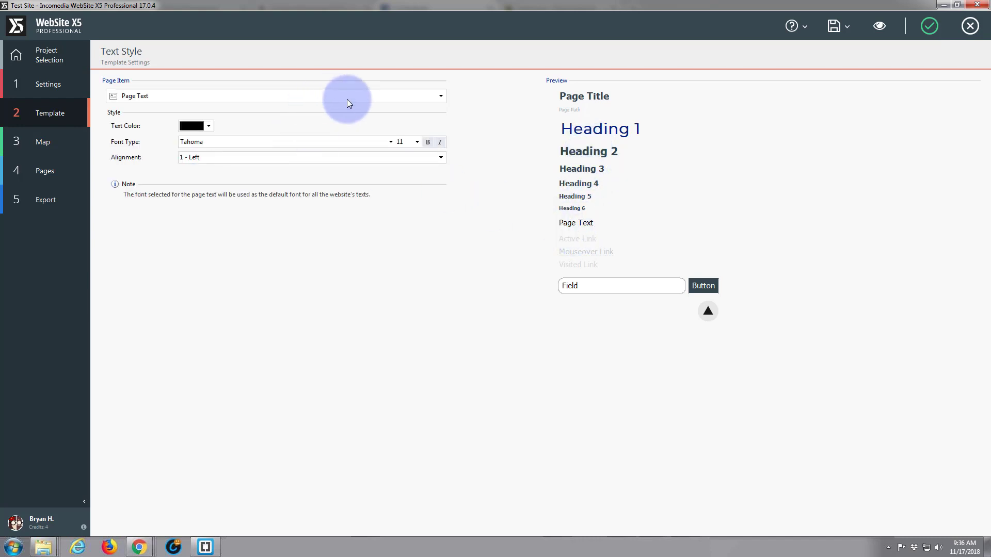
{"action": "left_click", "coordinate": [391, 141]}
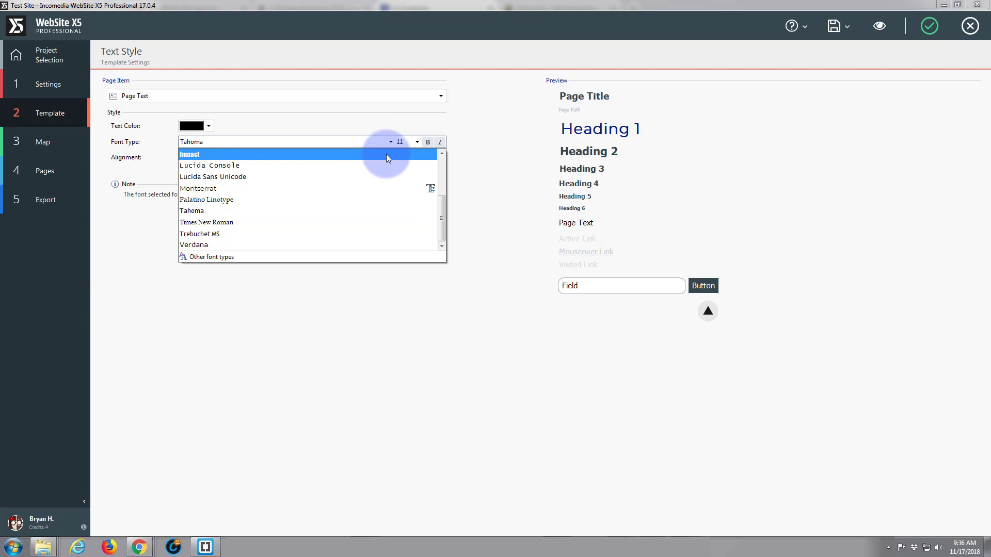
{"action": "mouse_move", "coordinate": [417, 177]}
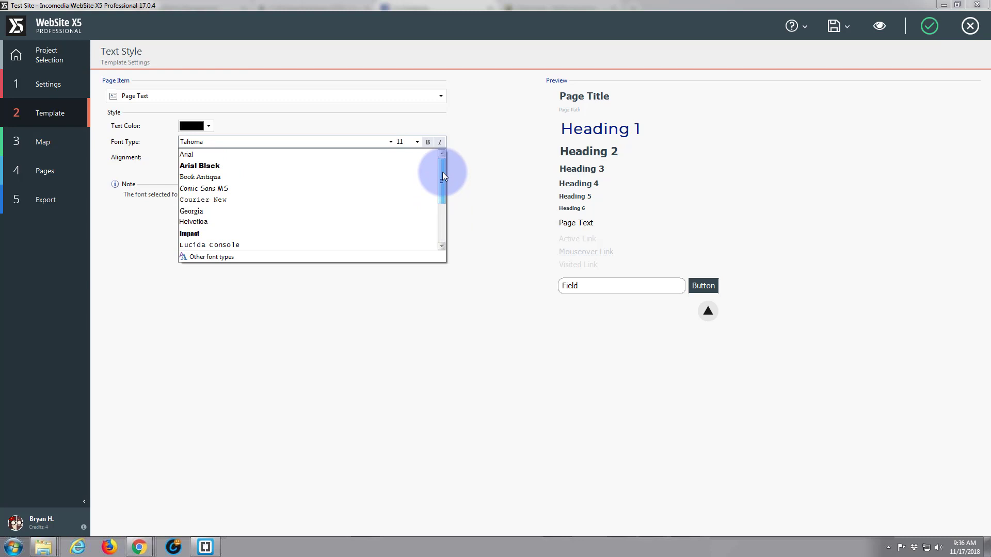
{"action": "scroll", "scroll_direction": "down", "scroll_amount": 3}
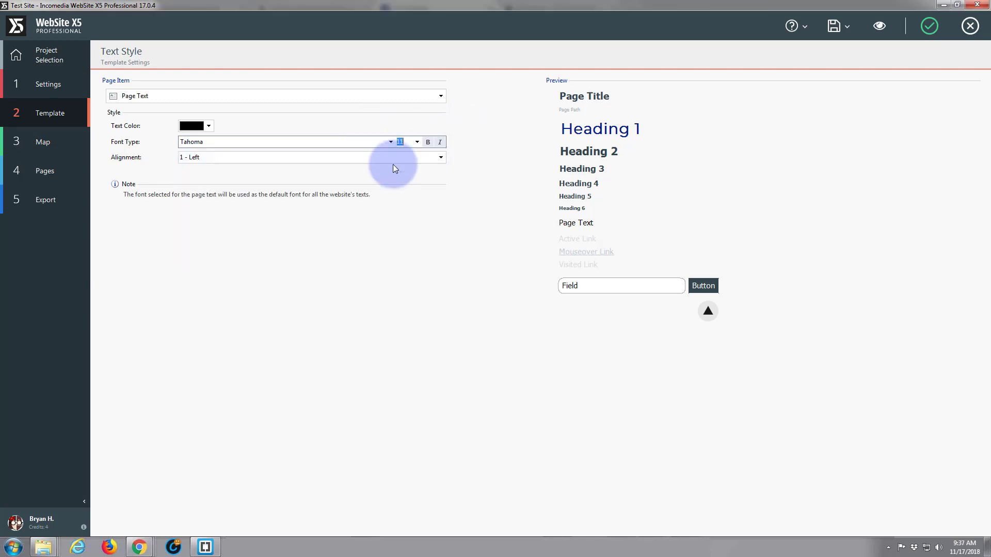
- Add Lato Regular from Google Fonts to the project's web fonts
{"action": "left_click", "coordinate": [390, 141]}
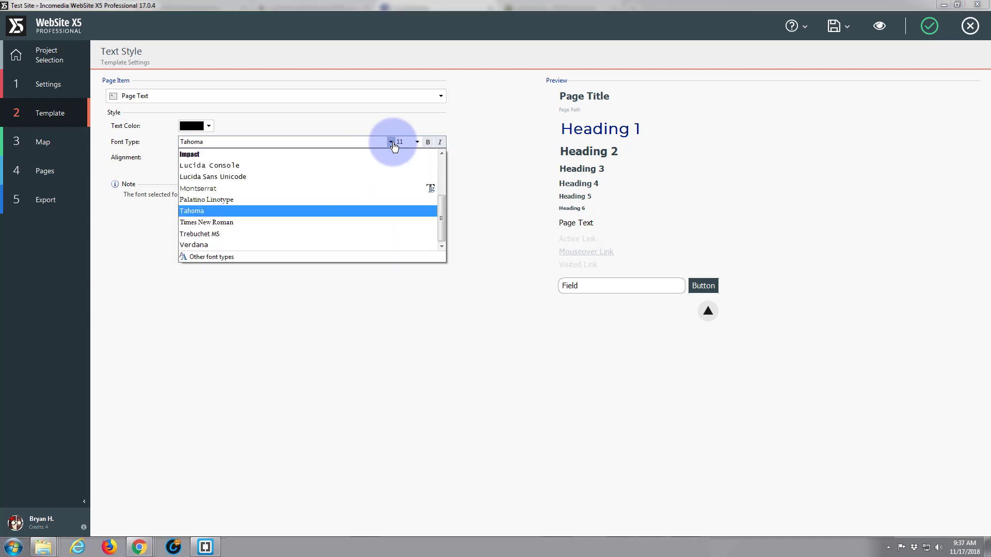
{"action": "mouse_move", "coordinate": [210, 257]}
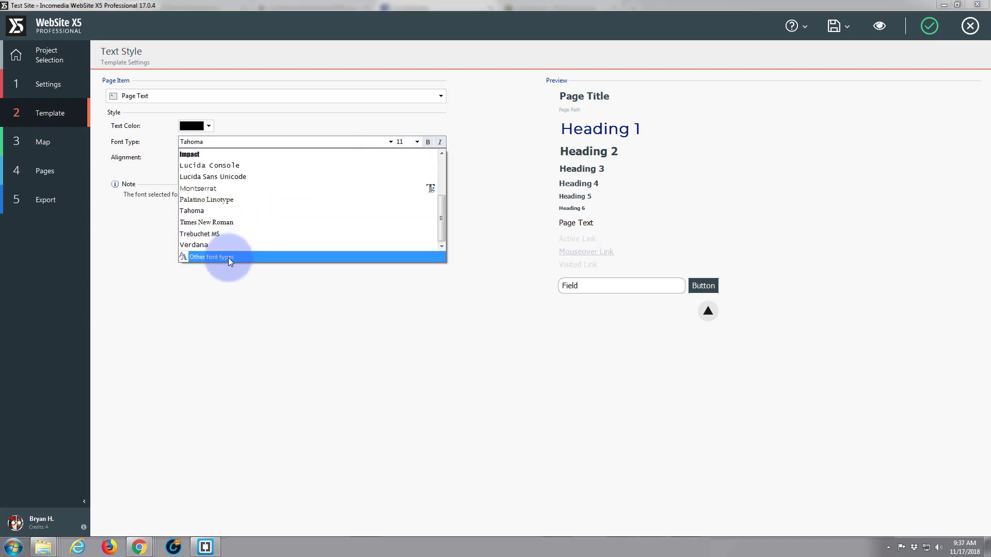
{"action": "left_click", "coordinate": [211, 257]}
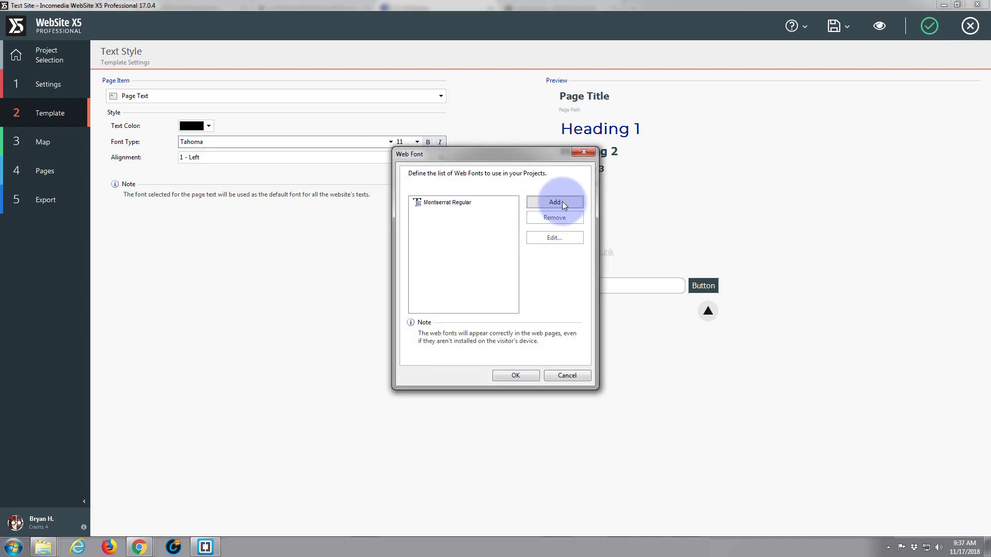
{"action": "left_click", "coordinate": [554, 202]}
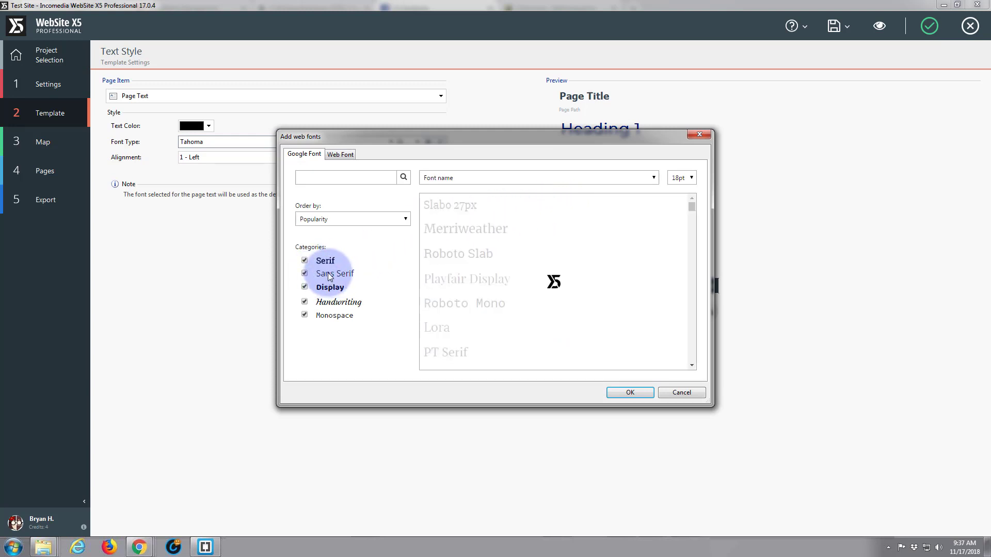
{"action": "left_click", "coordinate": [304, 260]}
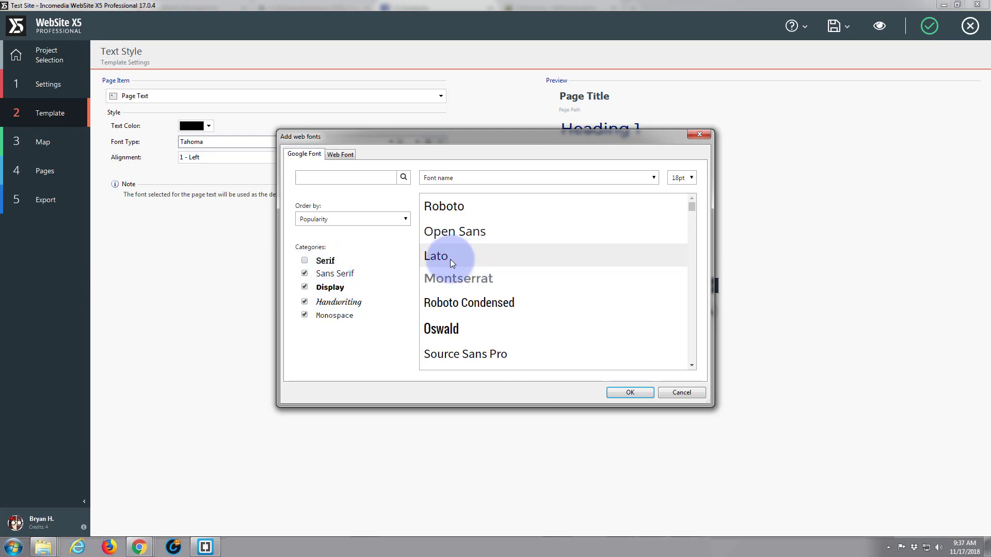
{"action": "left_click", "coordinate": [435, 255]}
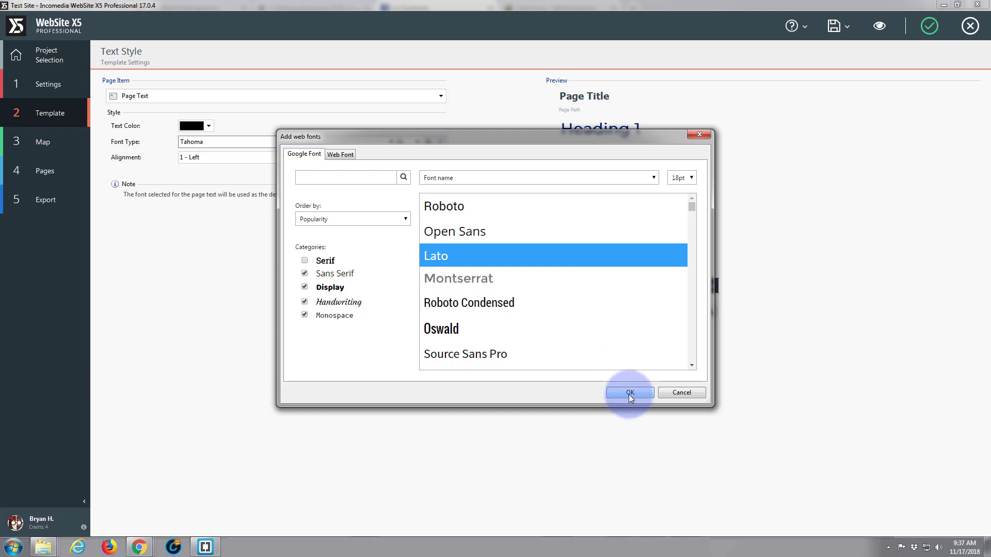
{"action": "left_click", "coordinate": [628, 393]}
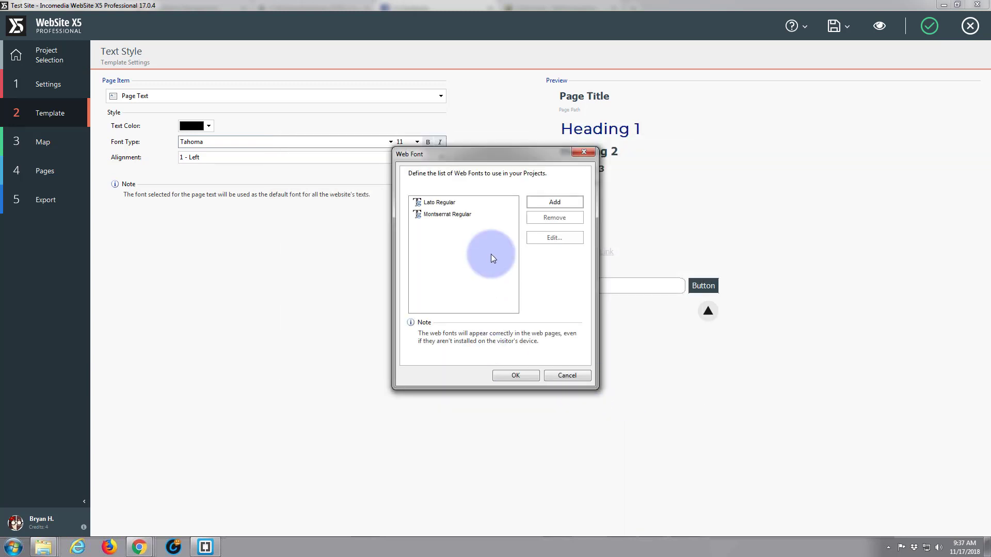
{"action": "left_click", "coordinate": [515, 374]}
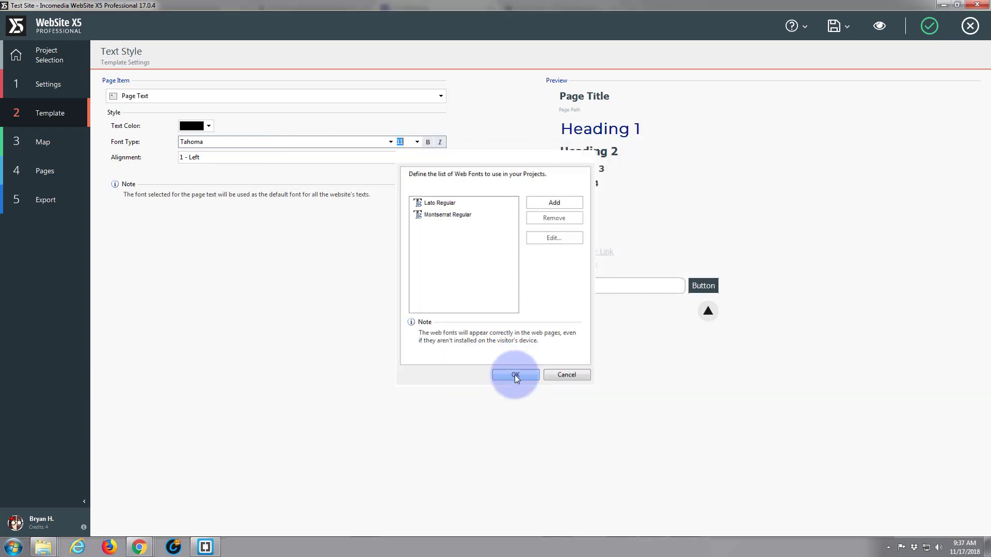
{"action": "left_click", "coordinate": [514, 374]}
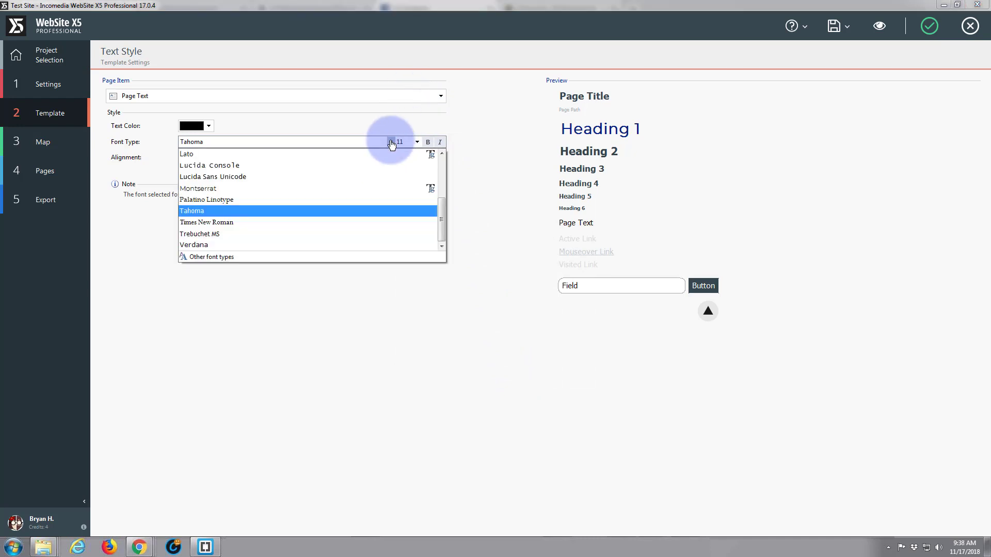
- Choose Lato as the Page Text font with size 12
{"action": "left_click", "coordinate": [187, 154]}
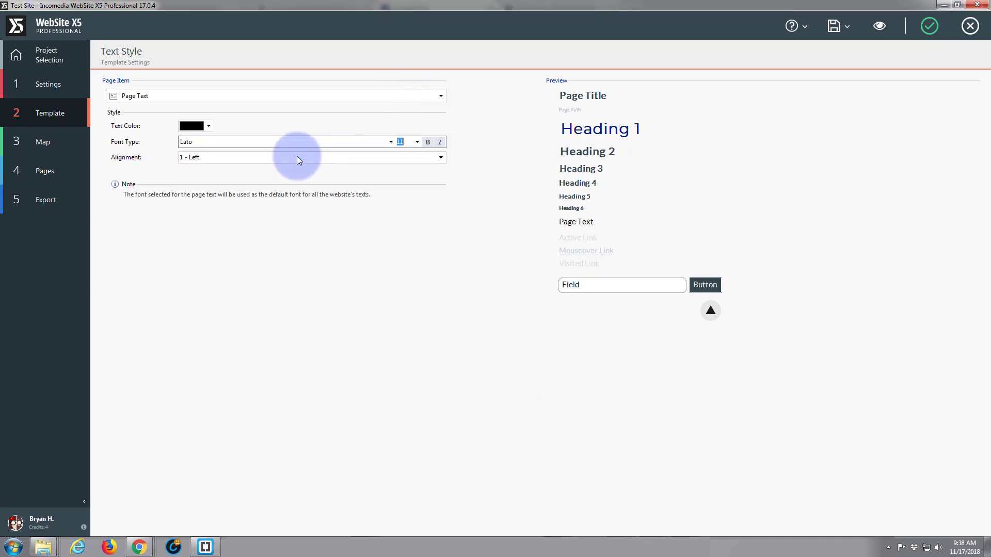
{"action": "mouse_move", "coordinate": [417, 144]}
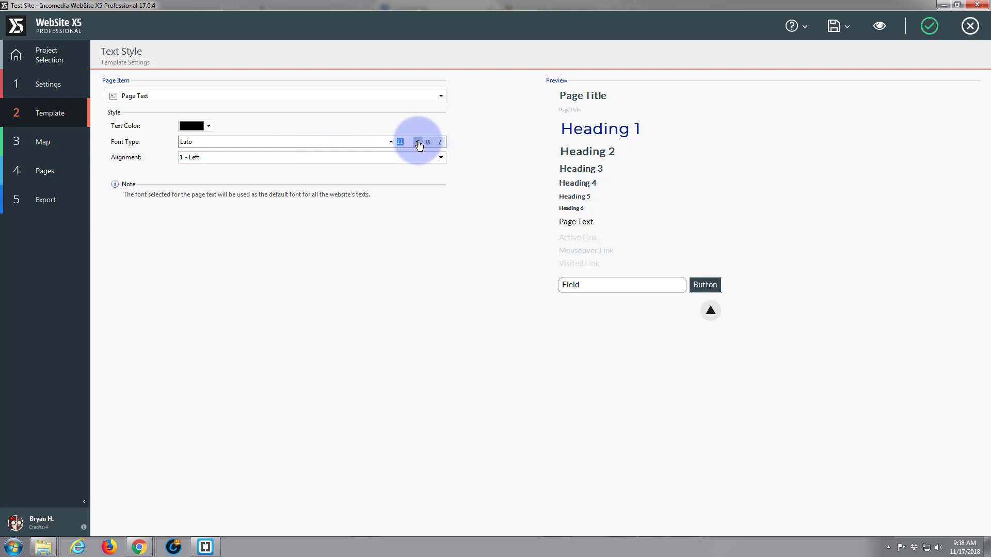
{"action": "left_click", "coordinate": [416, 142]}
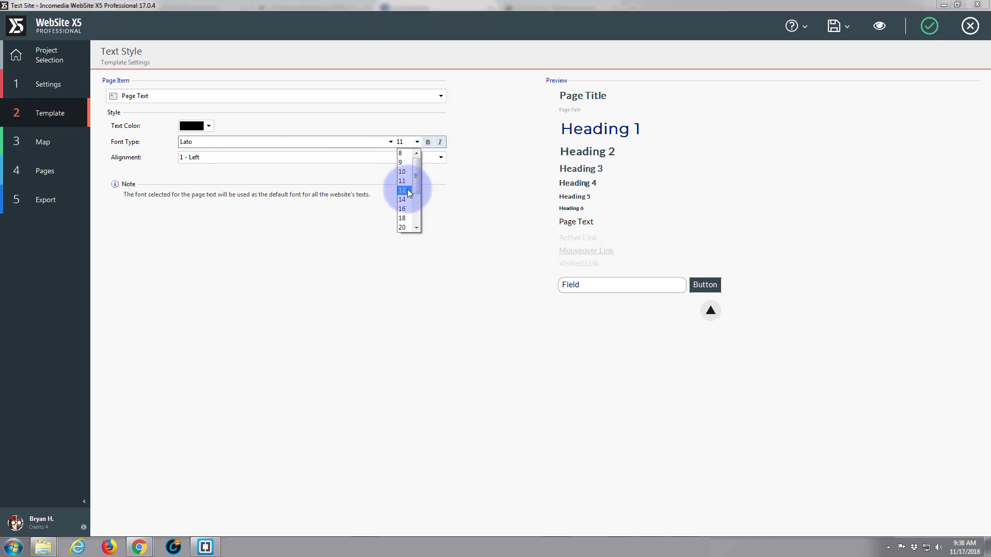
{"action": "left_click", "coordinate": [402, 190]}
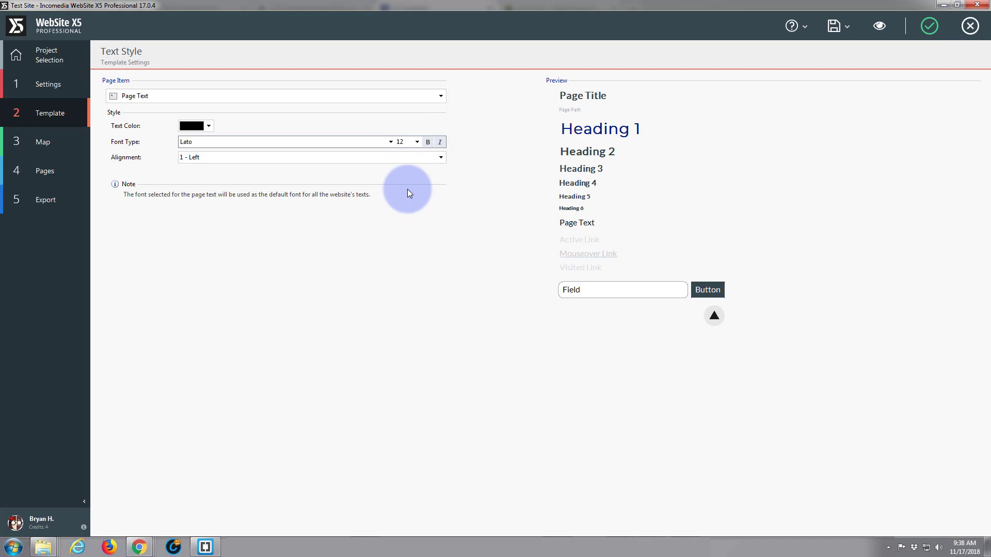
{"action": "mouse_move", "coordinate": [406, 187]}
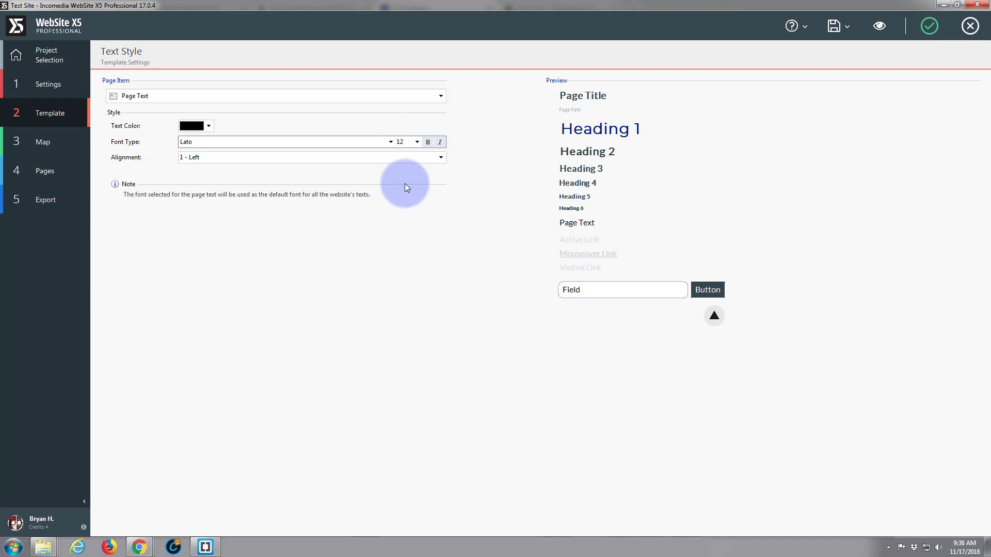
{"action": "mouse_move", "coordinate": [400, 184]}
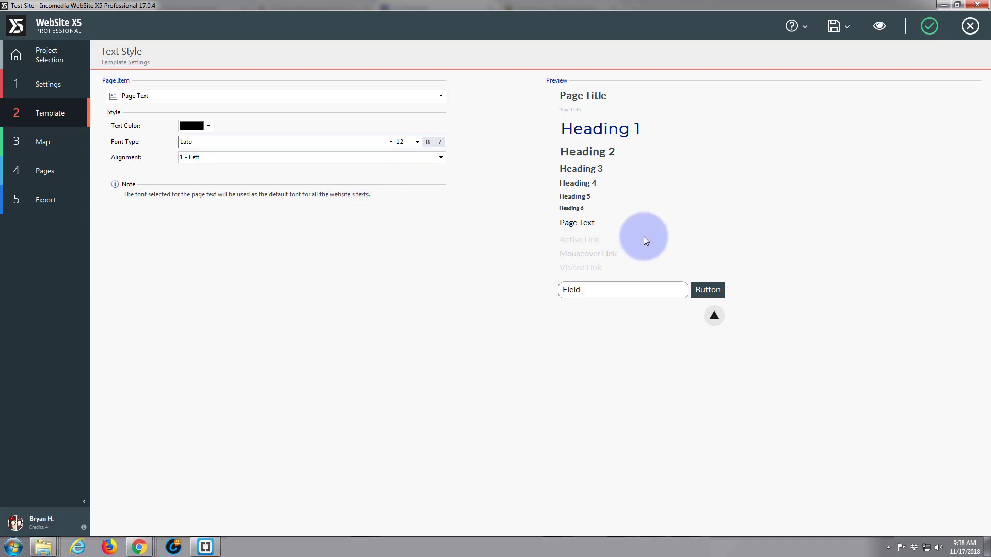
{"action": "mouse_move", "coordinate": [708, 290]}
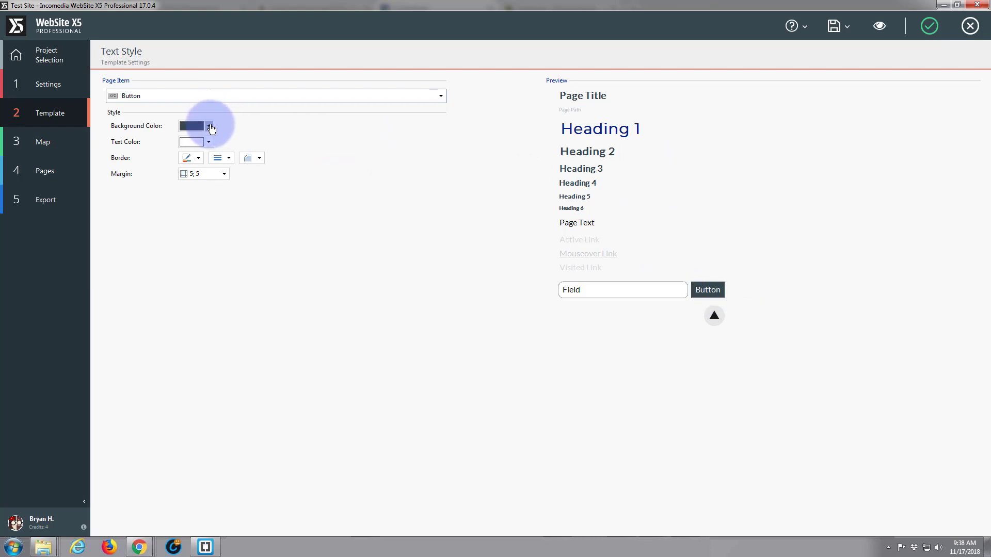
- Select the Button page item and check its background colour options
{"action": "left_click", "coordinate": [208, 126]}
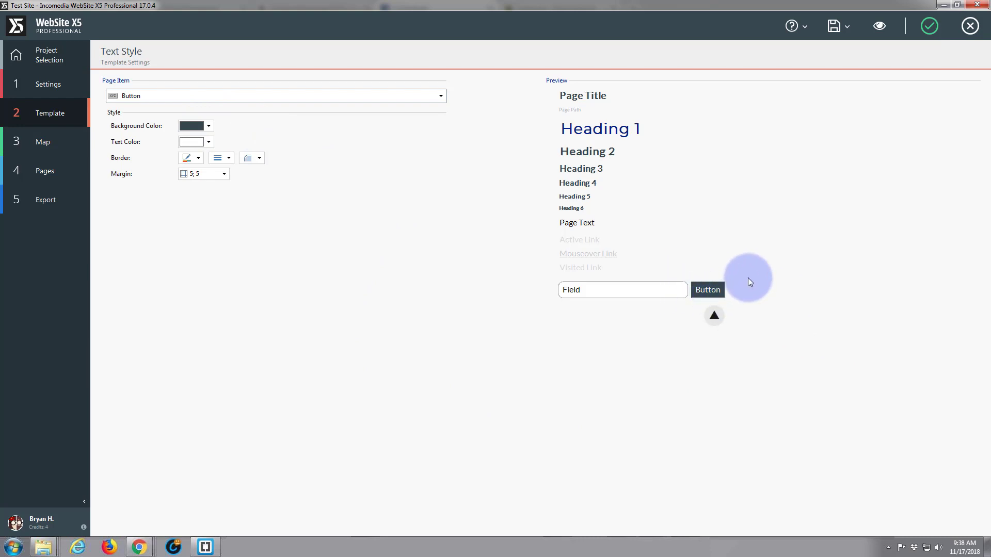
{"action": "mouse_move", "coordinate": [732, 260]}
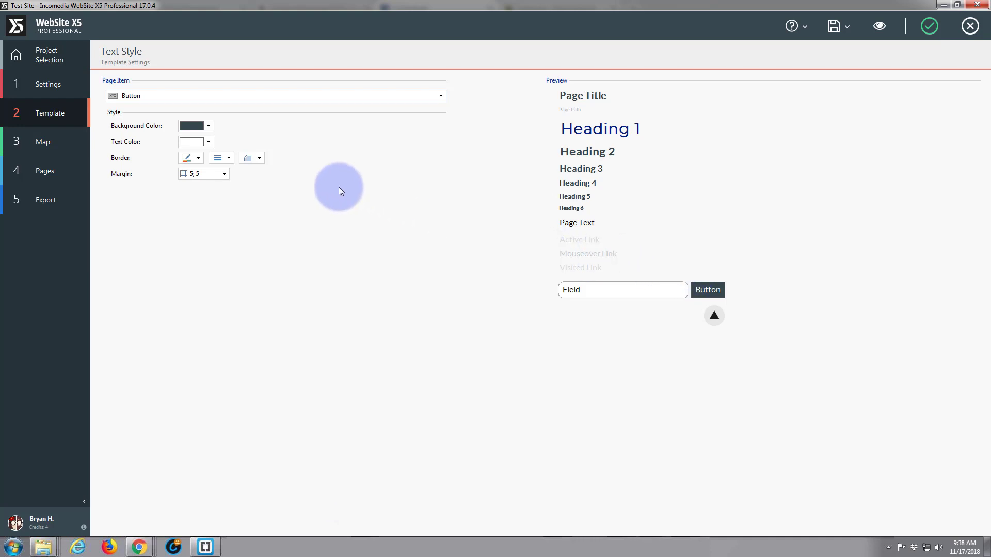
{"action": "mouse_move", "coordinate": [234, 132]}
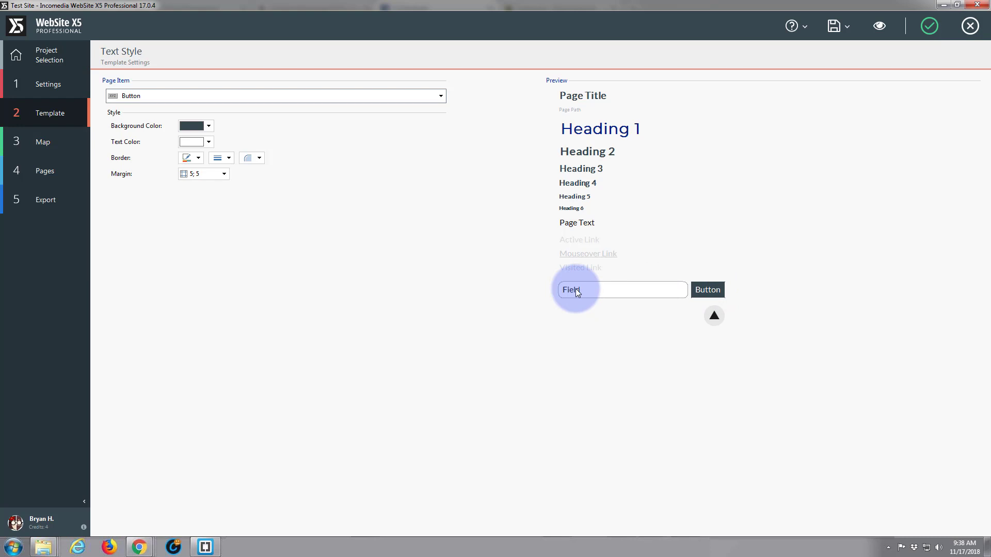
{"action": "mouse_move", "coordinate": [581, 208]}
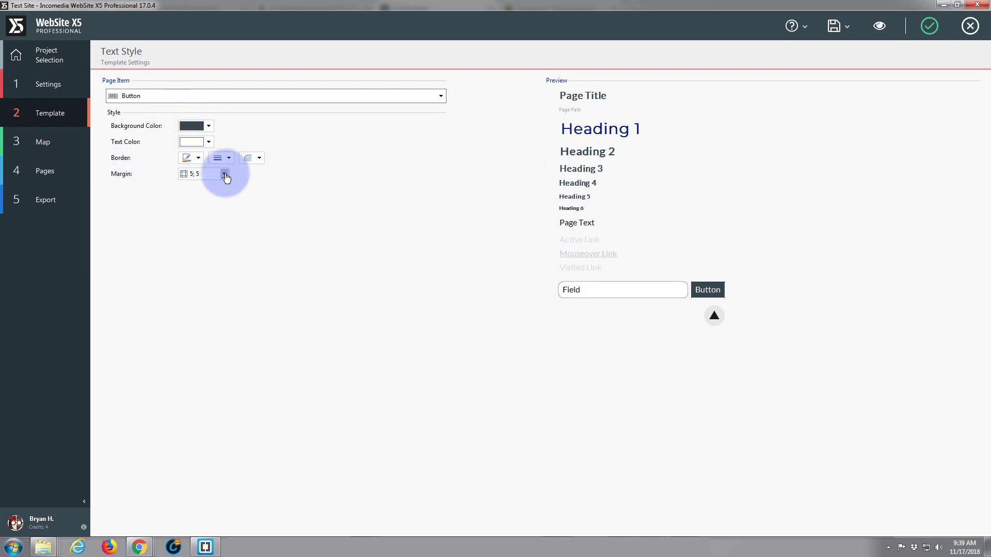
- Set button margins to horizontal 30 and vertical 15, with all corners rounded to 3
{"action": "left_click", "coordinate": [223, 174]}
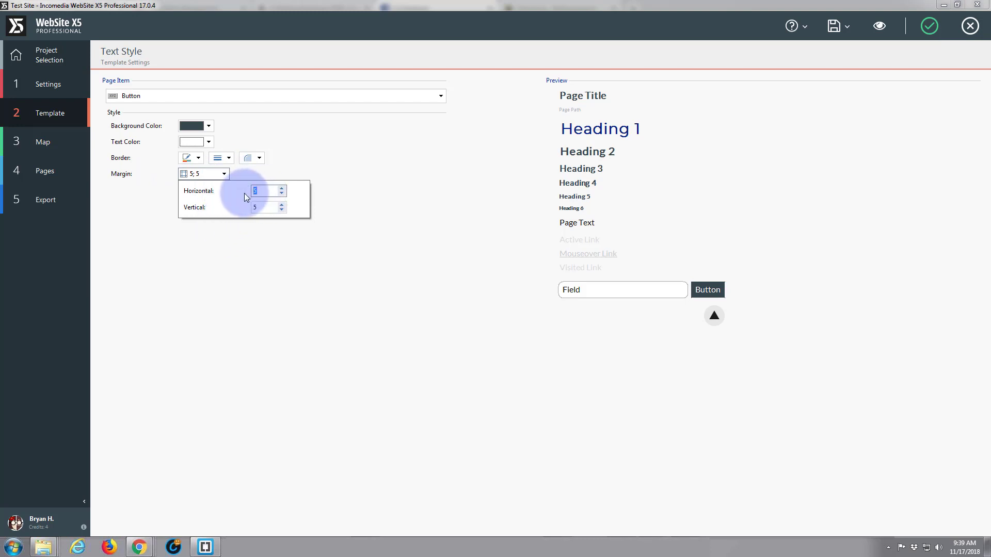
{"action": "type", "text": "15"}
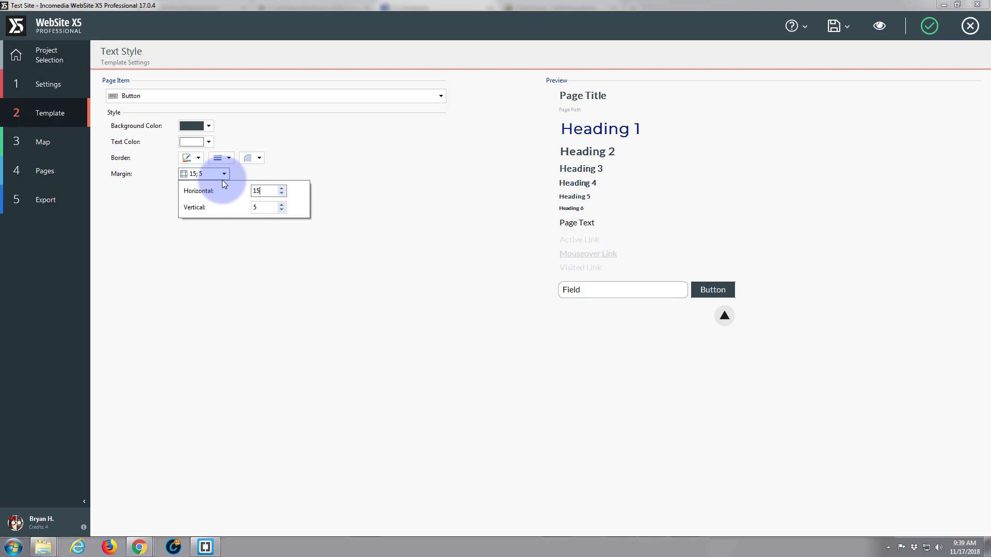
{"action": "left_click", "coordinate": [266, 190]}
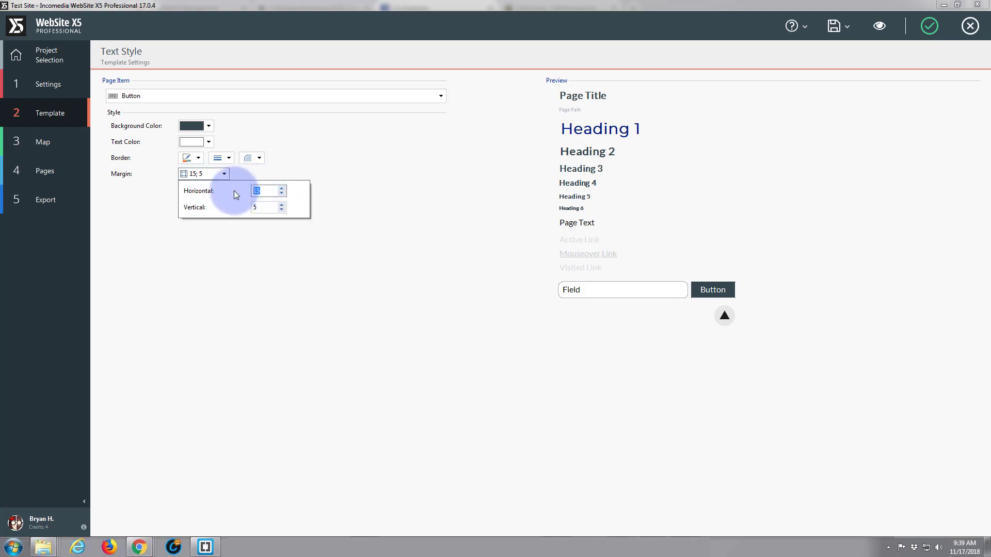
{"action": "type", "text": "30"}
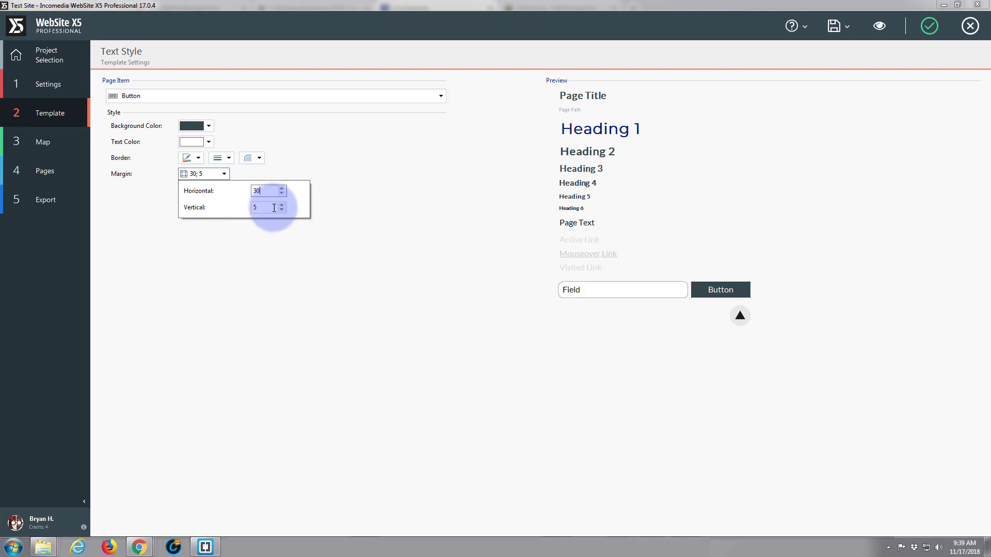
{"action": "left_click", "coordinate": [265, 207]}
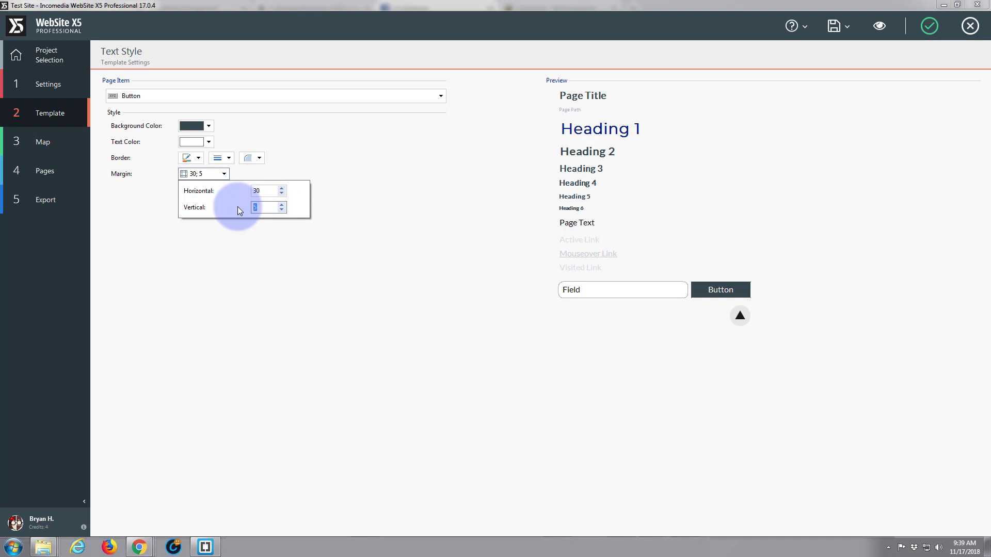
{"action": "type", "text": "15"}
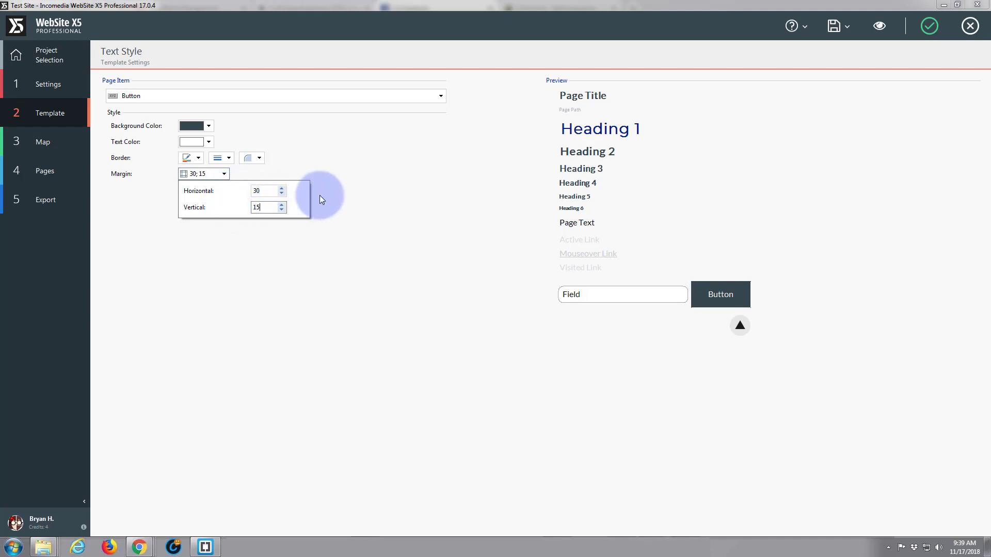
{"action": "left_click", "coordinate": [196, 163]}
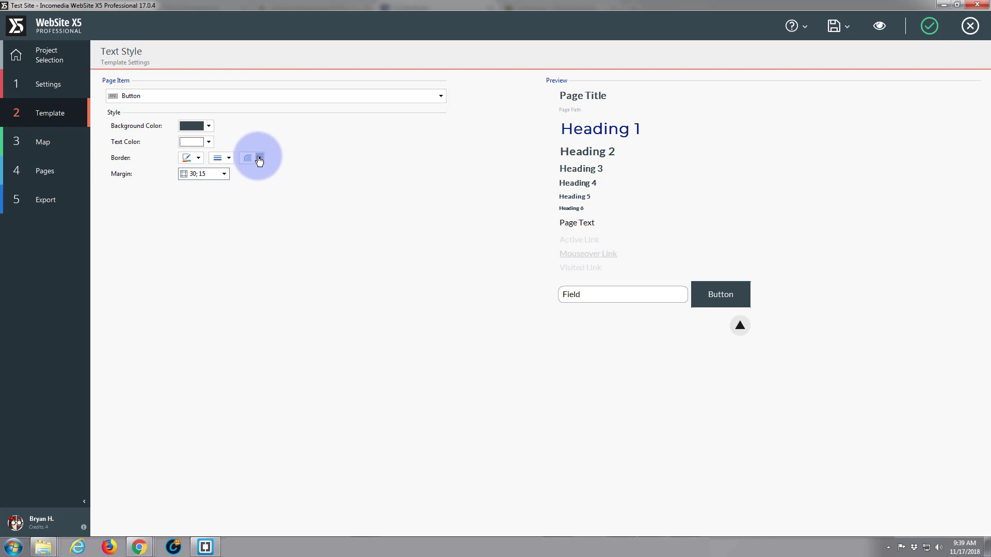
{"action": "left_click", "coordinate": [258, 158]}
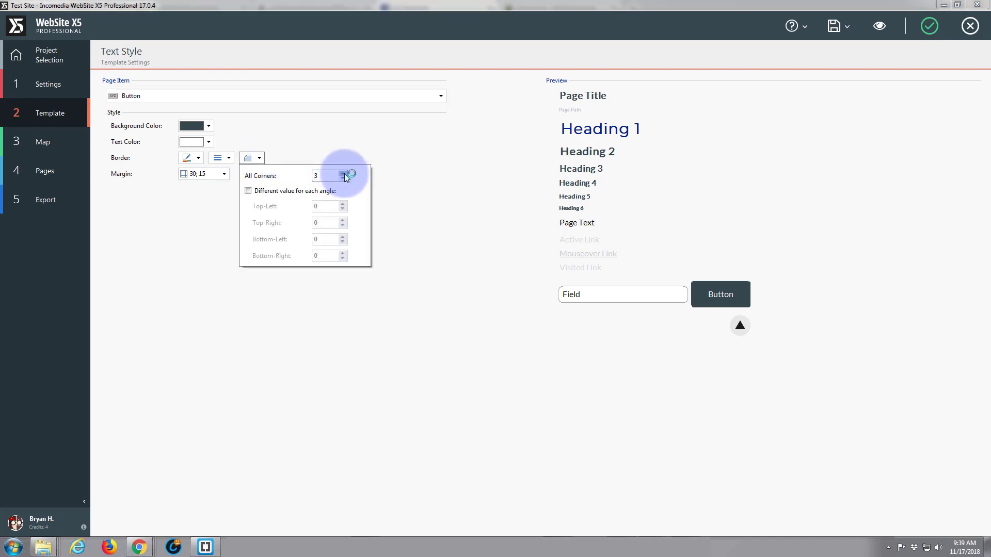
{"action": "left_click", "coordinate": [343, 173]}
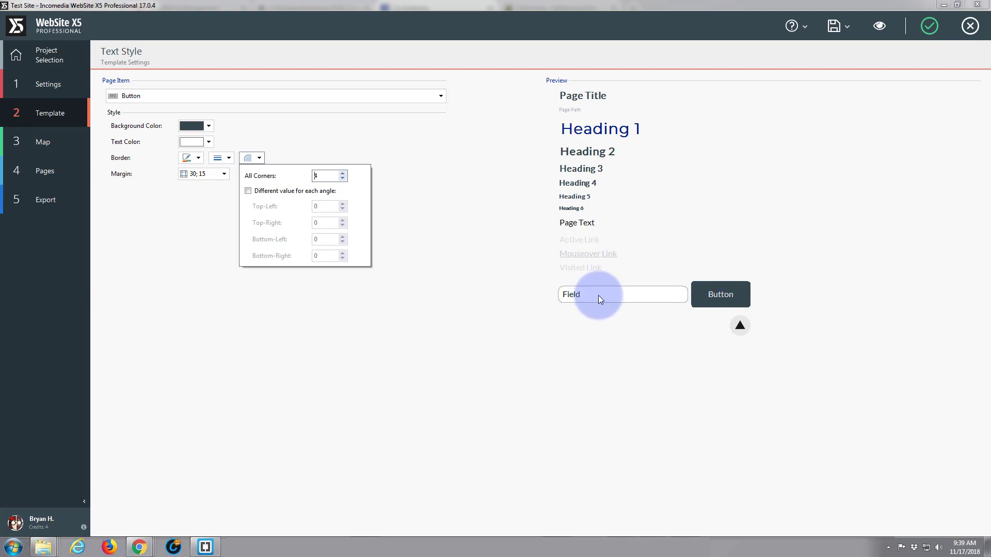
{"action": "left_click", "coordinate": [275, 96]}
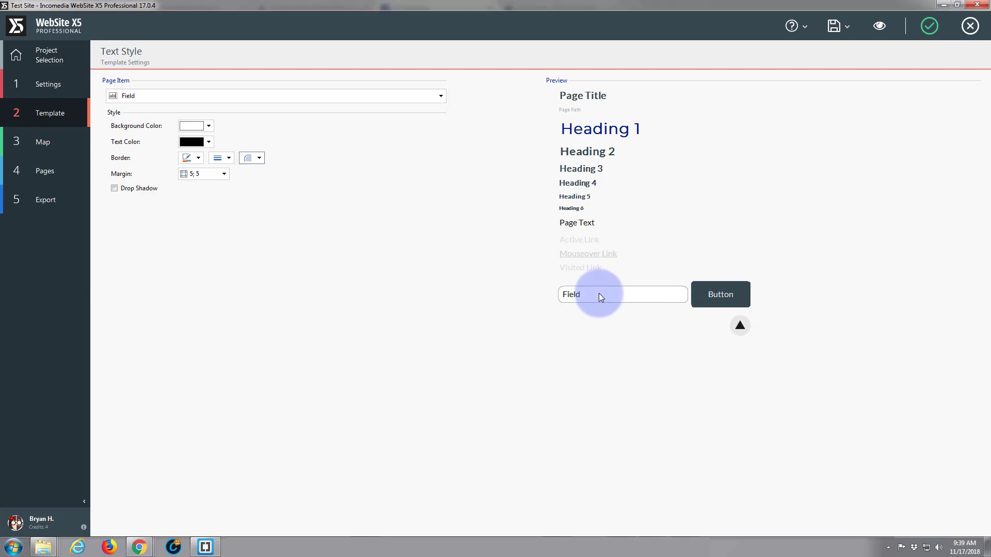
{"action": "mouse_move", "coordinate": [191, 174]}
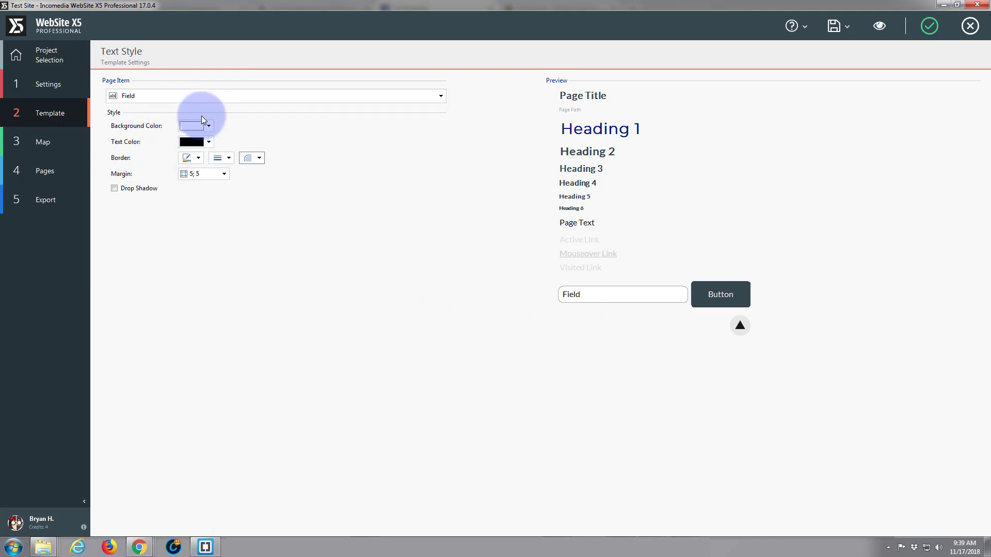
{"action": "left_click", "coordinate": [224, 174]}
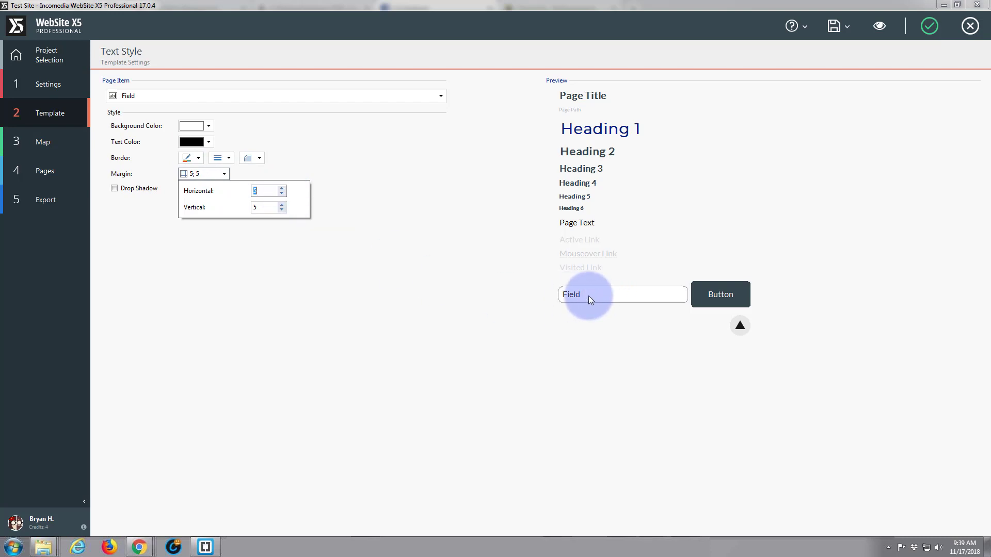
{"action": "left_click", "coordinate": [282, 189]}
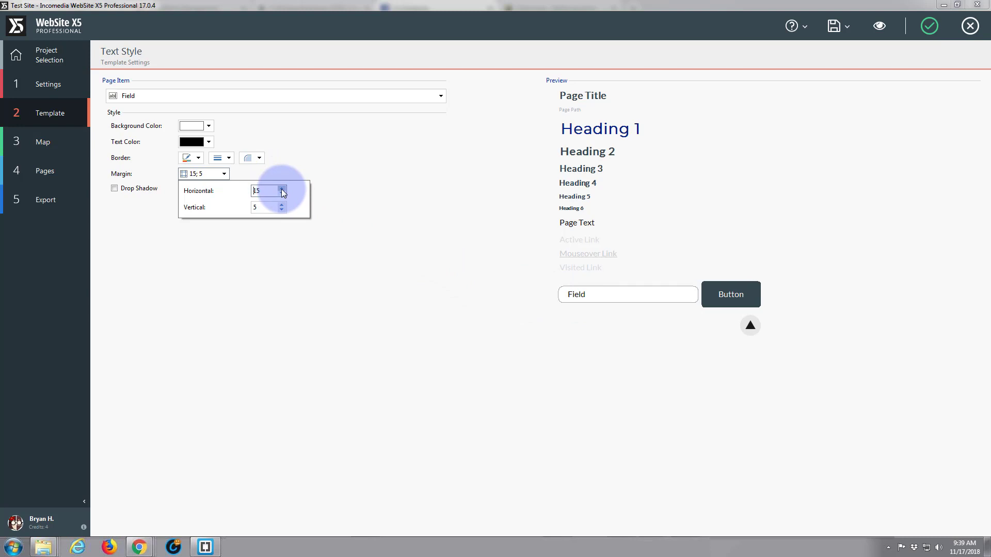
{"action": "left_click", "coordinate": [281, 188]}
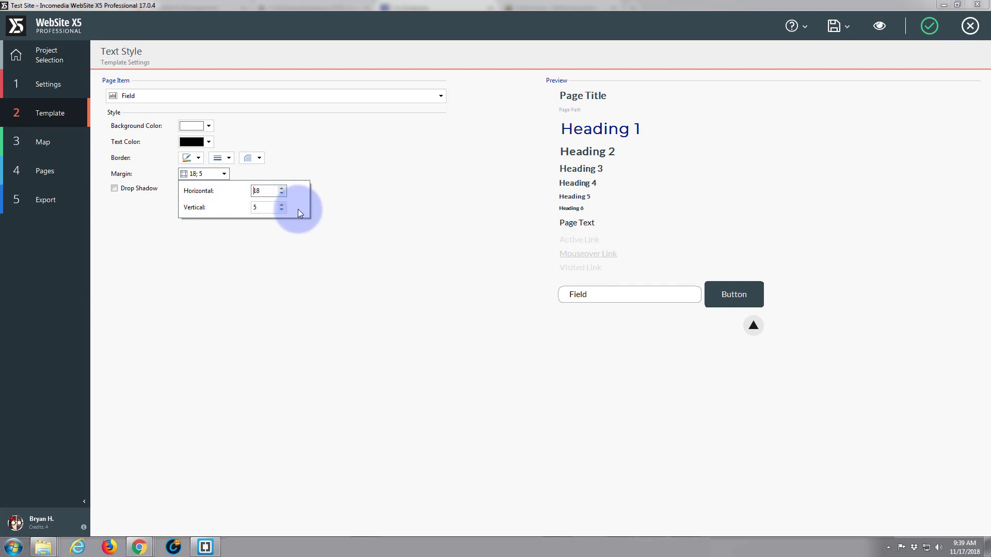
{"action": "left_click", "coordinate": [282, 205]}
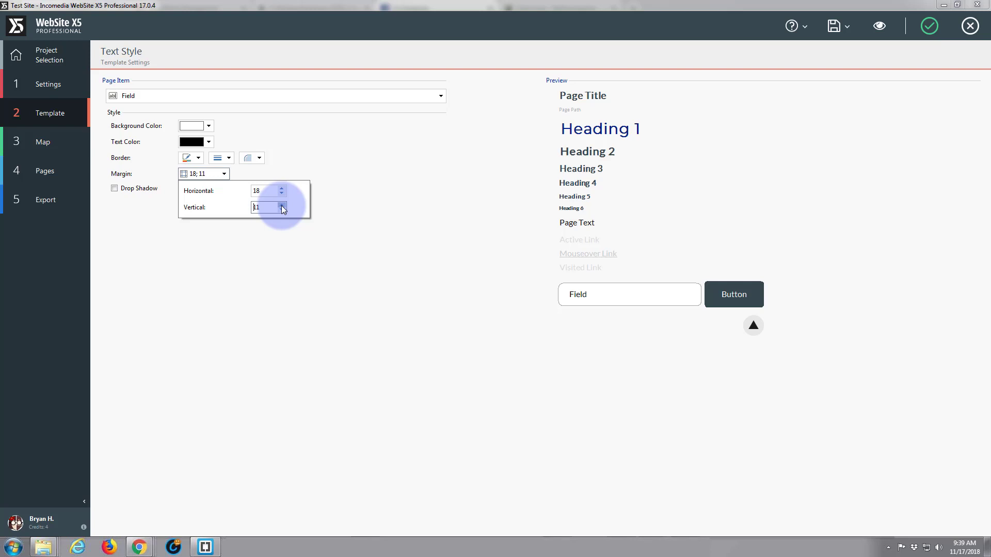
{"action": "left_click", "coordinate": [282, 205]}
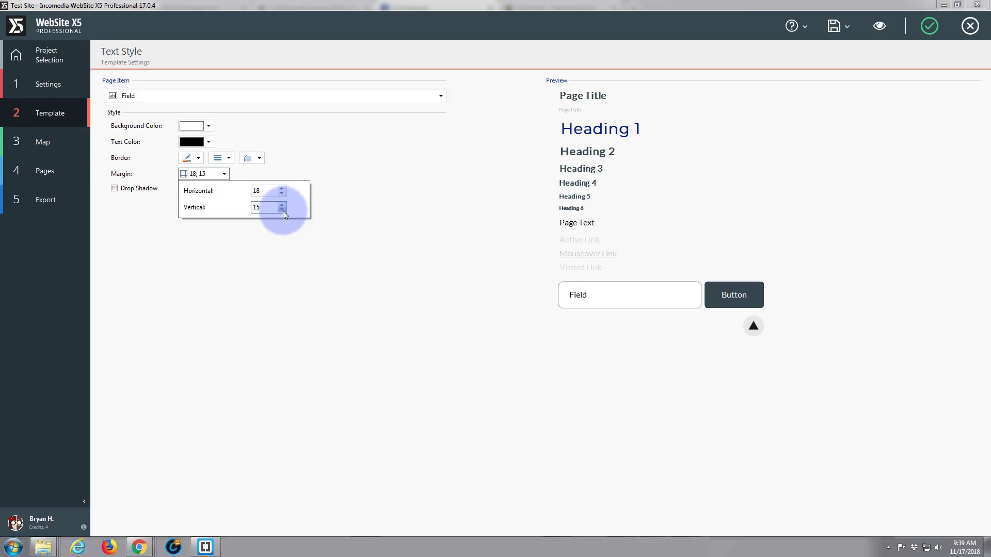
{"action": "left_click", "coordinate": [282, 210]}
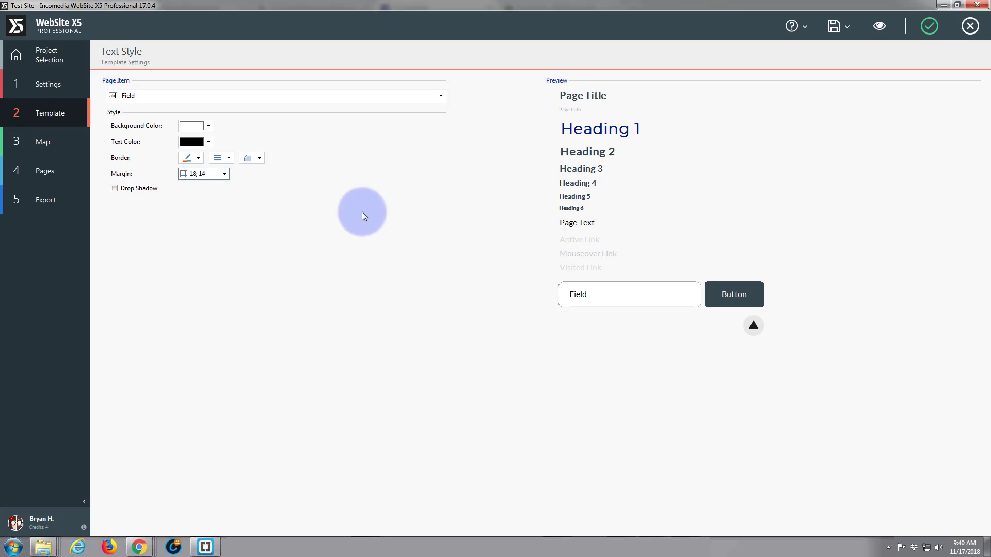
{"action": "mouse_move", "coordinate": [369, 147]}
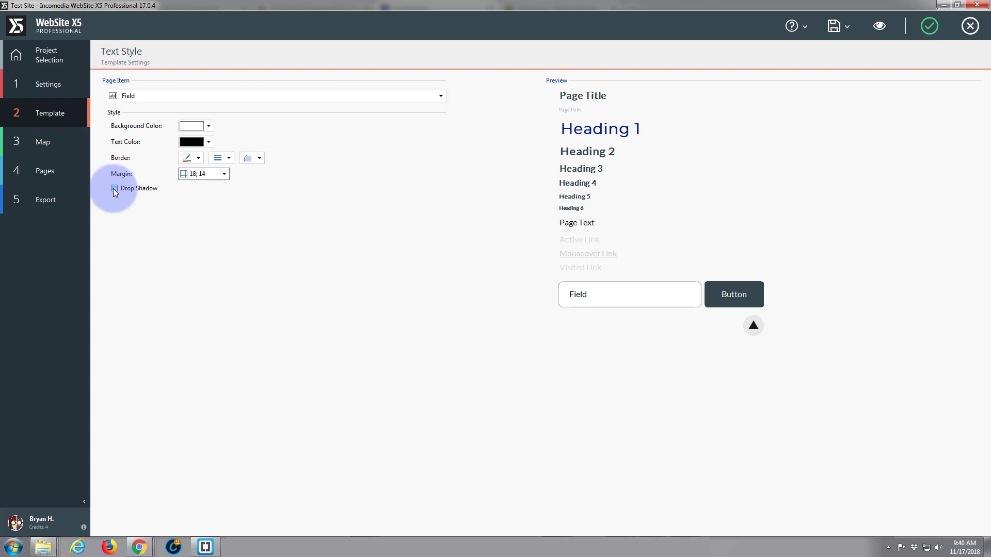
{"action": "left_click", "coordinate": [115, 188]}
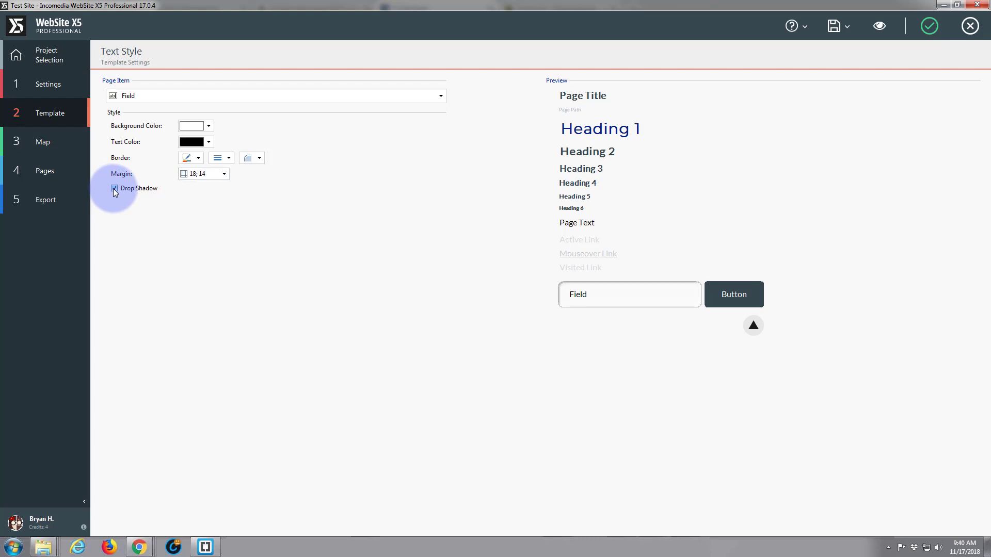
{"action": "left_click", "coordinate": [115, 189]}
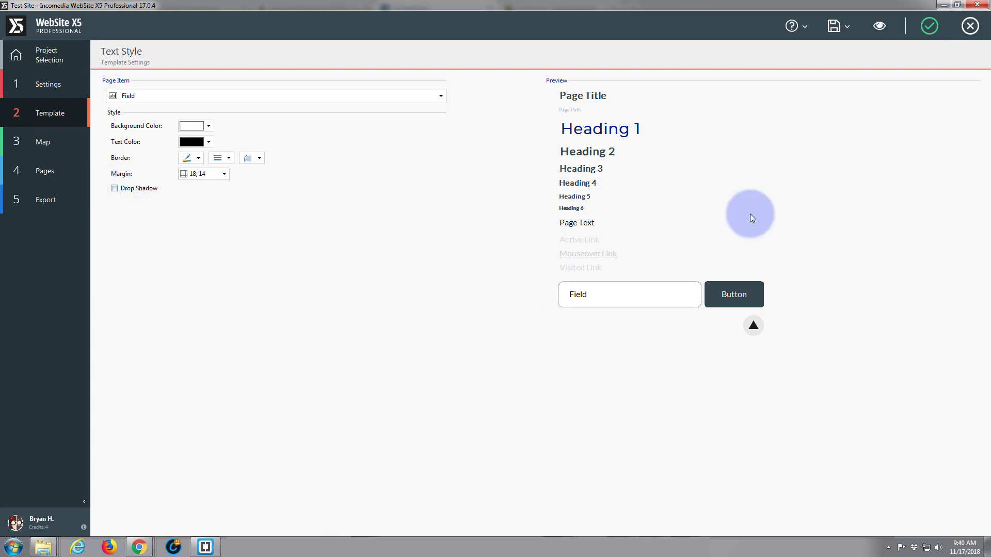
{"action": "mouse_move", "coordinate": [617, 155]}
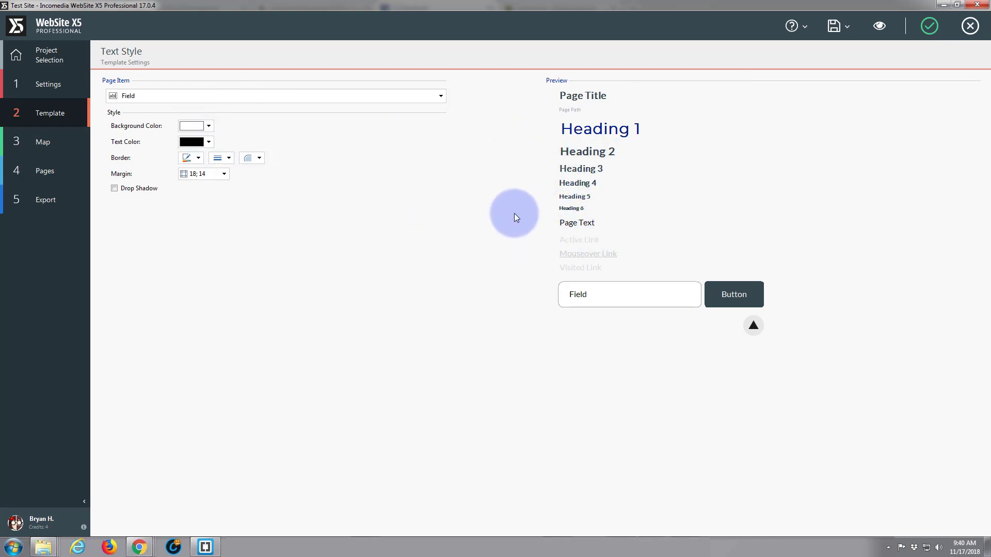
{"action": "mouse_move", "coordinate": [858, 100]}
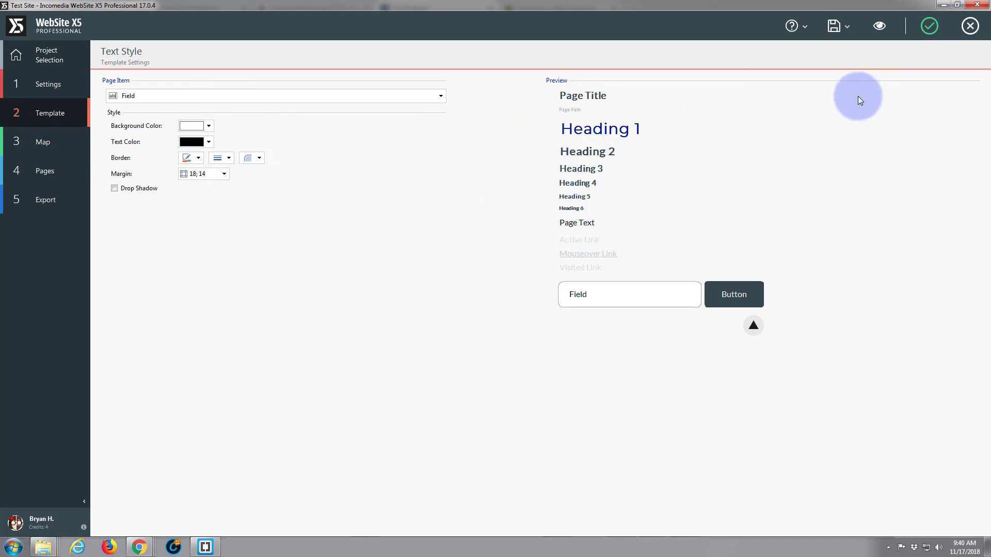
{"action": "mouse_move", "coordinate": [544, 86]}
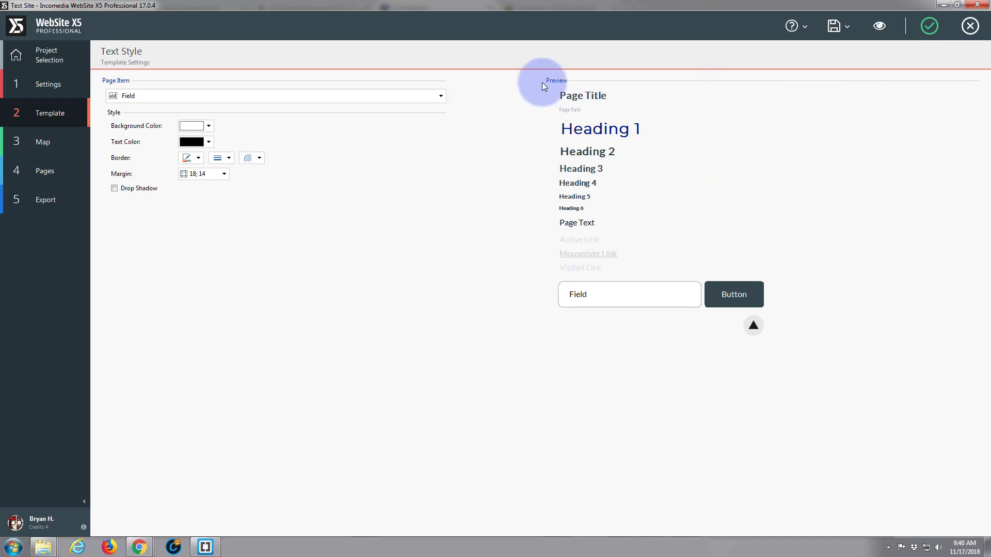
{"action": "mouse_move", "coordinate": [221, 129]}
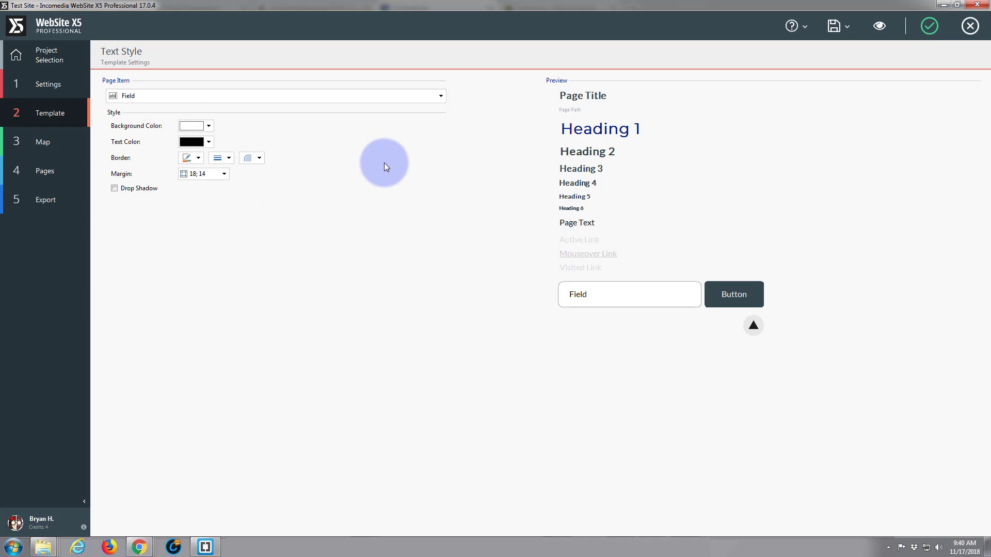
{"action": "mouse_move", "coordinate": [858, 135]}
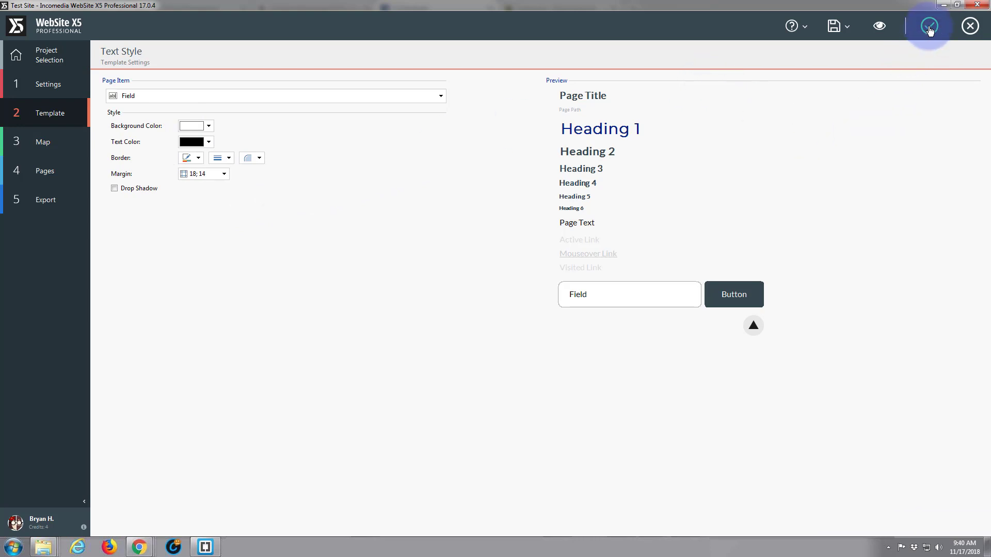
- Confirm the text style edits with OK, returning to Template Settings
{"action": "left_click", "coordinate": [928, 26]}
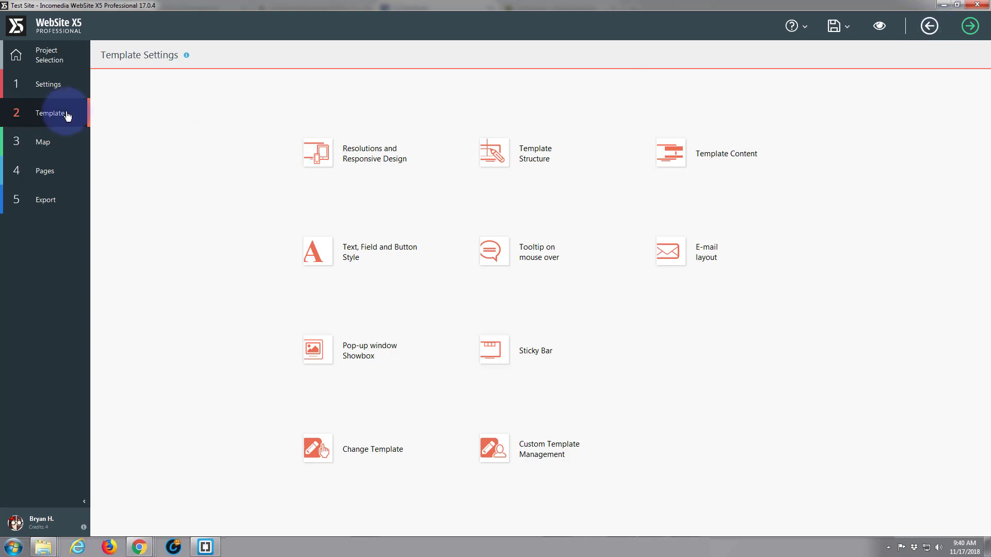
{"action": "mouse_move", "coordinate": [43, 141]}
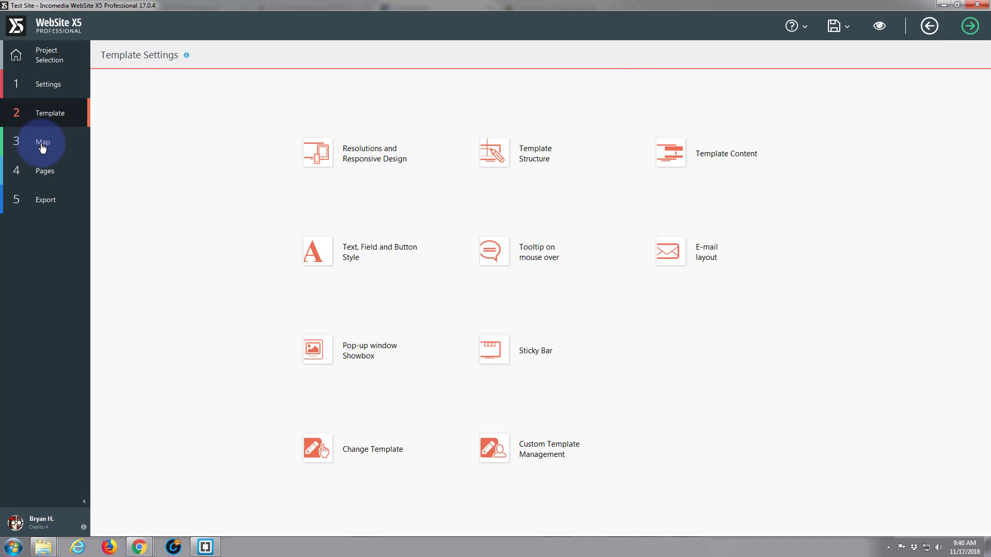
- Place a Text object in the Home Page's first row and open its editor
{"action": "left_click", "coordinate": [42, 142]}
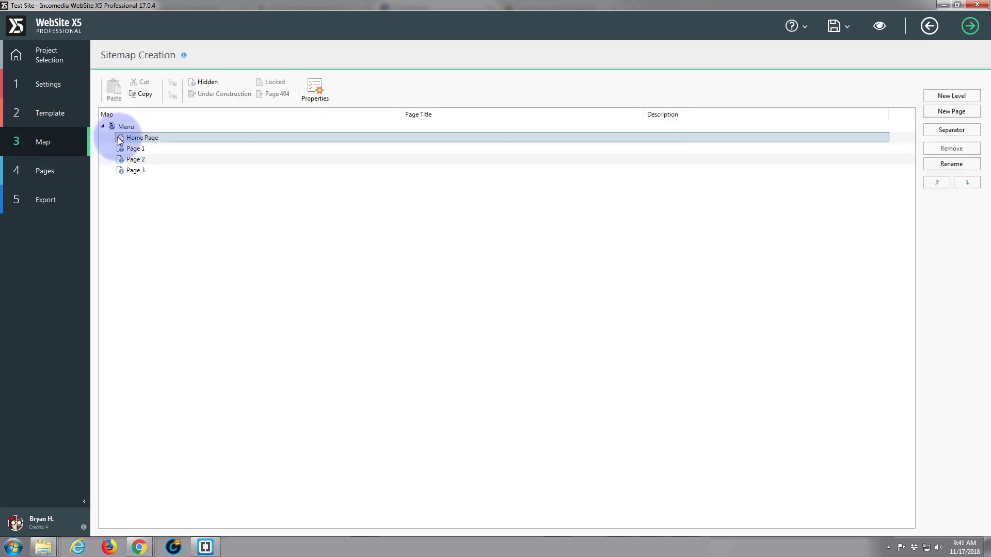
{"action": "double_click", "coordinate": [142, 138]}
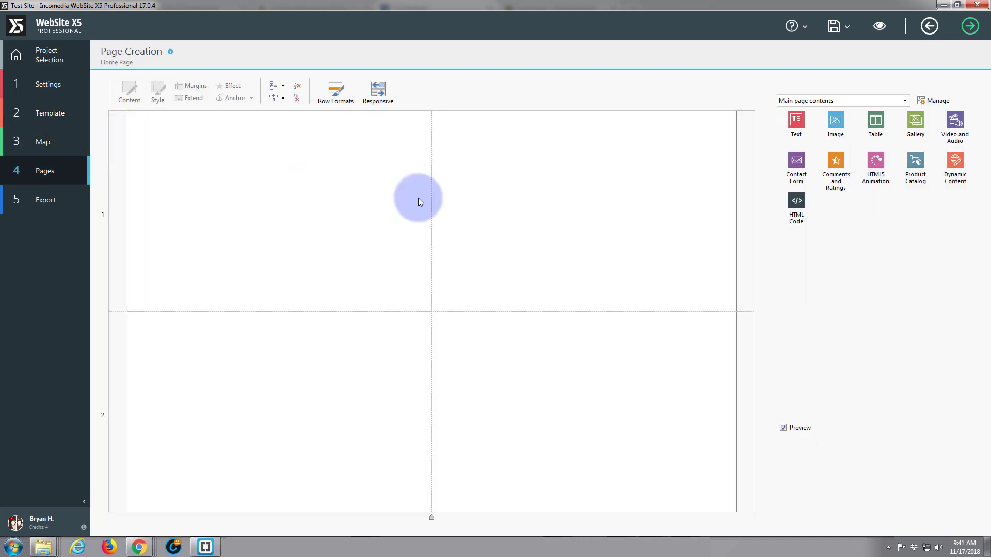
{"action": "mouse_move", "coordinate": [191, 104]}
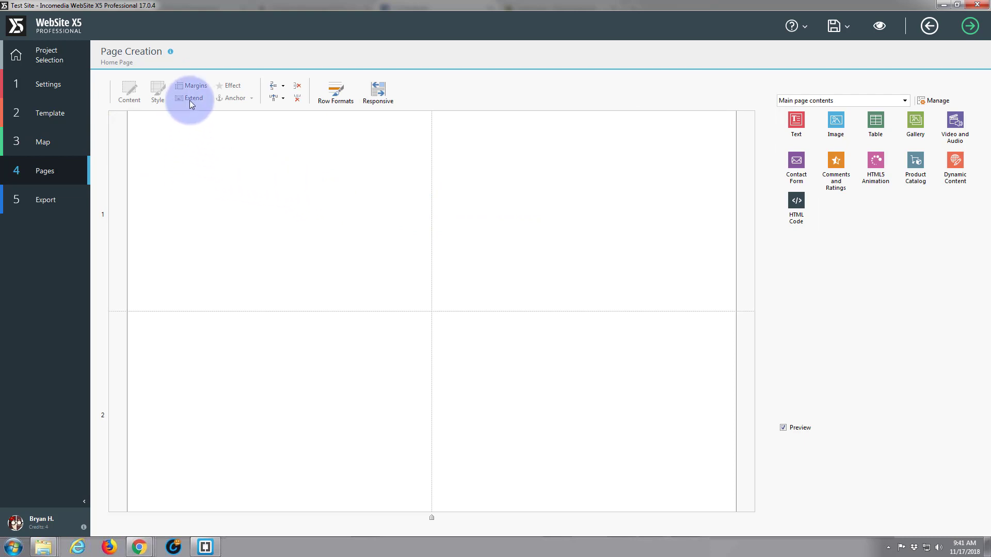
{"action": "mouse_move", "coordinate": [741, 155]}
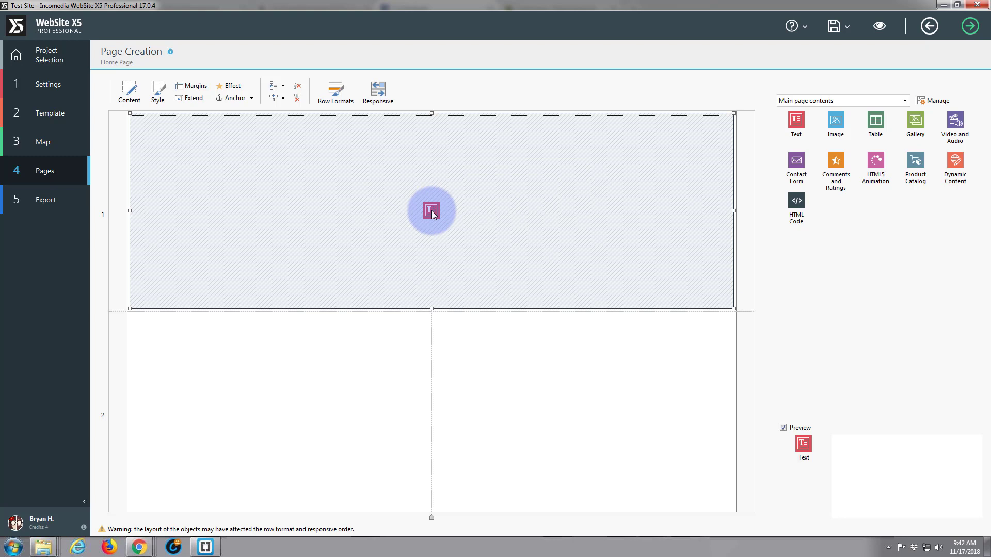
{"action": "double_click", "coordinate": [431, 211]}
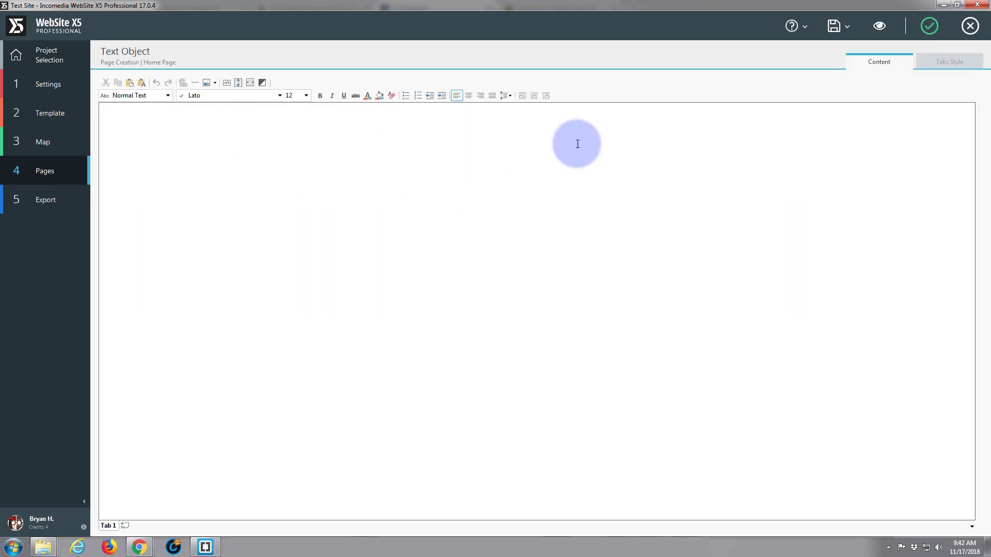
{"action": "mouse_move", "coordinate": [335, 200]}
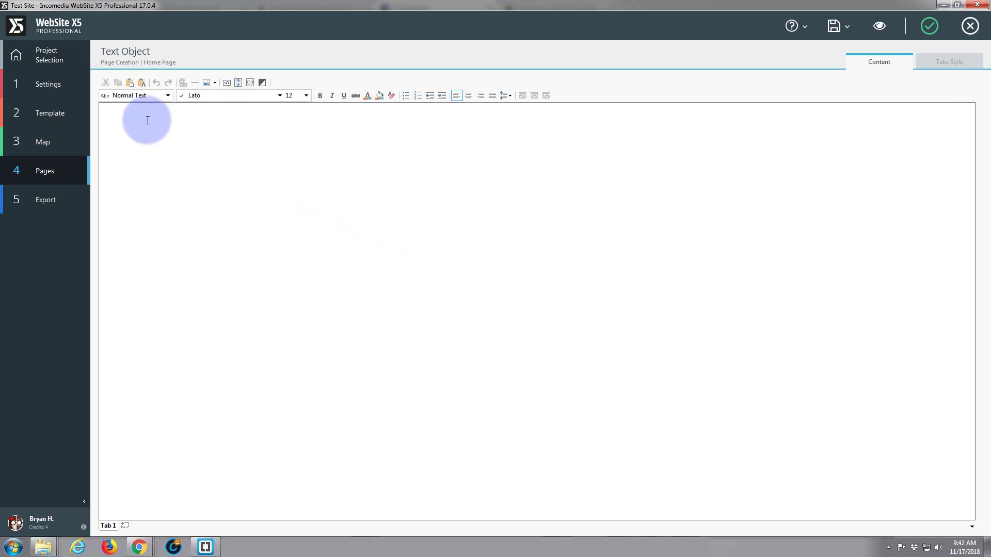
- Type 'Something Very Interesting' and, on the next line, 'Check Out Our Interesting Stuff!'
{"action": "type", "text": "Some"}
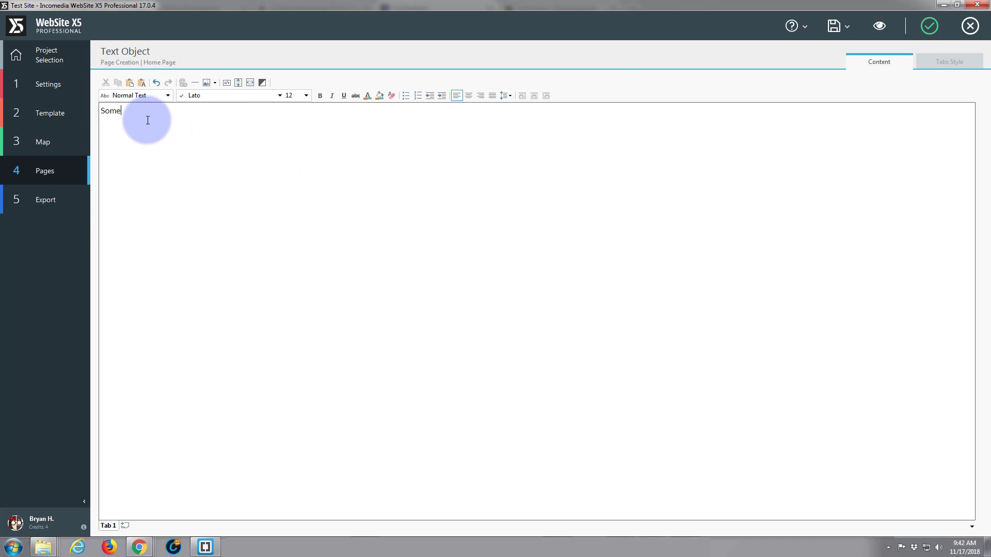
{"action": "type", "text": "thing Very In"}
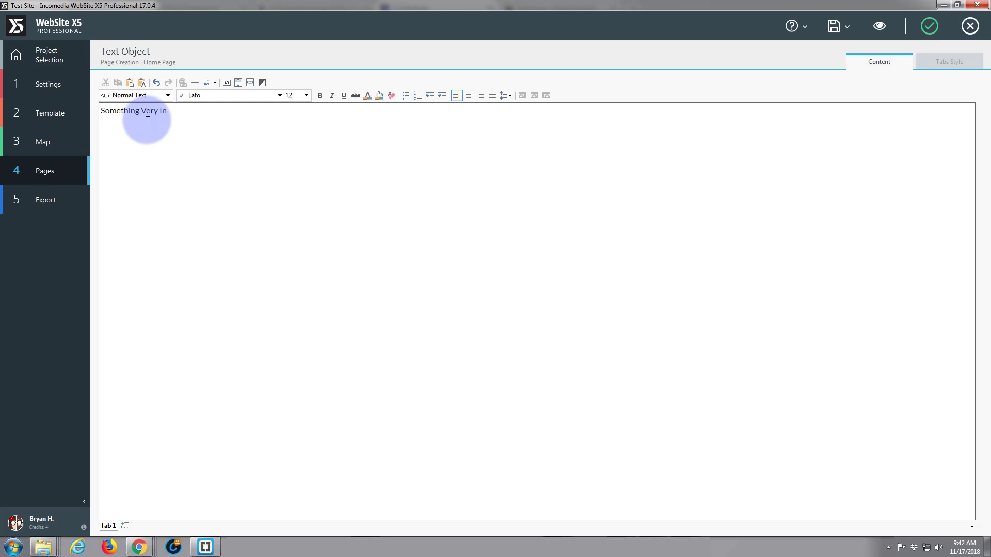
{"action": "type", "text": "teresti"}
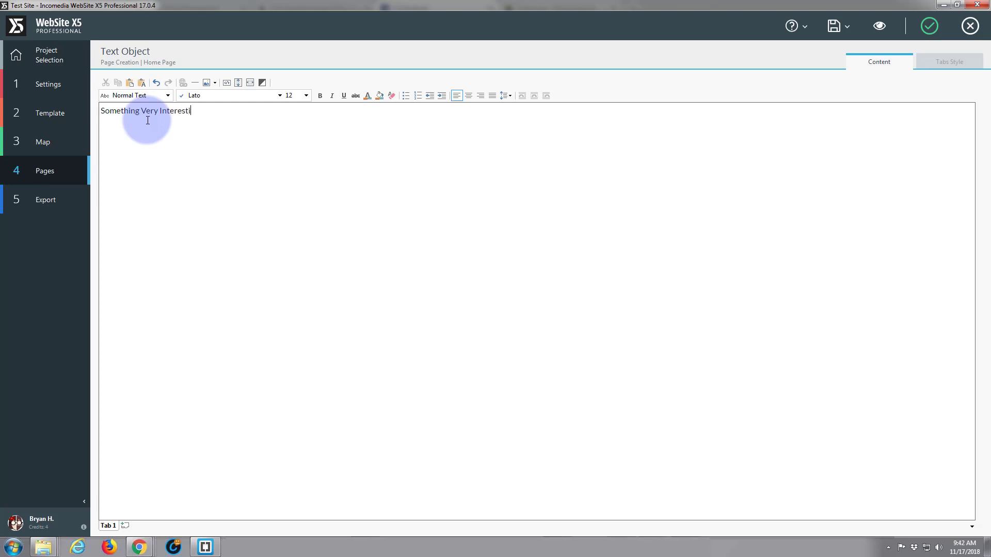
{"action": "type", "text": "ng"}
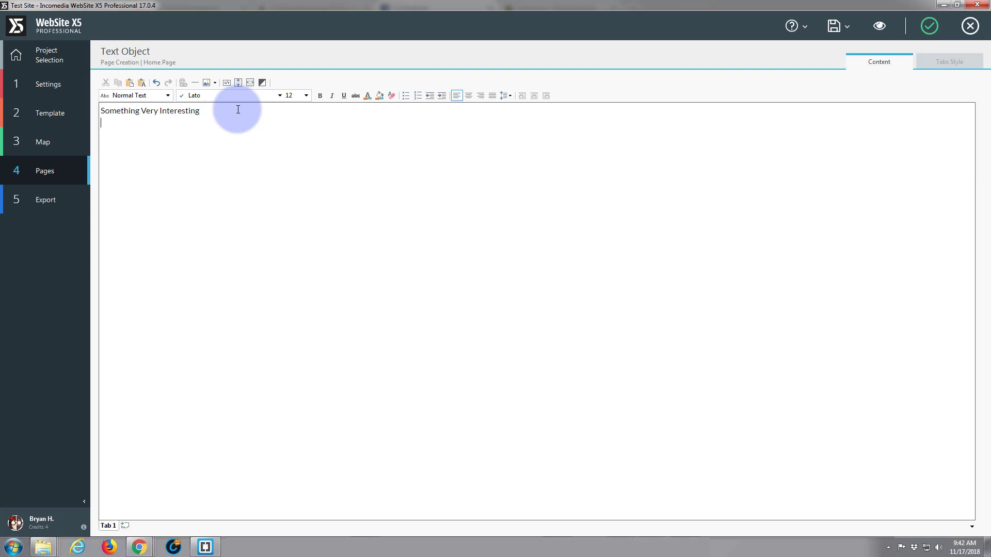
{"action": "type", "text": "Check"}
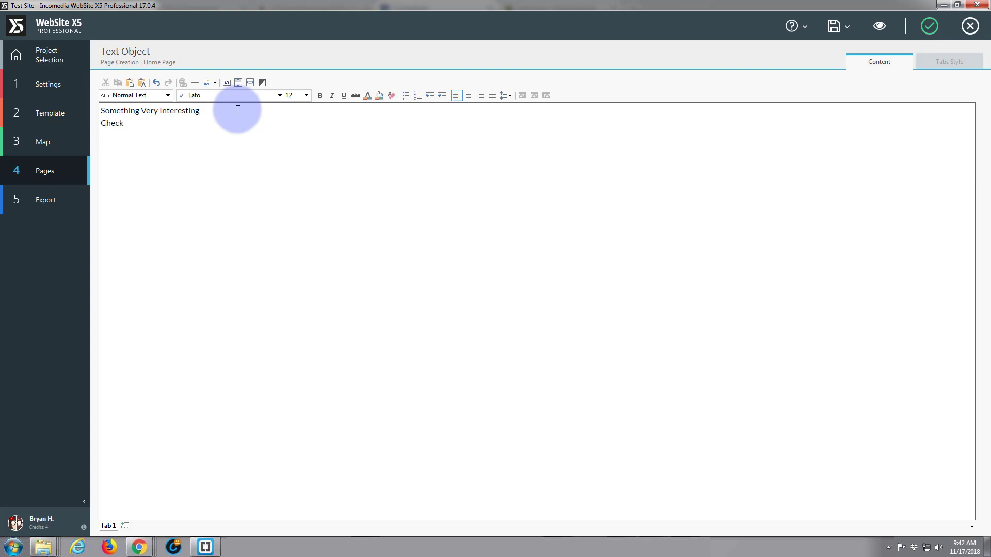
{"action": "type", "text": "Out Our"}
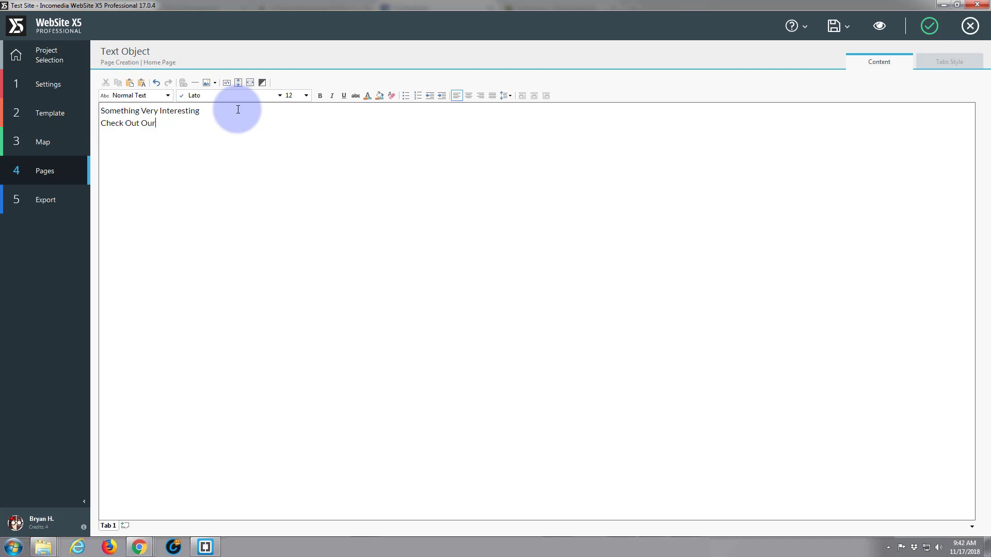
{"action": "type", "text": "In"}
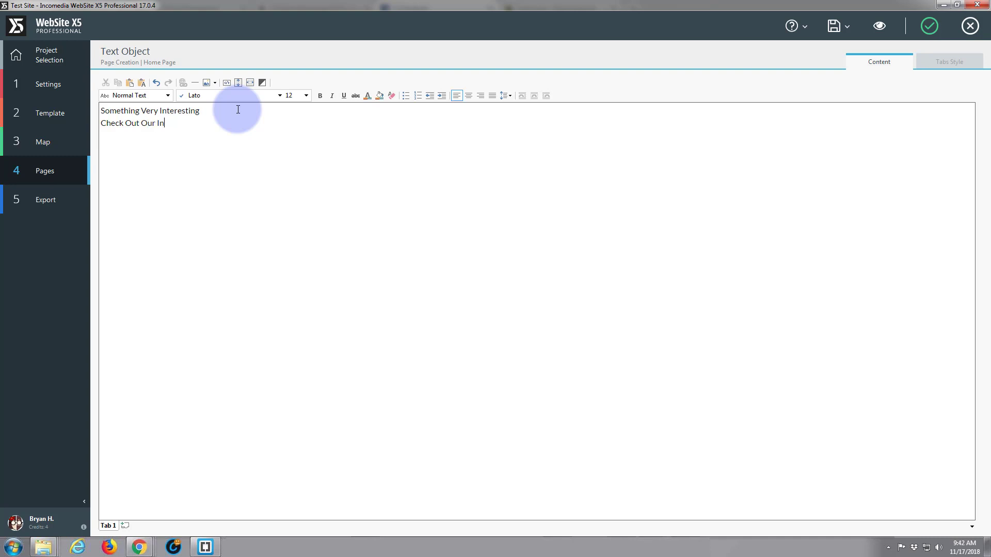
{"action": "type", "text": "teresting Stu"}
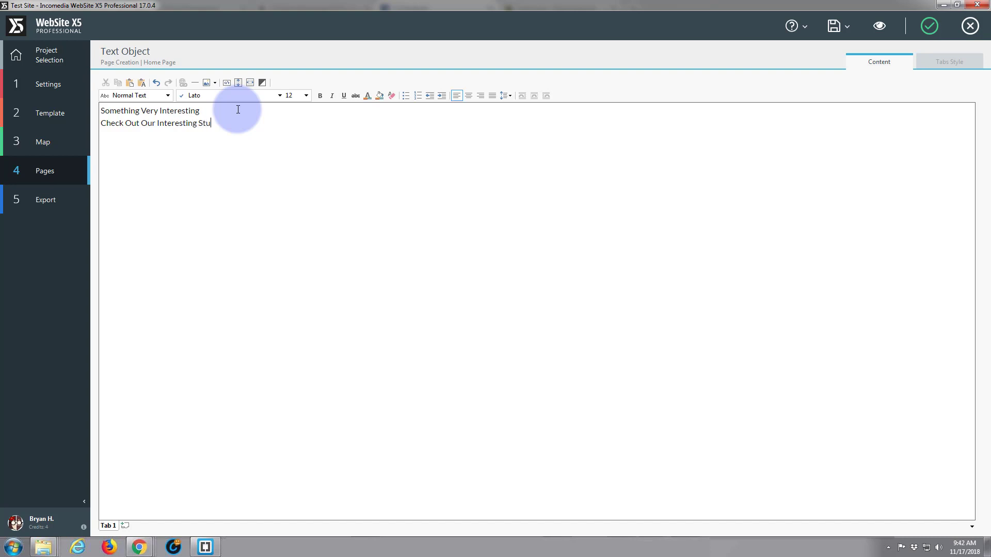
{"action": "type", "text": "ff!"}
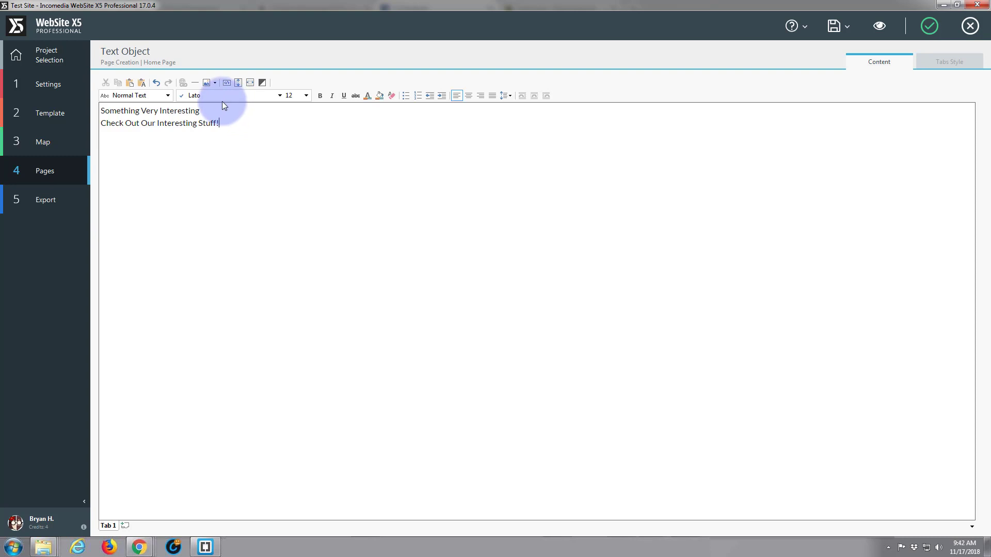
{"action": "mouse_move", "coordinate": [230, 132]}
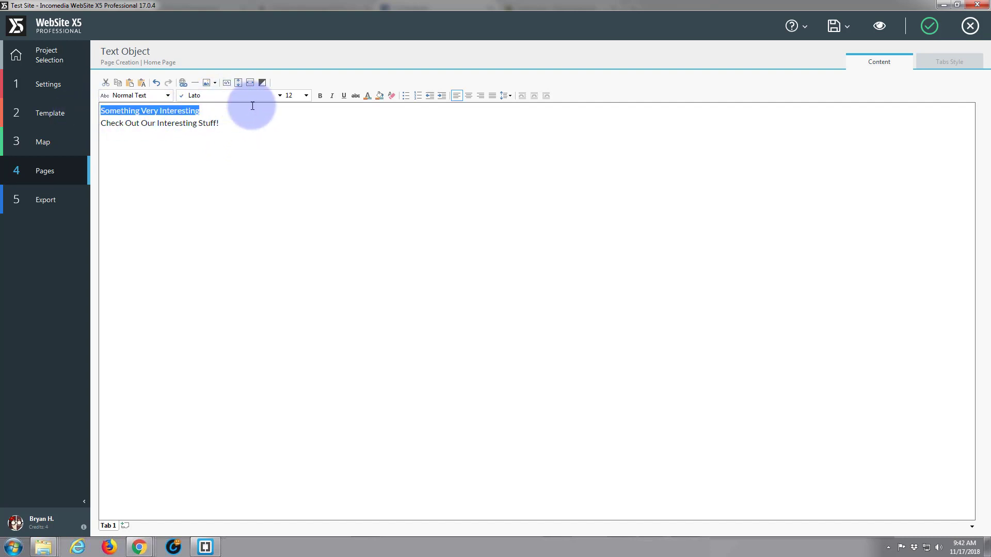
- Make the first line Heading 1, center both lines, and confirm the text editor
{"action": "left_click", "coordinate": [168, 96]}
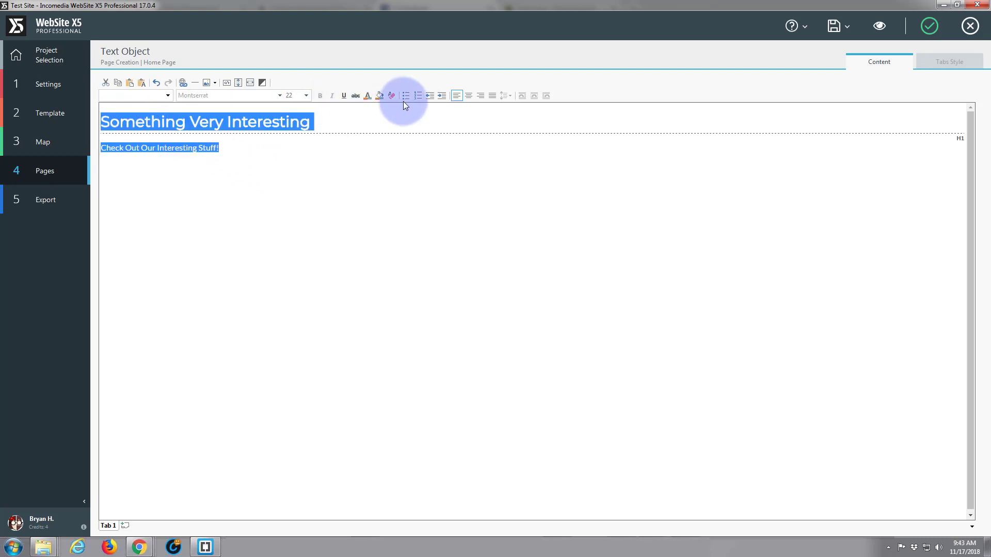
{"action": "left_click", "coordinate": [468, 96]}
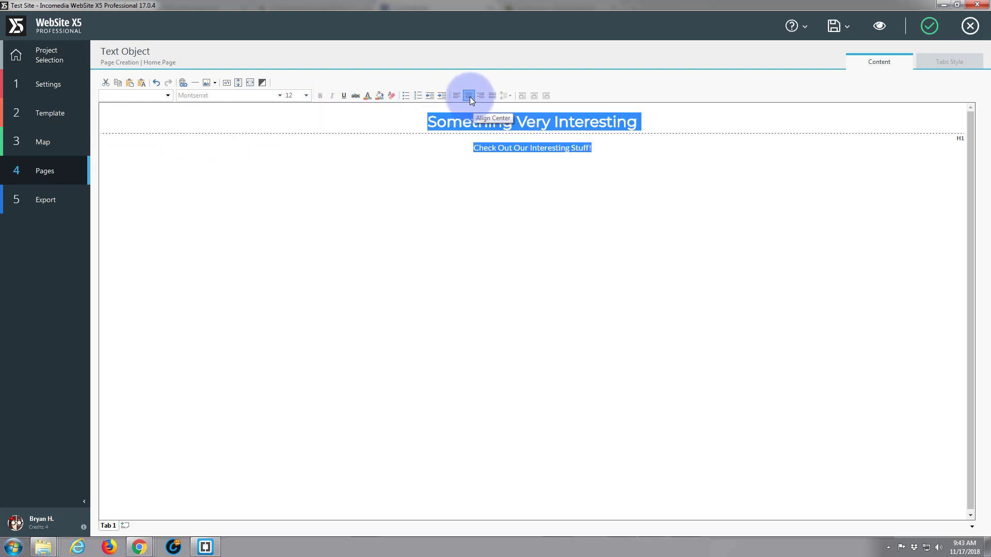
{"action": "left_click", "coordinate": [468, 95]}
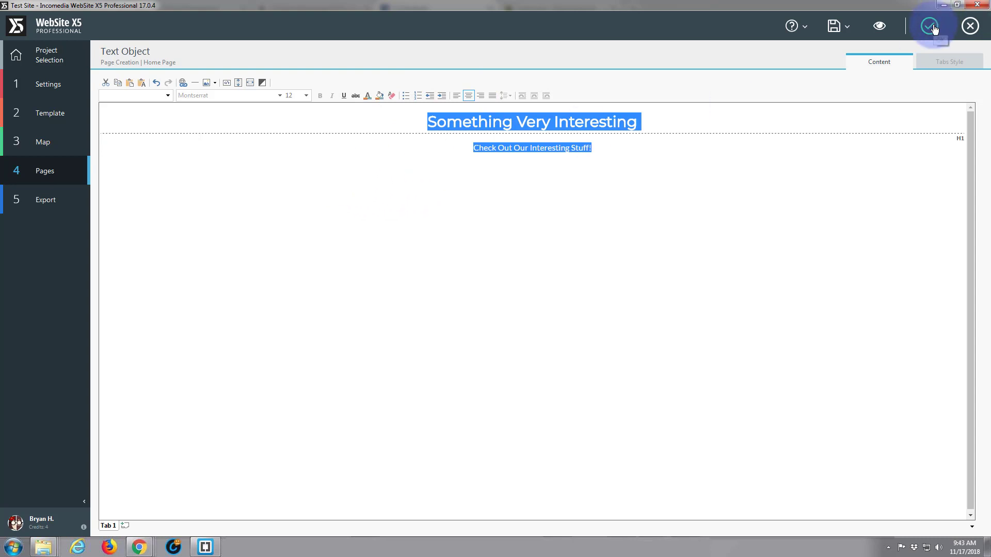
{"action": "left_click", "coordinate": [929, 26]}
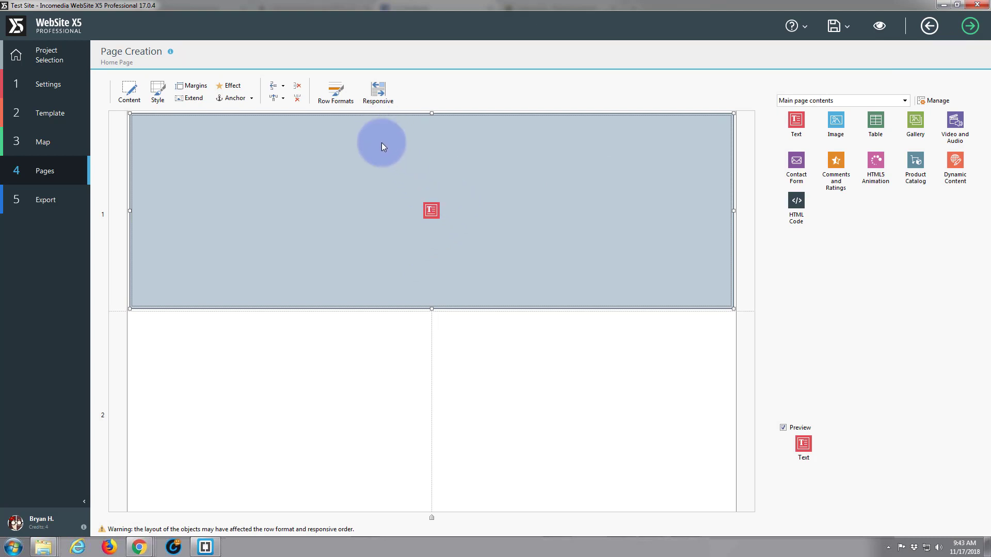
{"action": "mouse_move", "coordinate": [492, 212]}
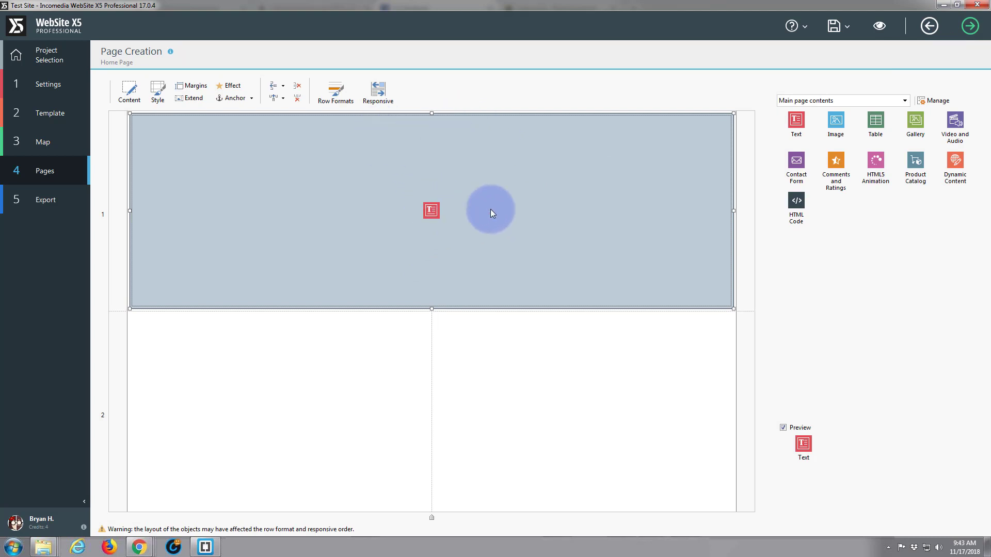
{"action": "mouse_move", "coordinate": [437, 263]}
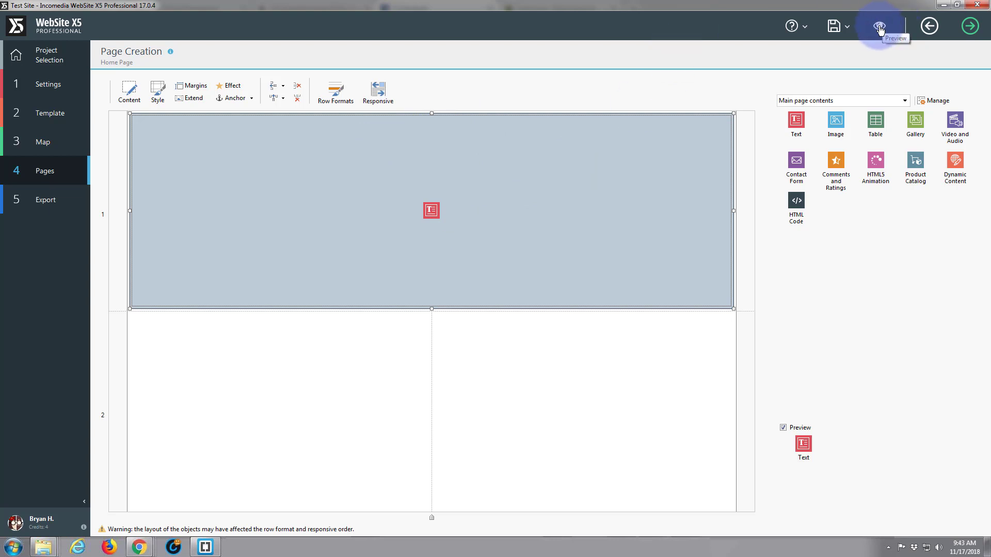
{"action": "left_click", "coordinate": [879, 26]}
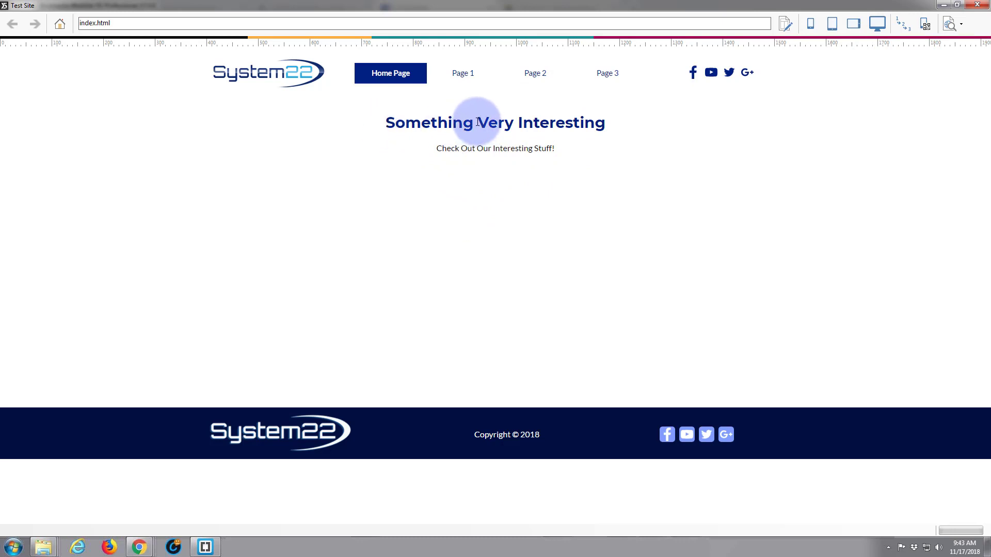
{"action": "mouse_move", "coordinate": [619, 206]}
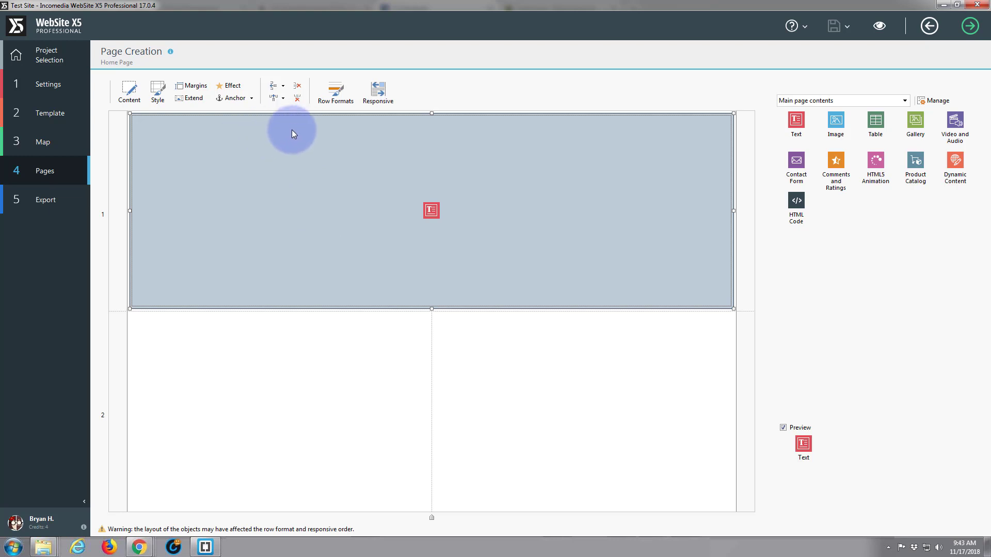
{"action": "mouse_move", "coordinate": [192, 85]}
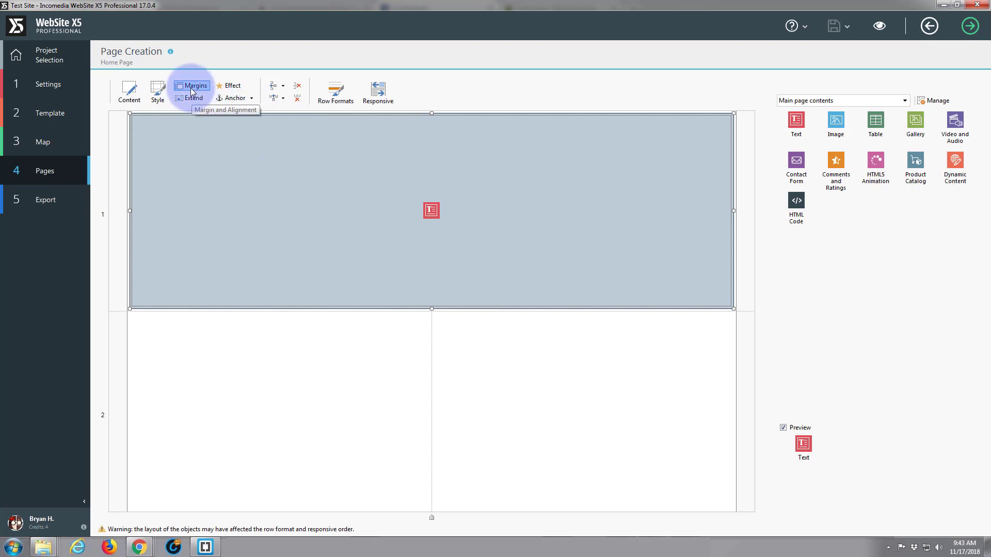
- Set separate inner margins with 150 px top and bottom padding on the text object
{"action": "left_click", "coordinate": [191, 90]}
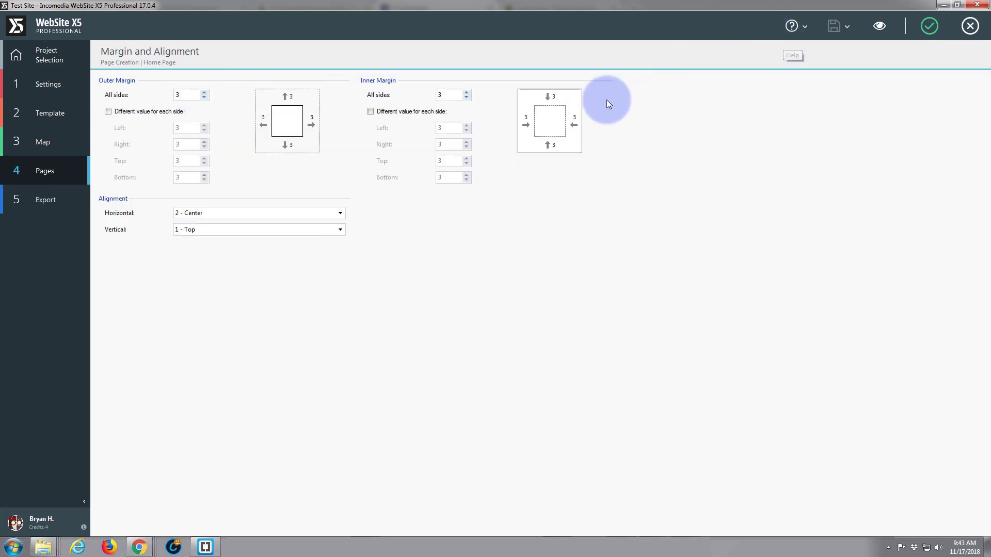
{"action": "mouse_move", "coordinate": [551, 114]}
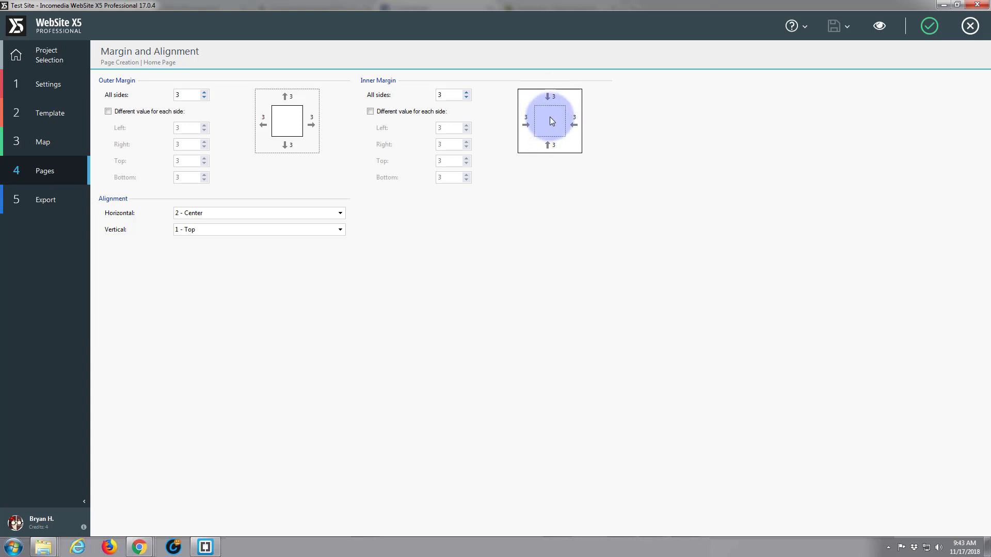
{"action": "left_click", "coordinate": [447, 95]}
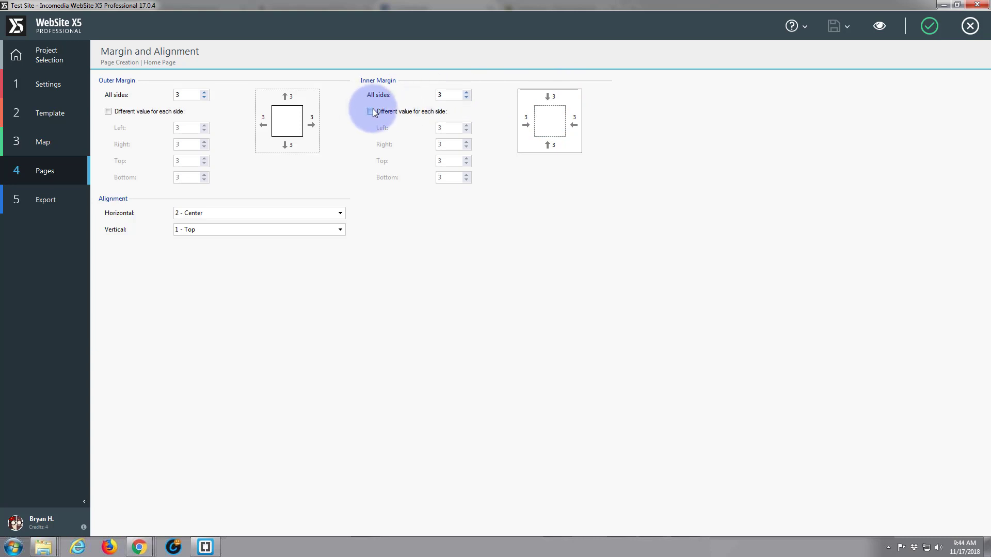
{"action": "left_click", "coordinate": [370, 112]}
{"action": "type", "text": "150"}
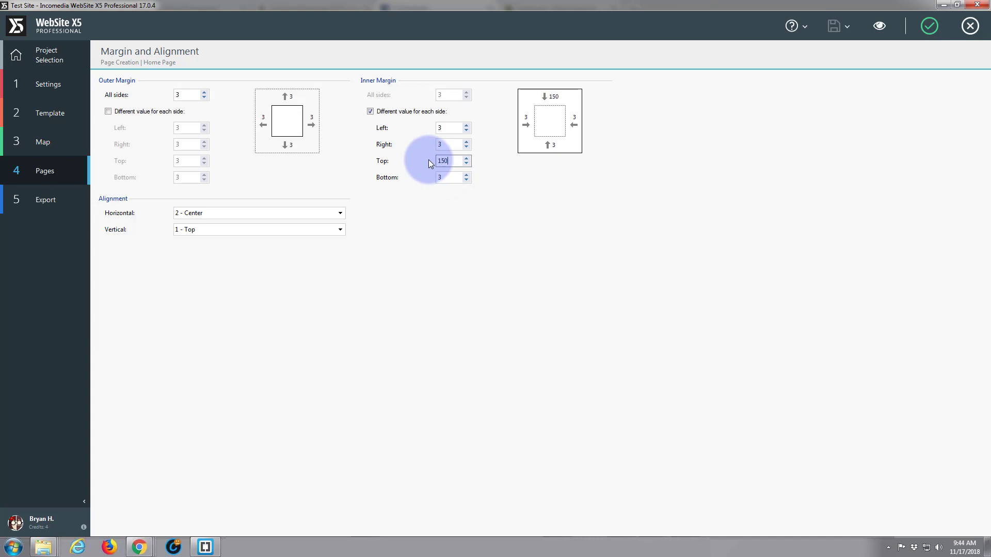
{"action": "left_click", "coordinate": [448, 177]}
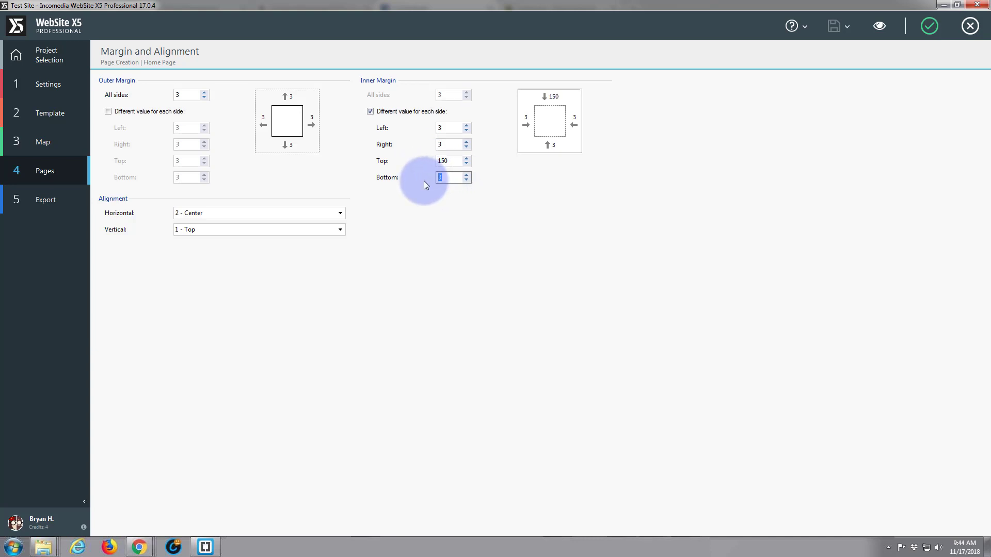
{"action": "type", "text": "150"}
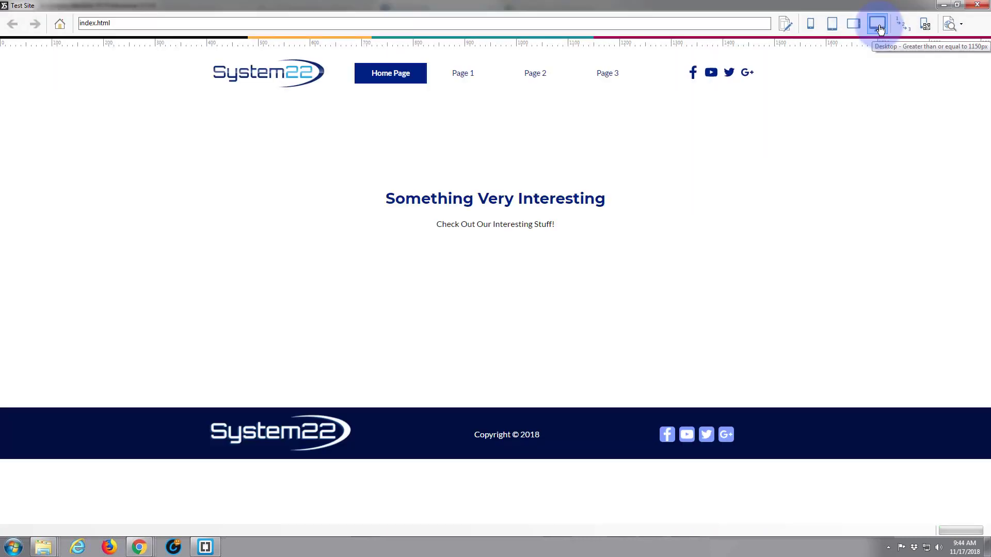
- Preview the padding at desktop width, confirm it, and return to Template settings
{"action": "left_click", "coordinate": [878, 24]}
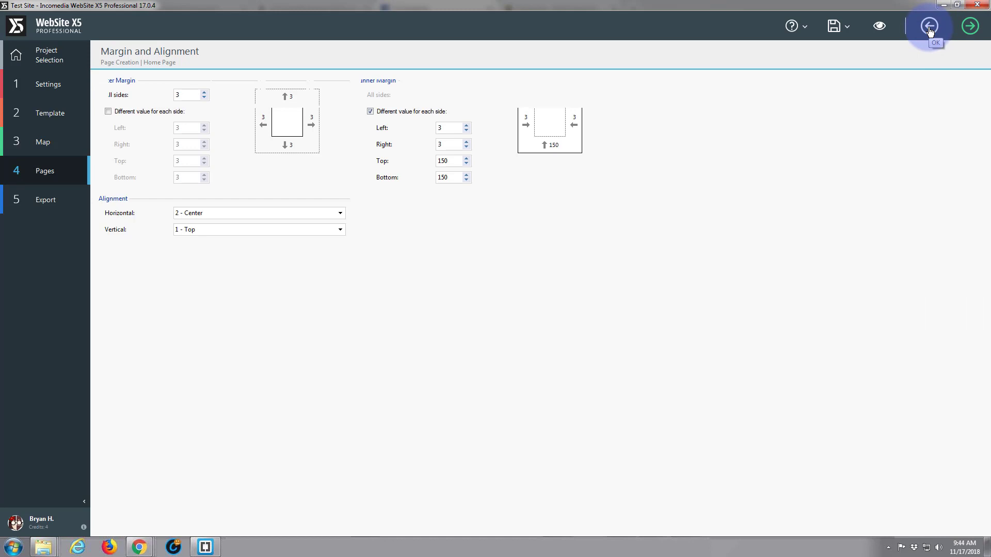
{"action": "left_click", "coordinate": [929, 26]}
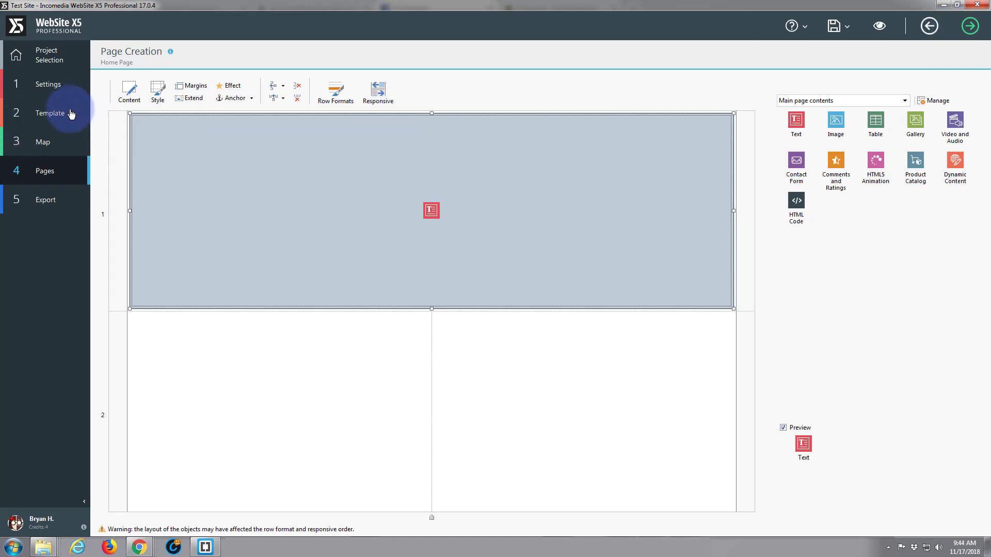
{"action": "left_click", "coordinate": [50, 113]}
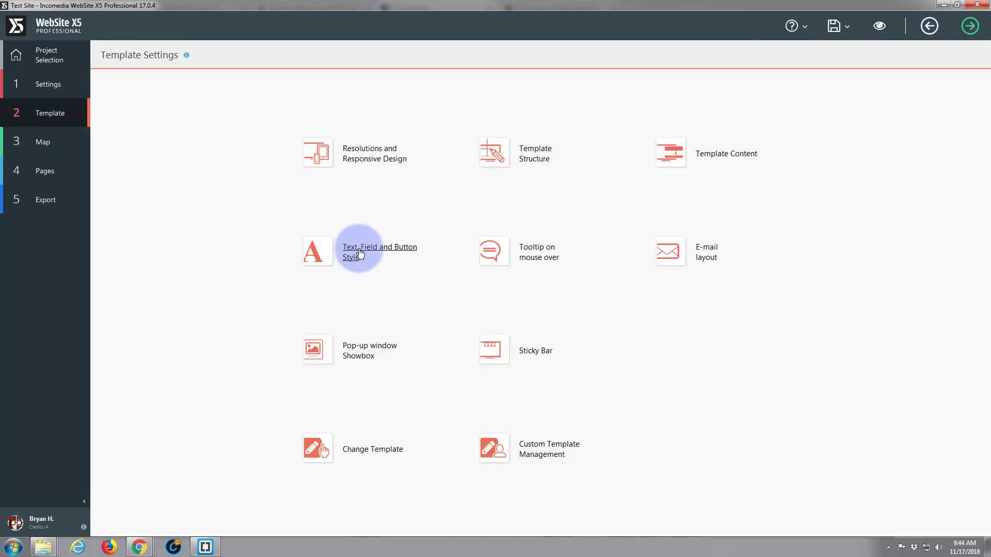
- Set Heading 1 text style size to 36 and preview it at desktop width
{"action": "left_click", "coordinate": [379, 251]}
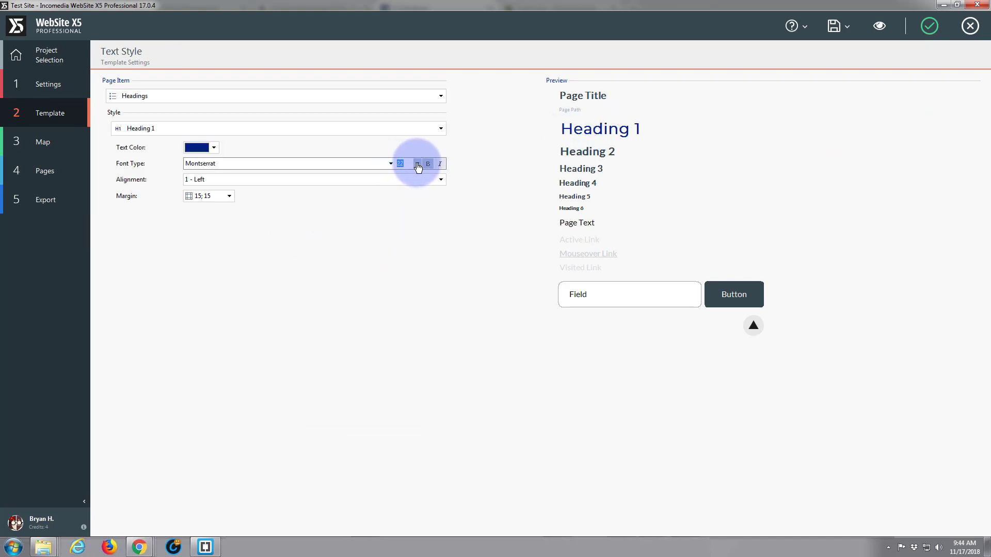
{"action": "left_click", "coordinate": [405, 163]}
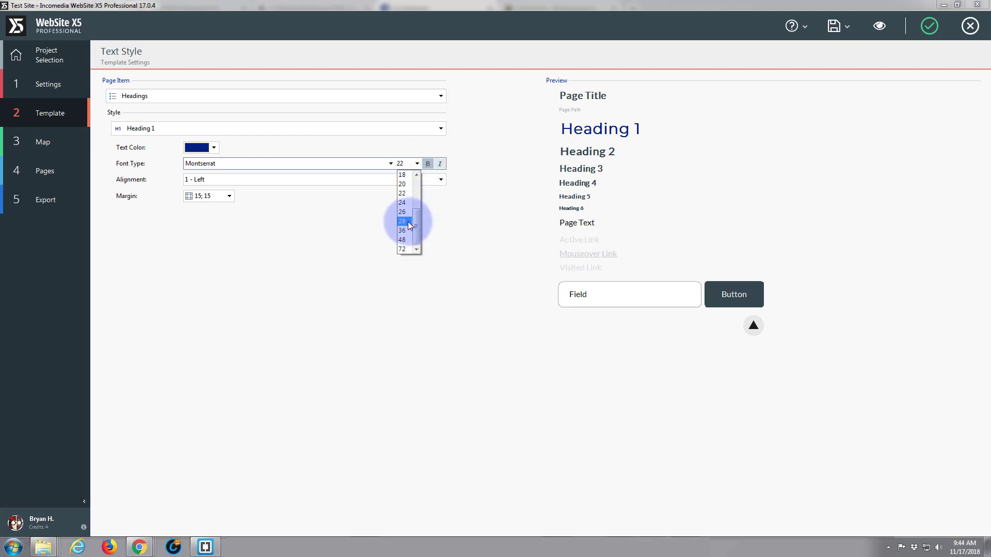
{"action": "left_click", "coordinate": [402, 230]}
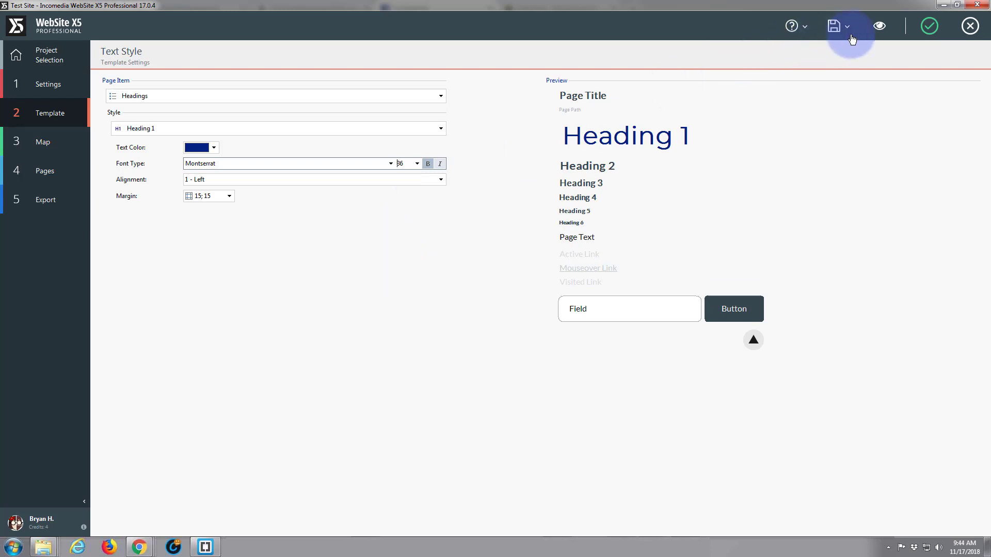
{"action": "left_click", "coordinate": [880, 26]}
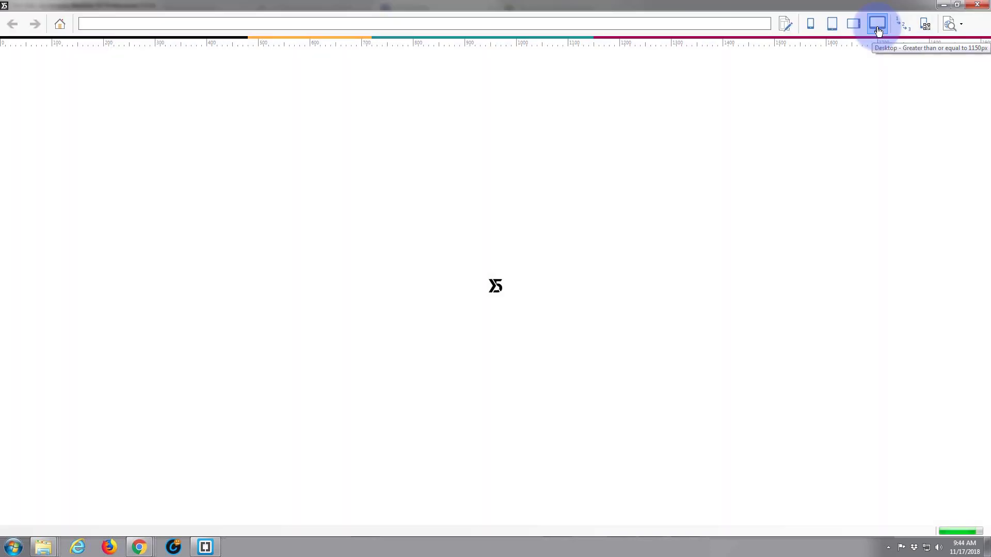
{"action": "left_click", "coordinate": [878, 23]}
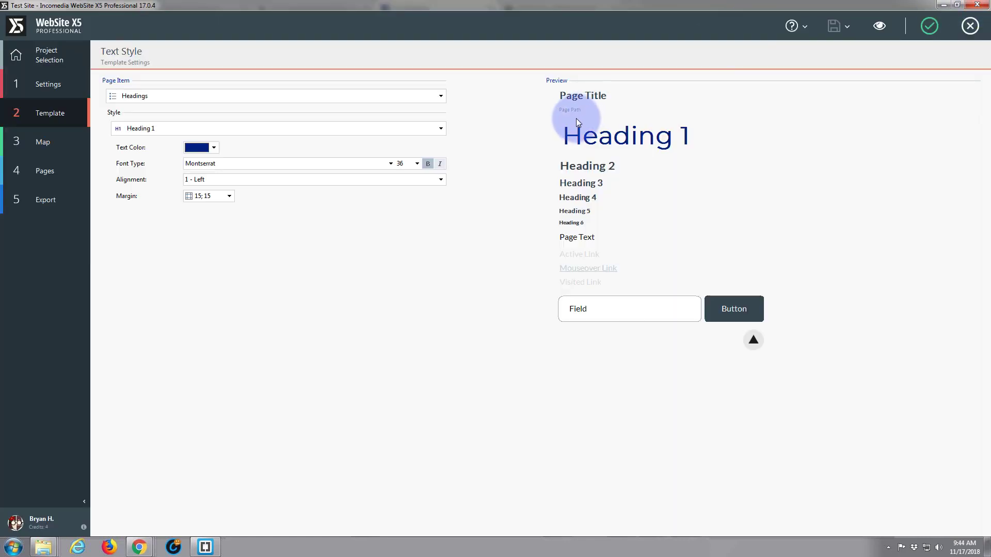
{"action": "mouse_move", "coordinate": [487, 222]}
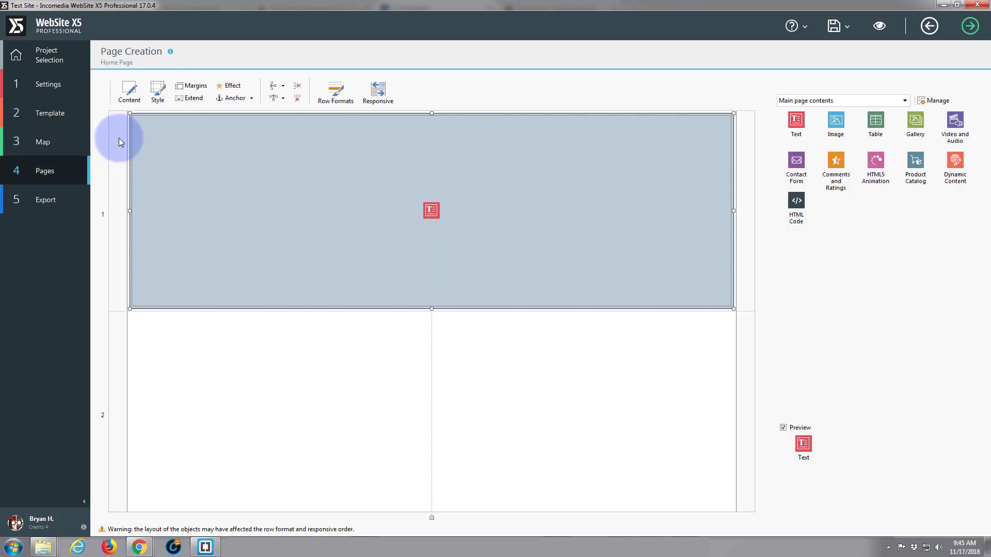
{"action": "mouse_move", "coordinate": [230, 165]}
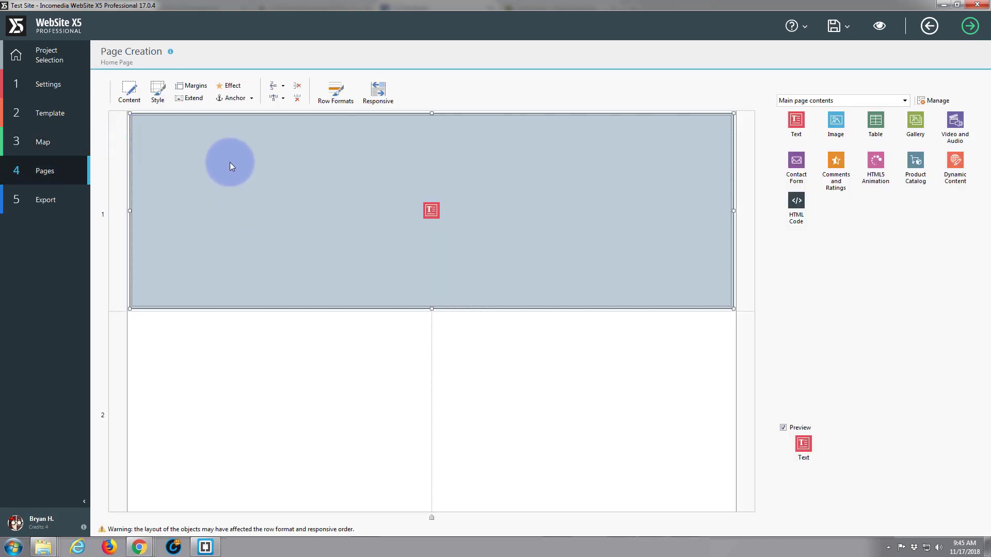
{"action": "mouse_move", "coordinate": [504, 151]}
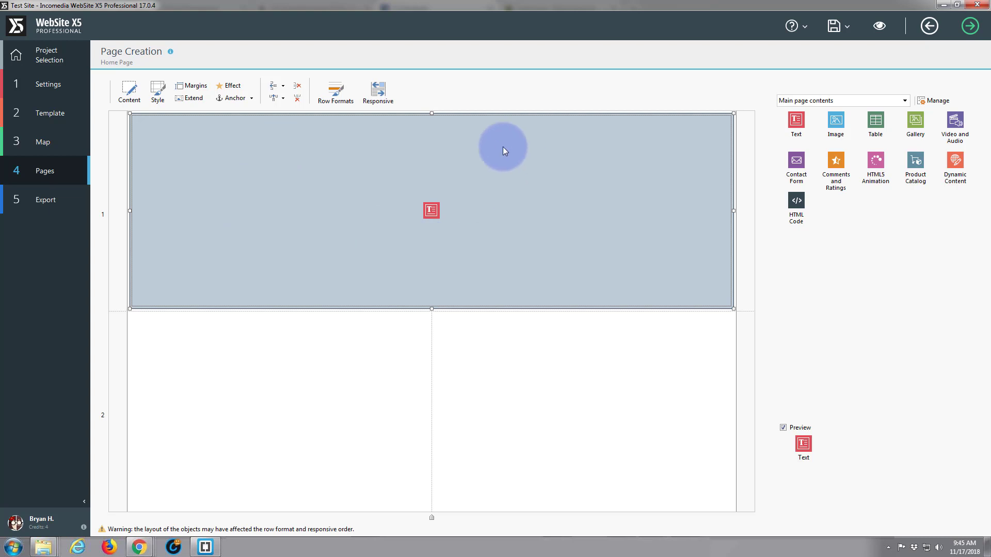
{"action": "mouse_move", "coordinate": [703, 292]}
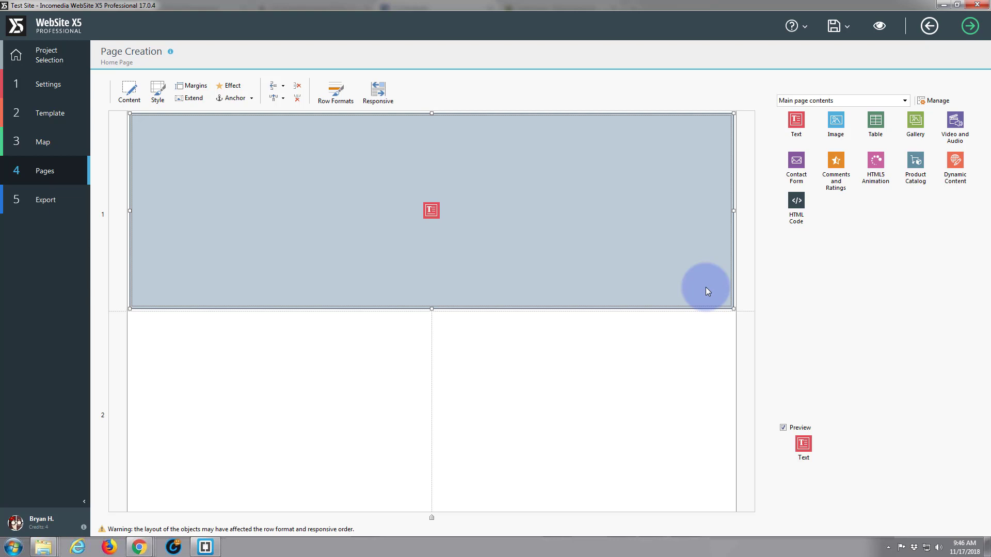
{"action": "mouse_move", "coordinate": [708, 291]}
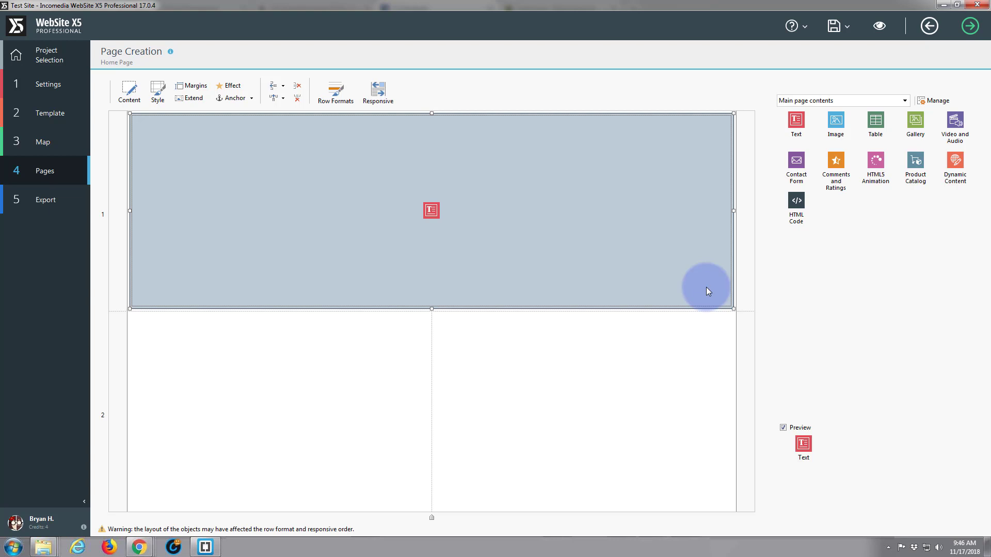